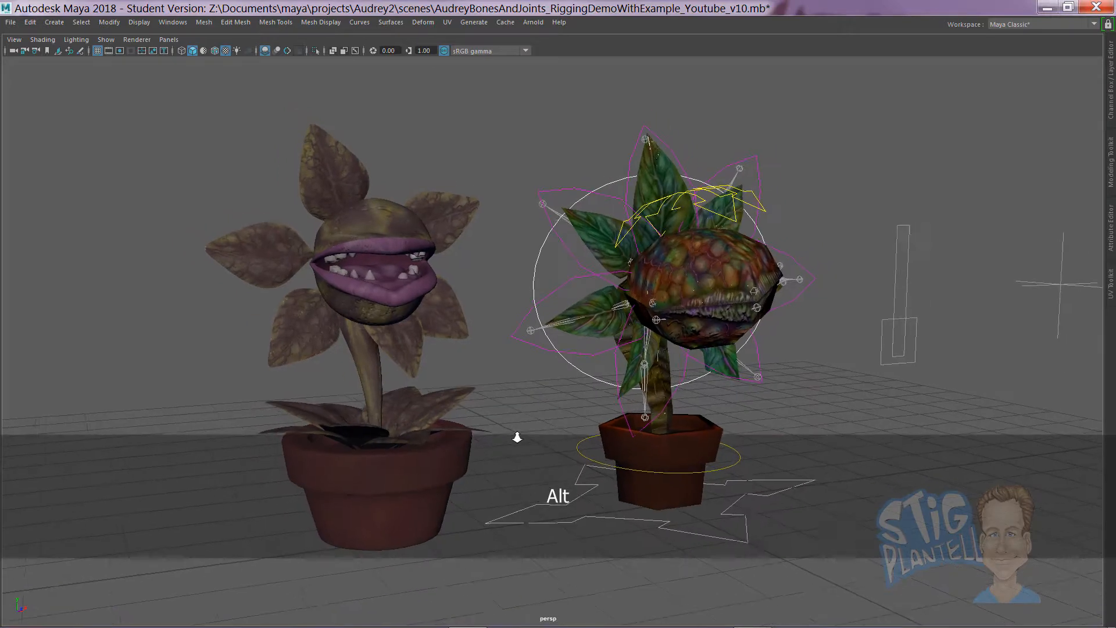
Leave full-screen so the Channel Box and Layer Editor show beside both plants.
key(ctrl+space)
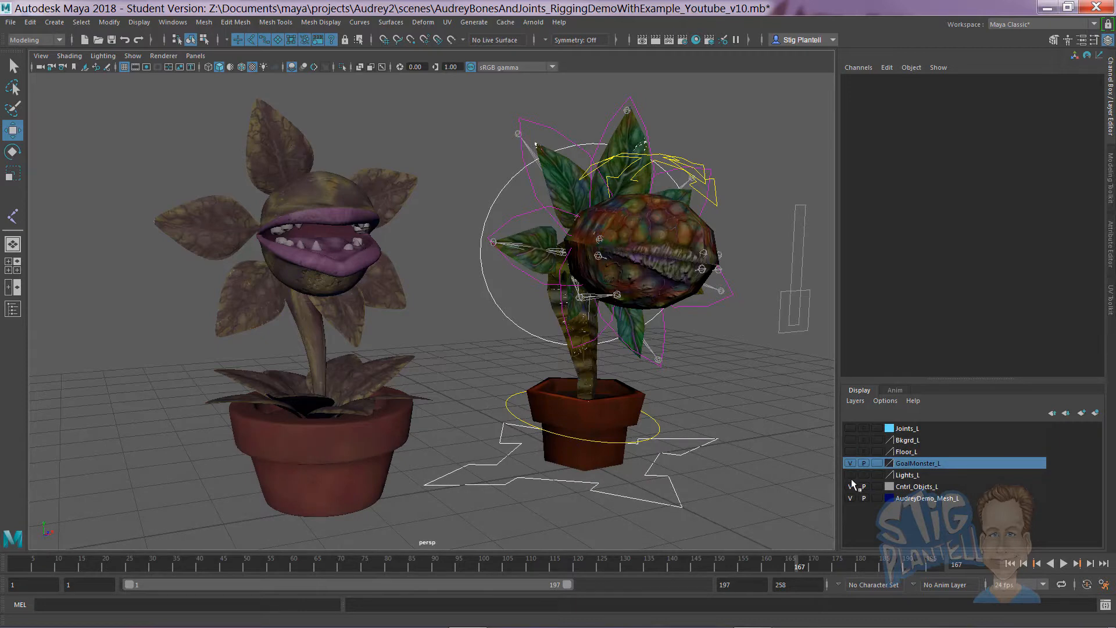
Hide the demo mesh layers, zero New_Audrey's Translate X at the origin, and switch to the side view.
click(848, 463)
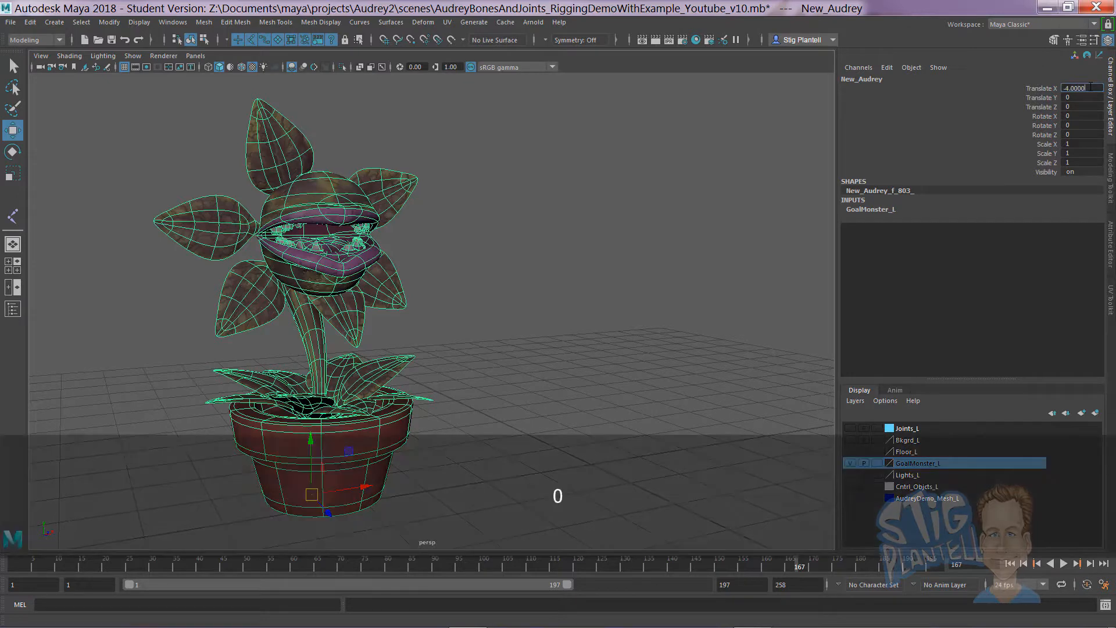
key(Backspace)
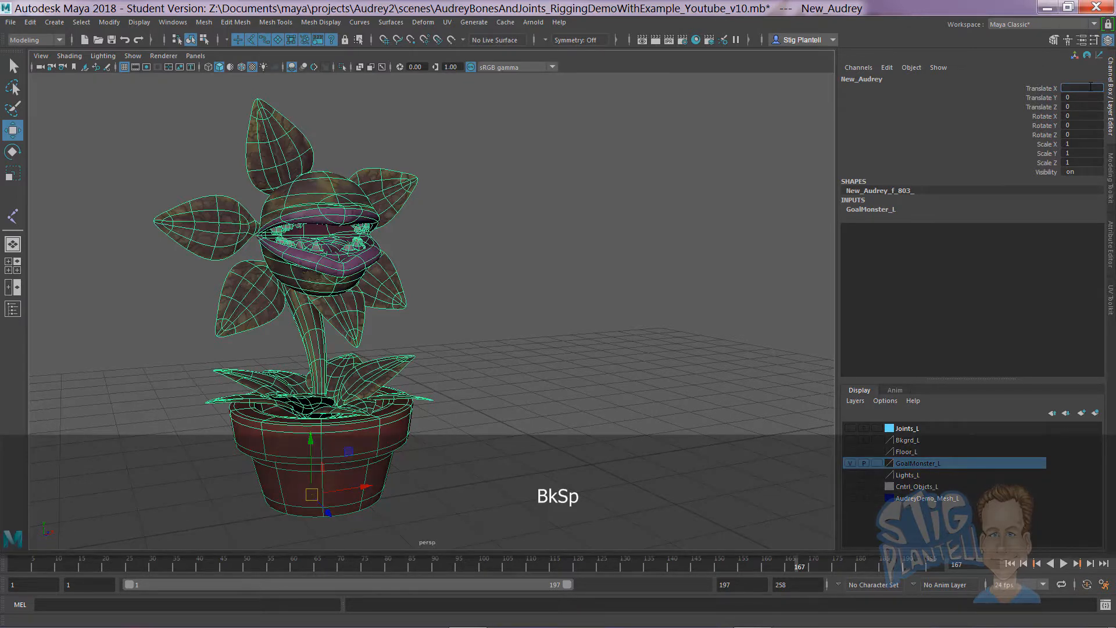
key(Return)
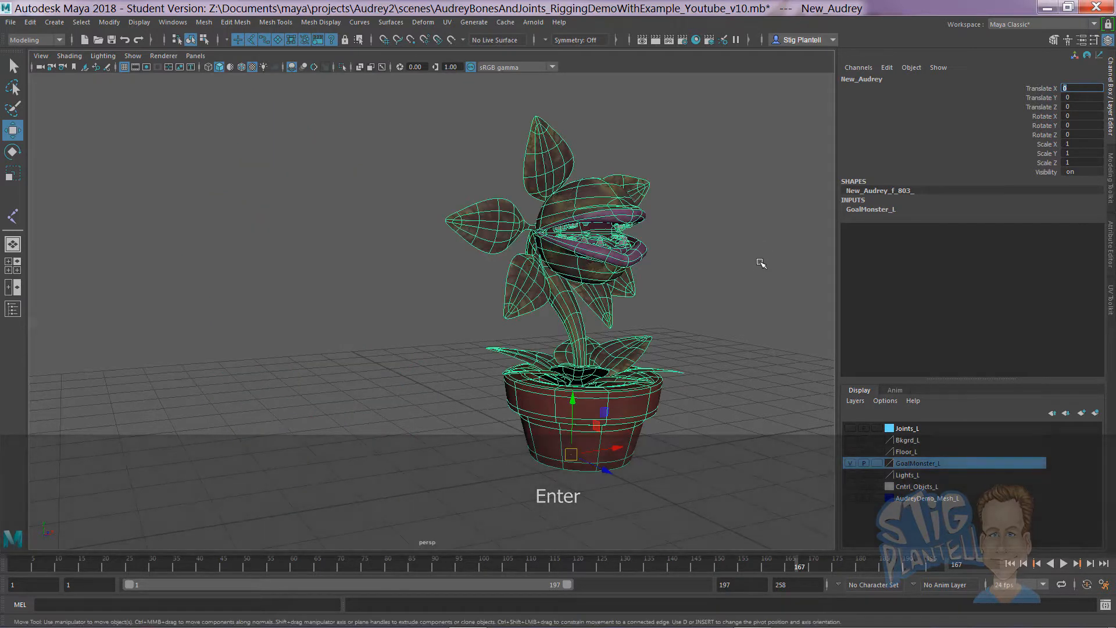
key(space)
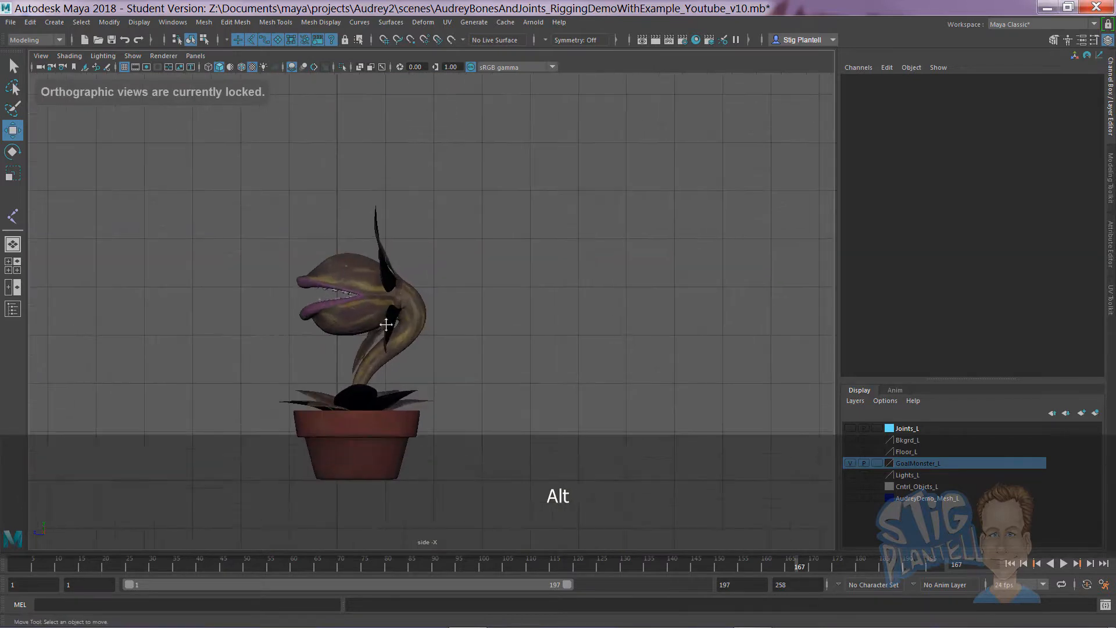
Show the plant as a wireframe filling a full-screen side view.
key(4)
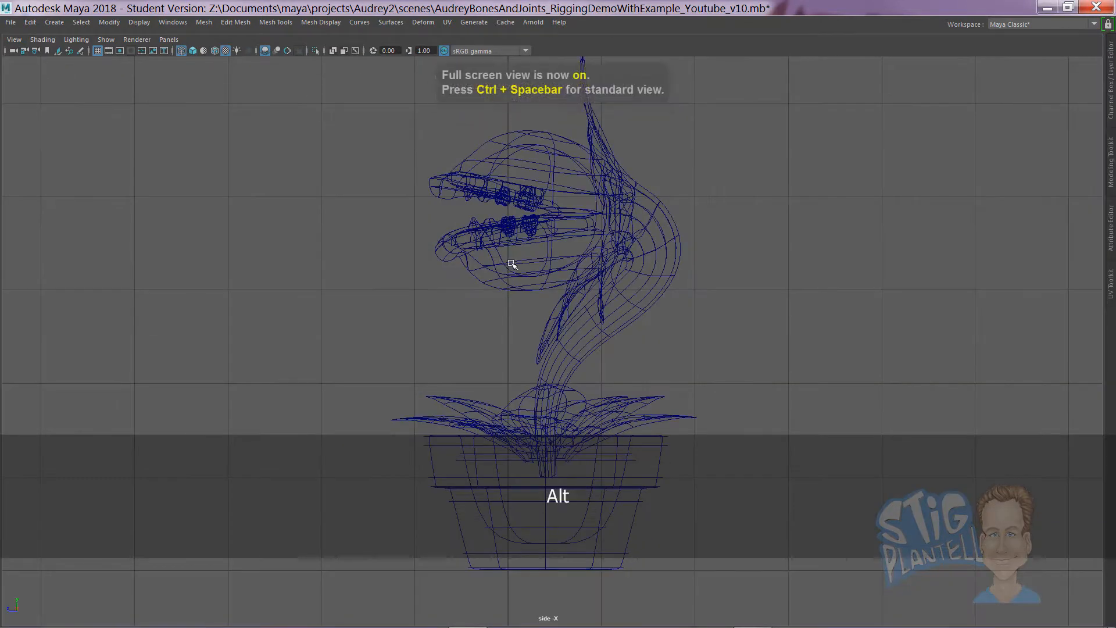
key(space)
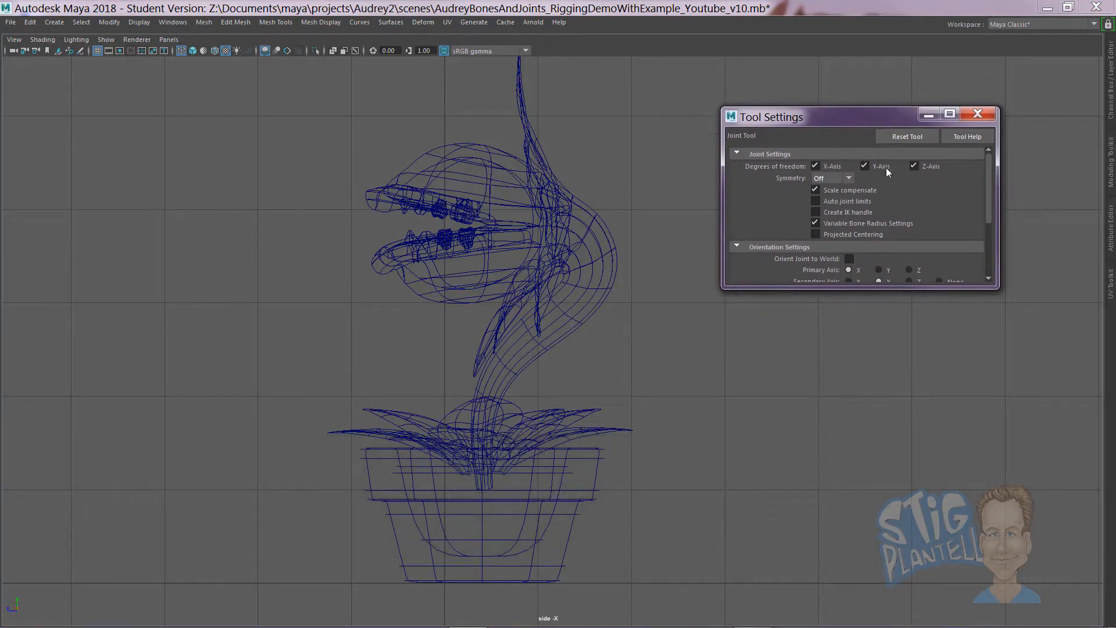
Set Joint Tool orientation to primary axis Y and secondary axis X.
scroll(down, 3)
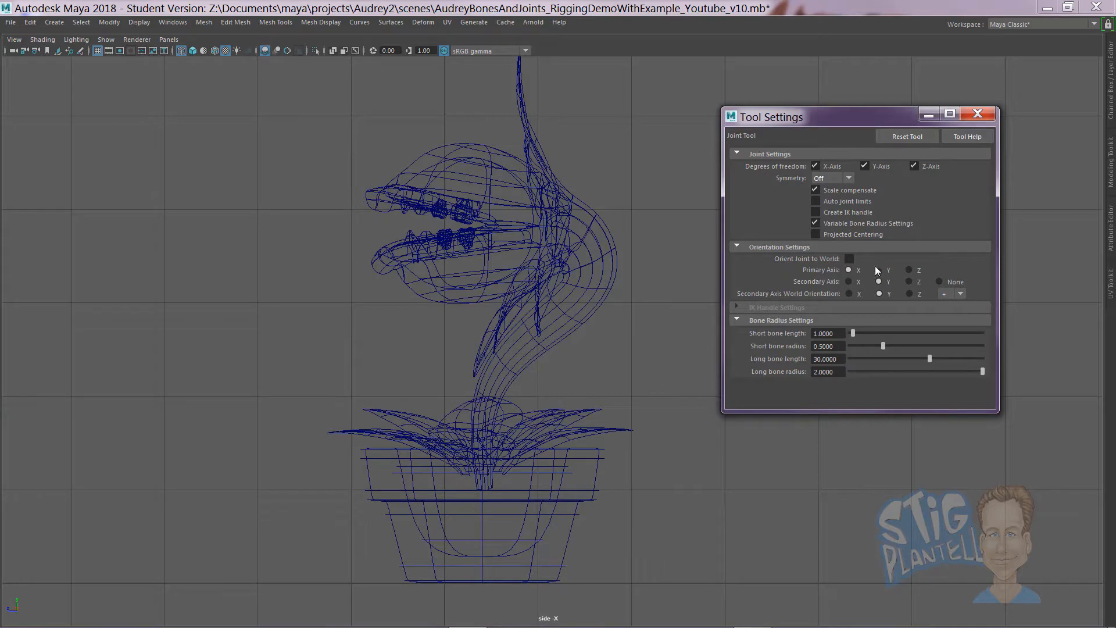
click(909, 282)
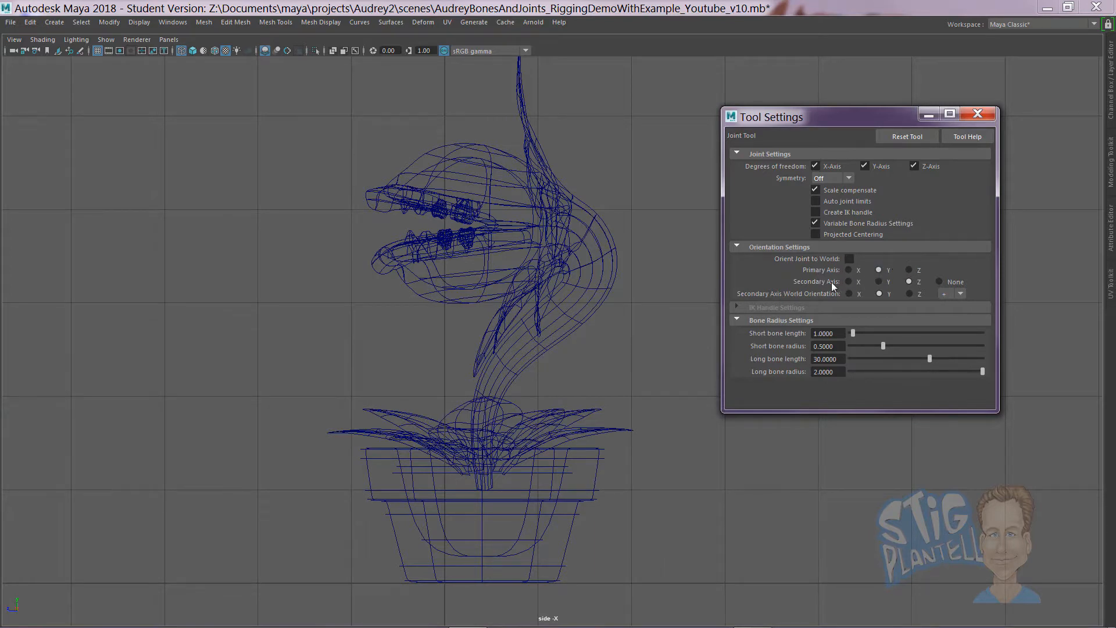
click(848, 282)
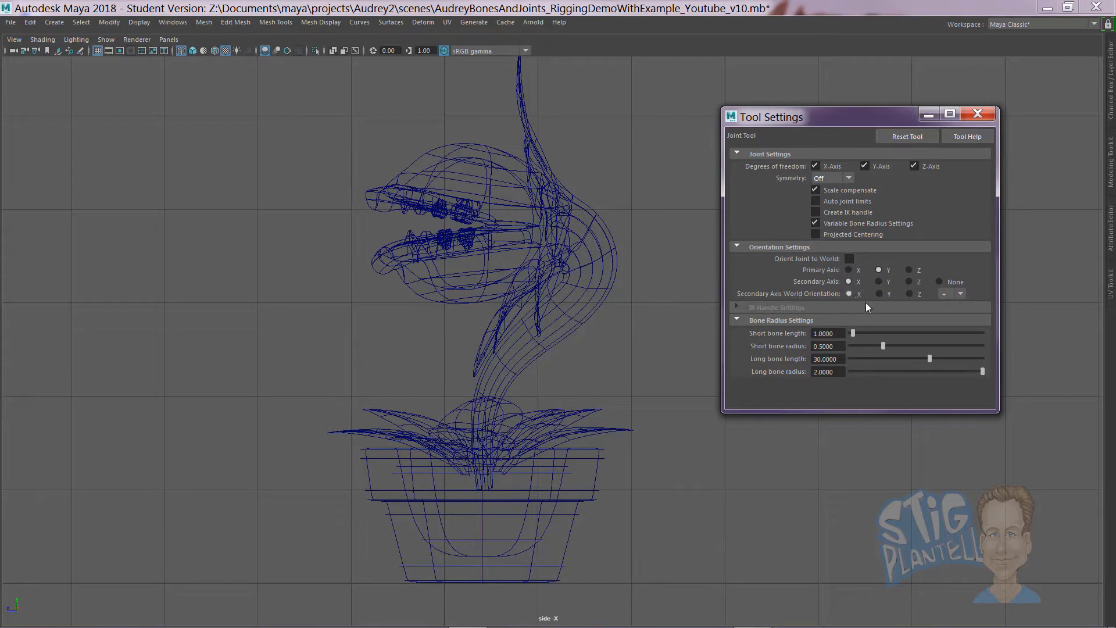
mouse_move(829, 307)
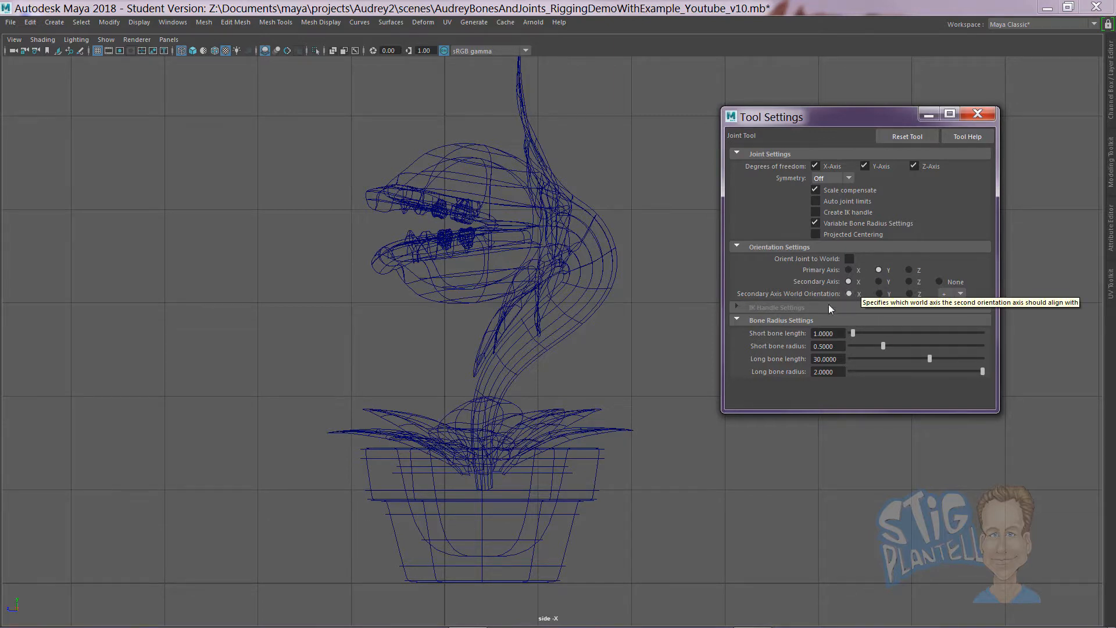
mouse_move(849, 281)
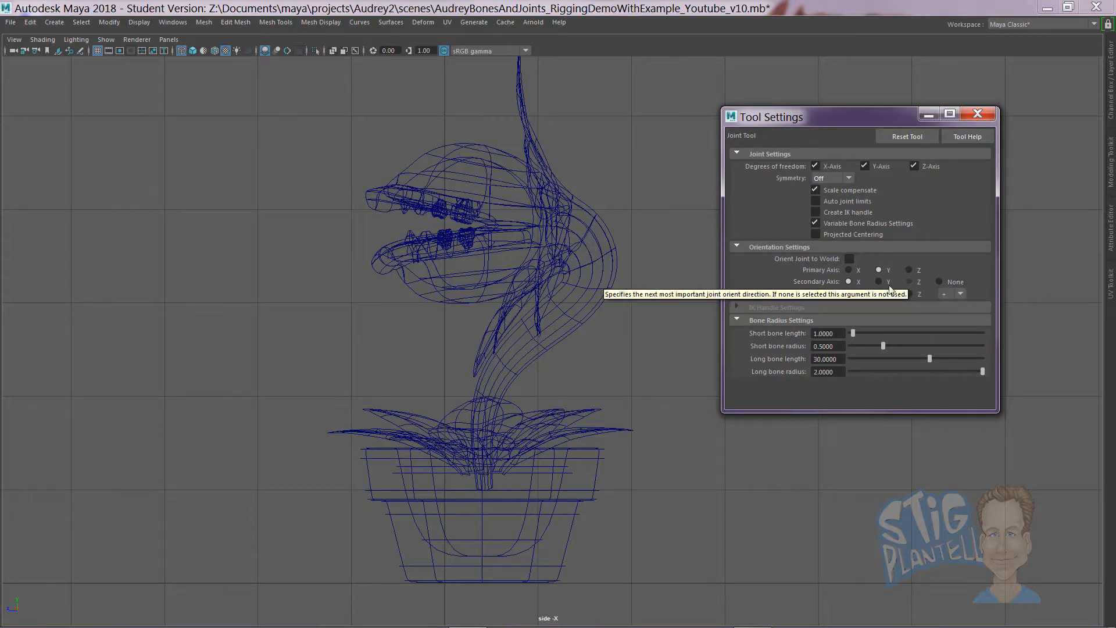
mouse_move(823, 293)
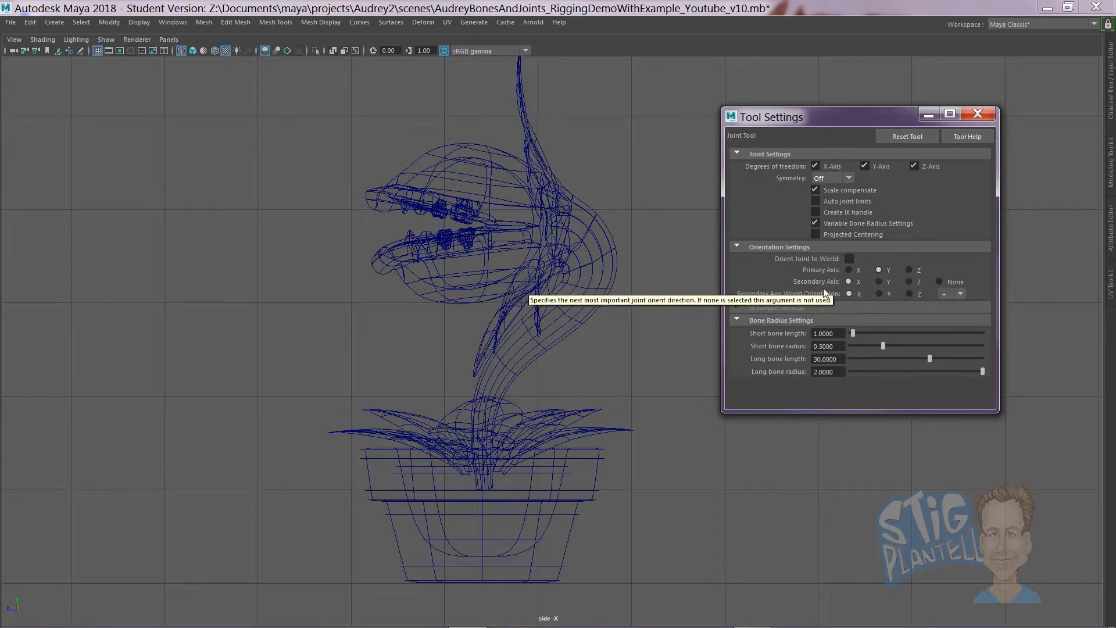
mouse_move(783, 169)
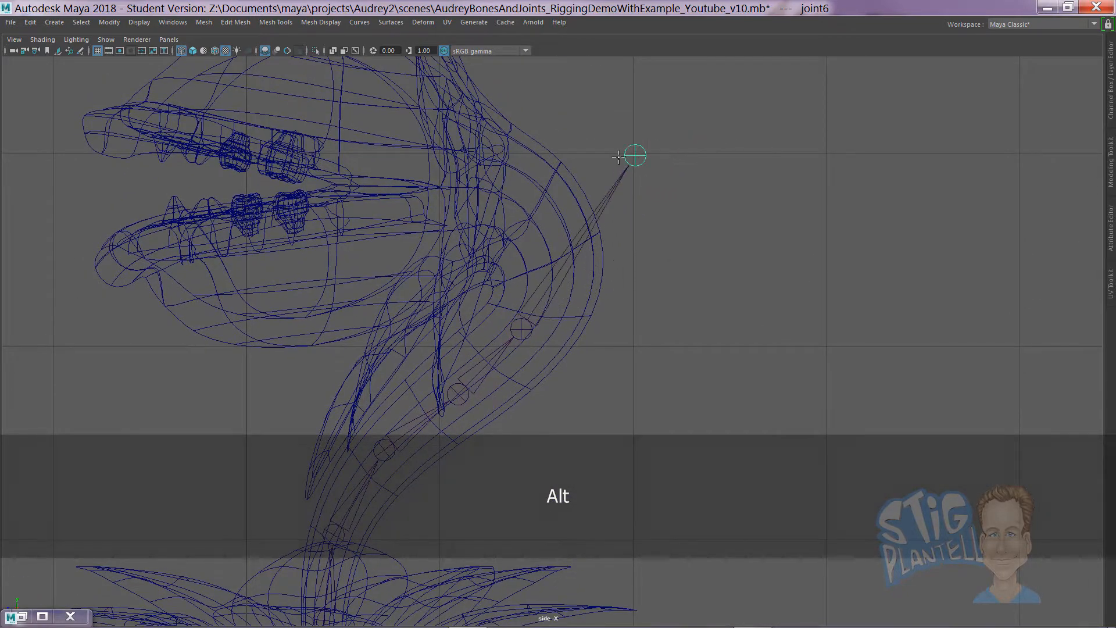
Remove misplaced joints while drawing the chain up the stem into the head.
key(Backspace)
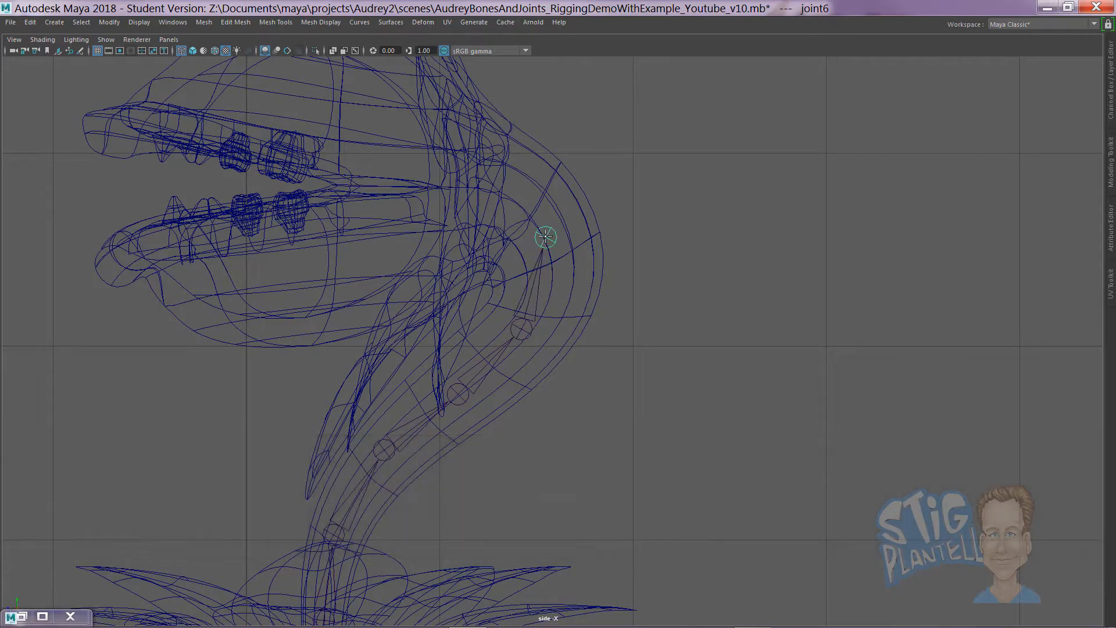
key(Backspace)
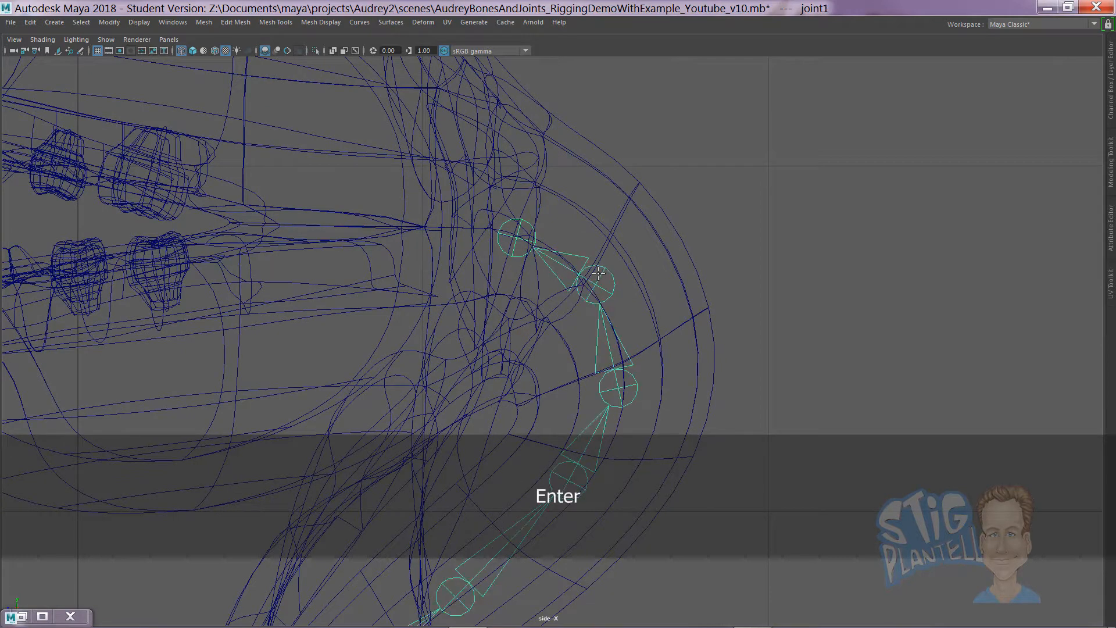
Finish the stem chain, then draw jaw joint chains from the head centre to the upper and lower lip tips.
key(Return)
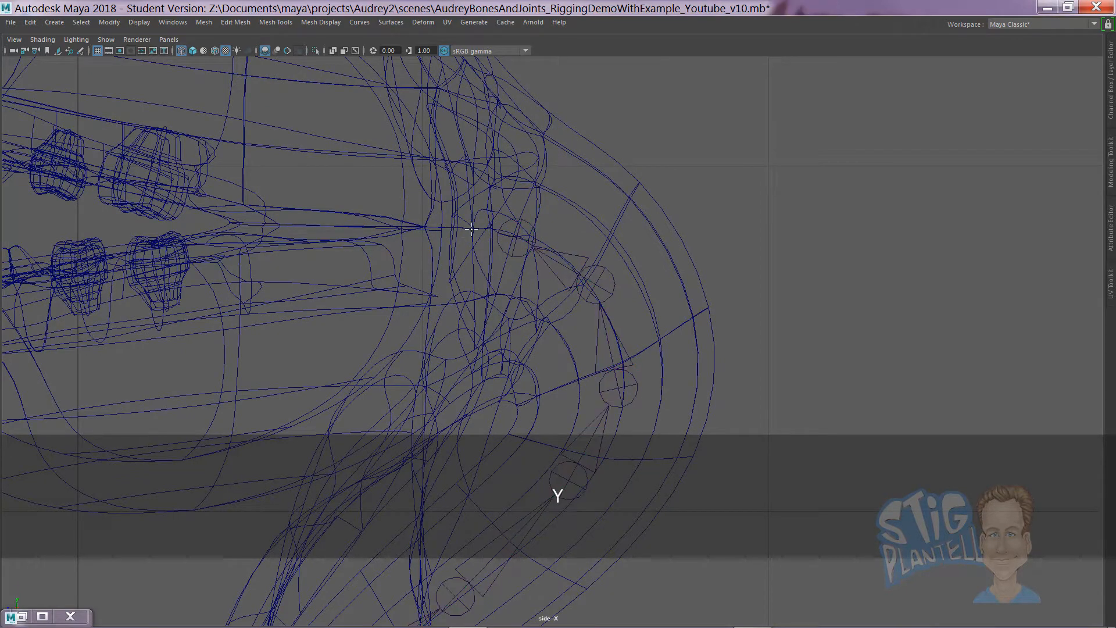
click(472, 228)
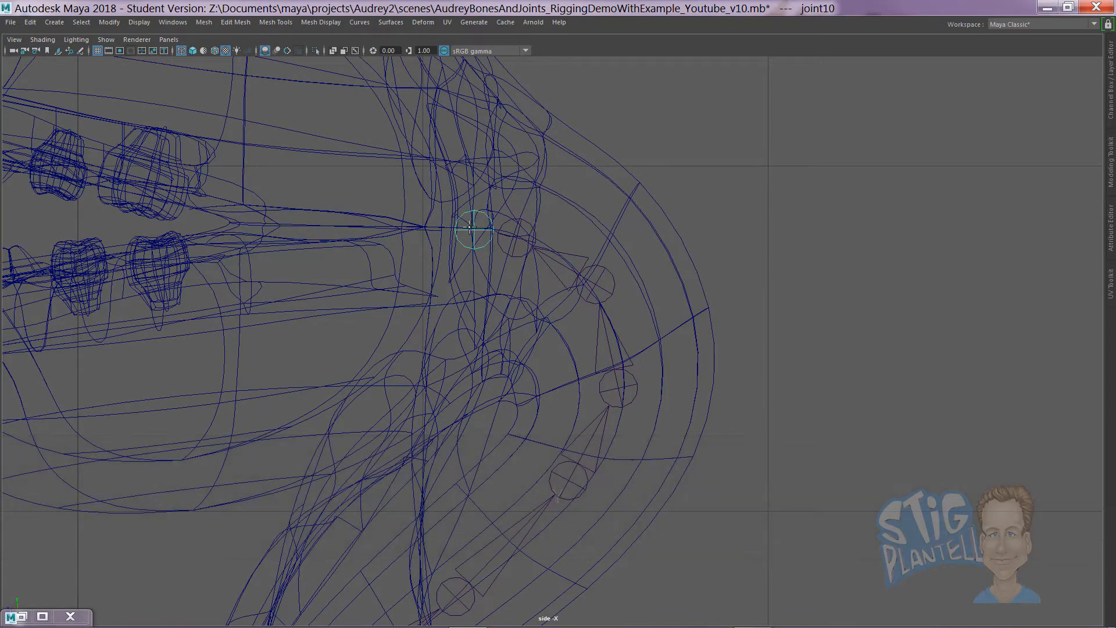
key(Backspace)
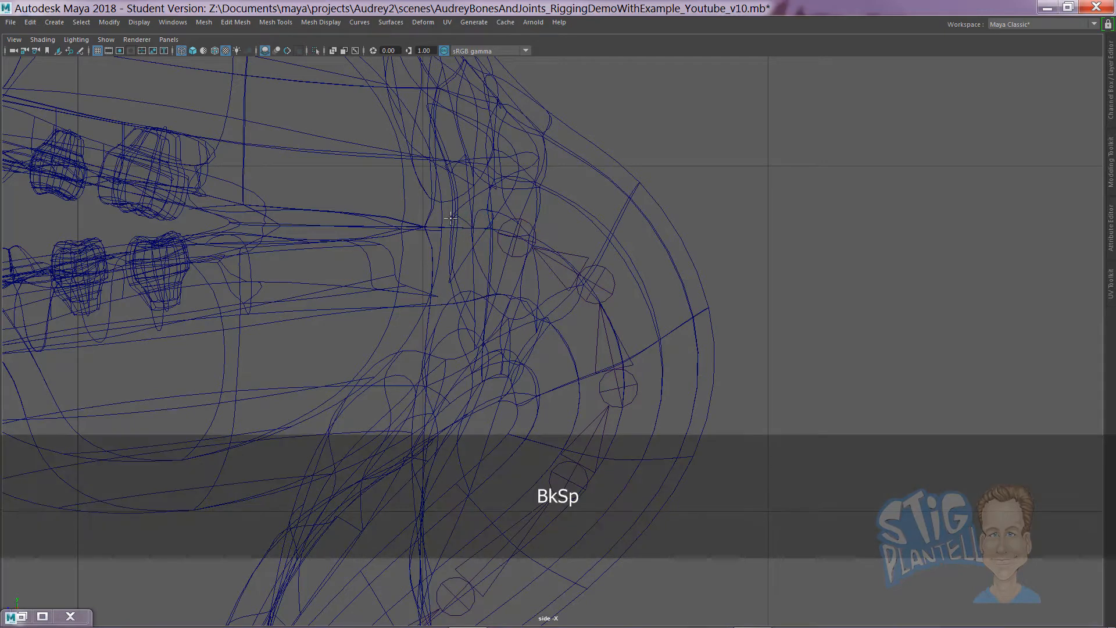
click(198, 238)
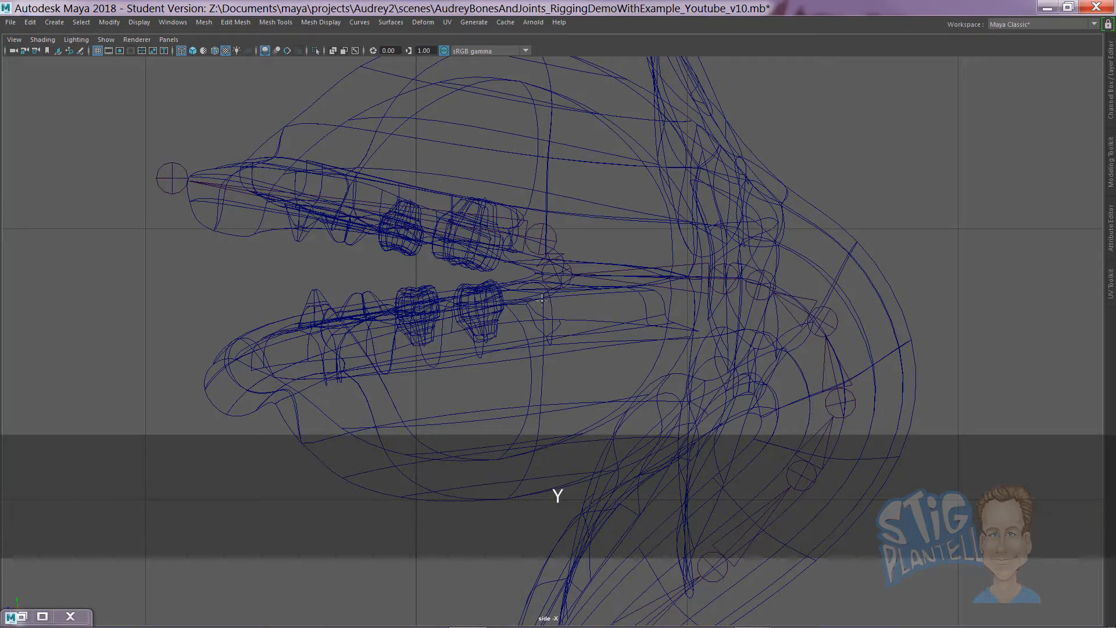
click(192, 395)
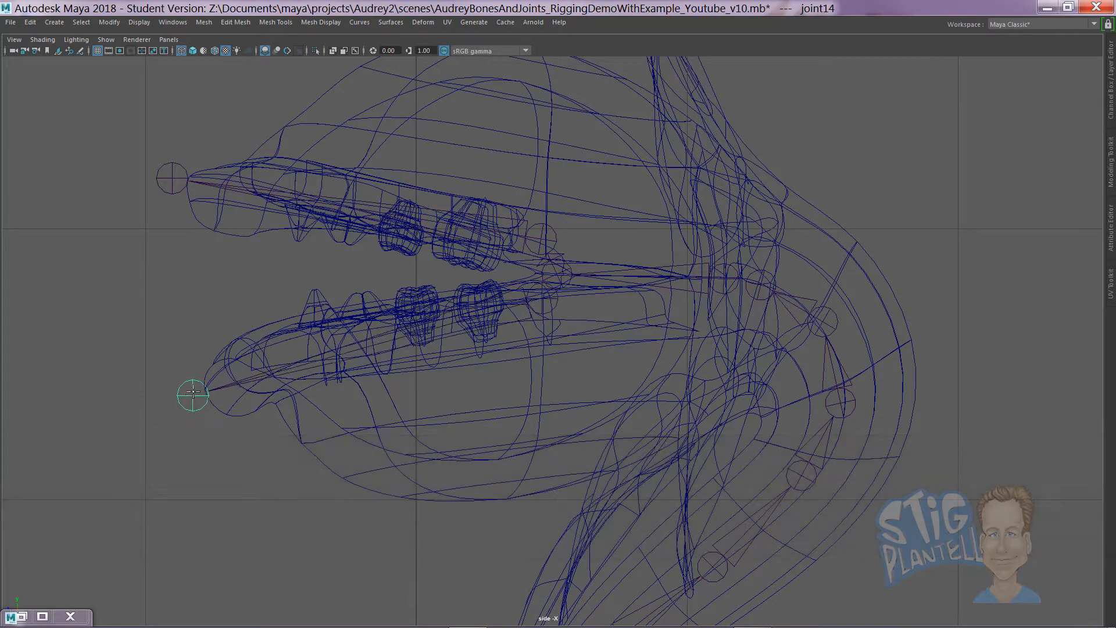
key(Enter)
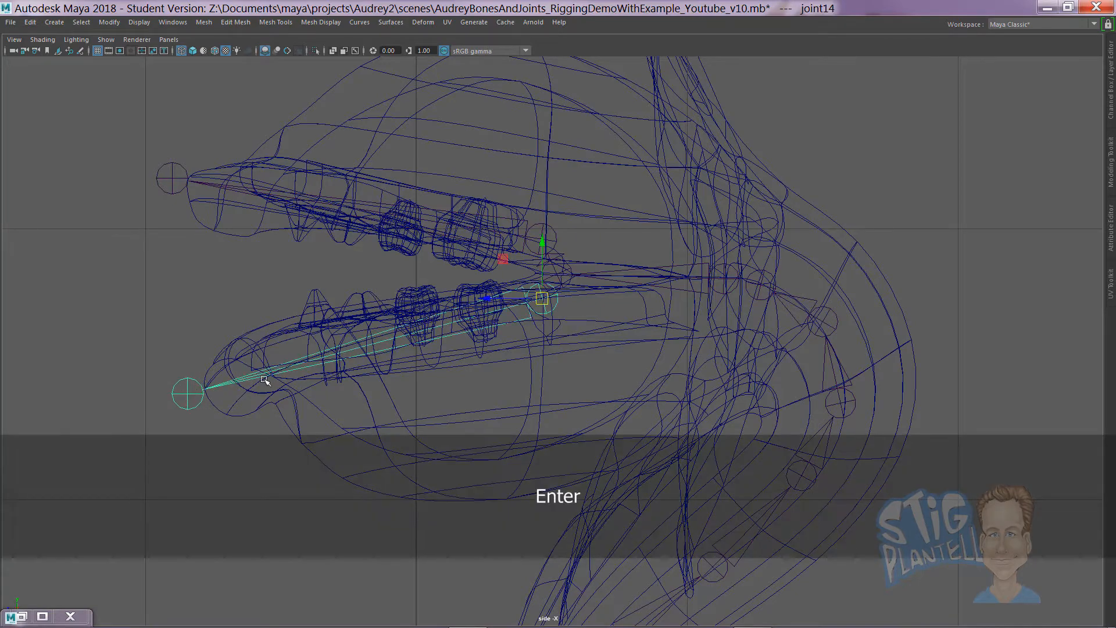
Parent the jaw joint chains under the head joint and undo a test rotation of a jaw joint.
key(space)
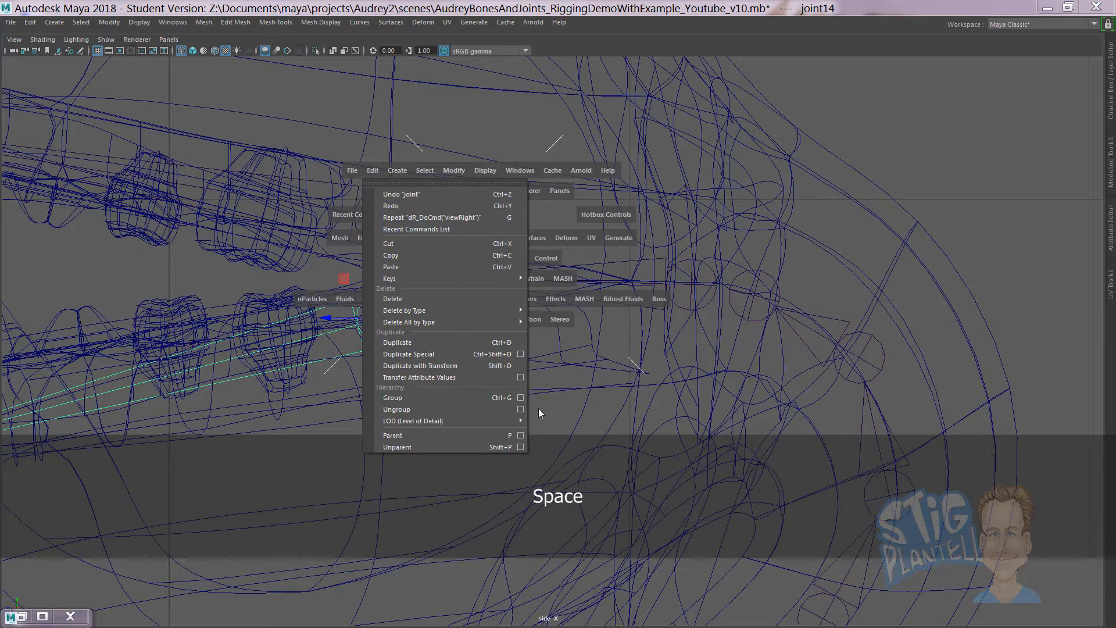
click(521, 435)
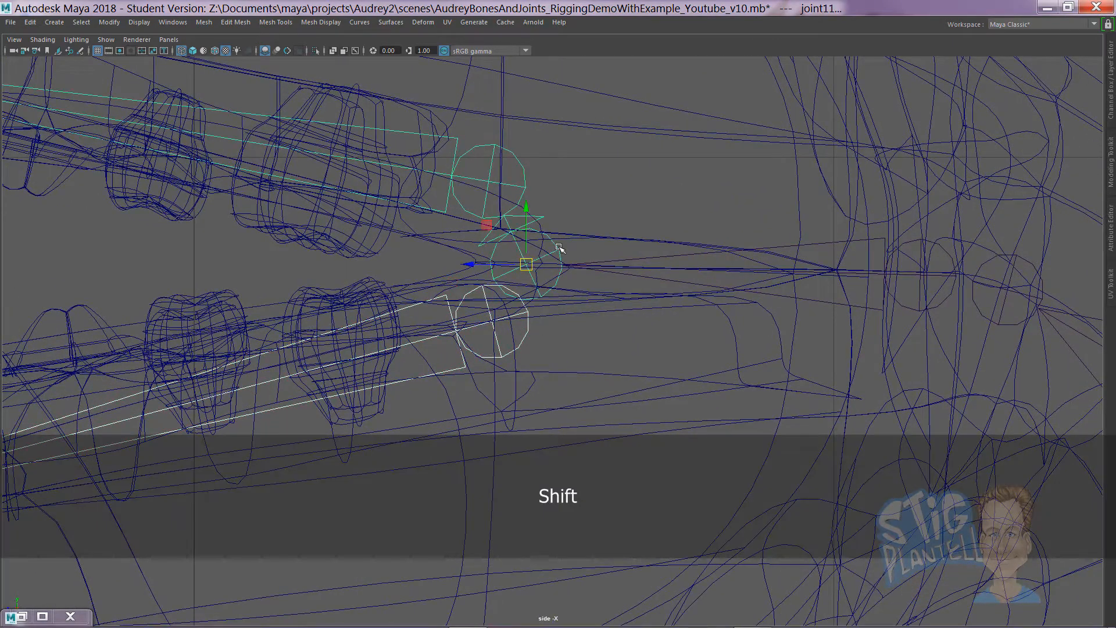
key(p)
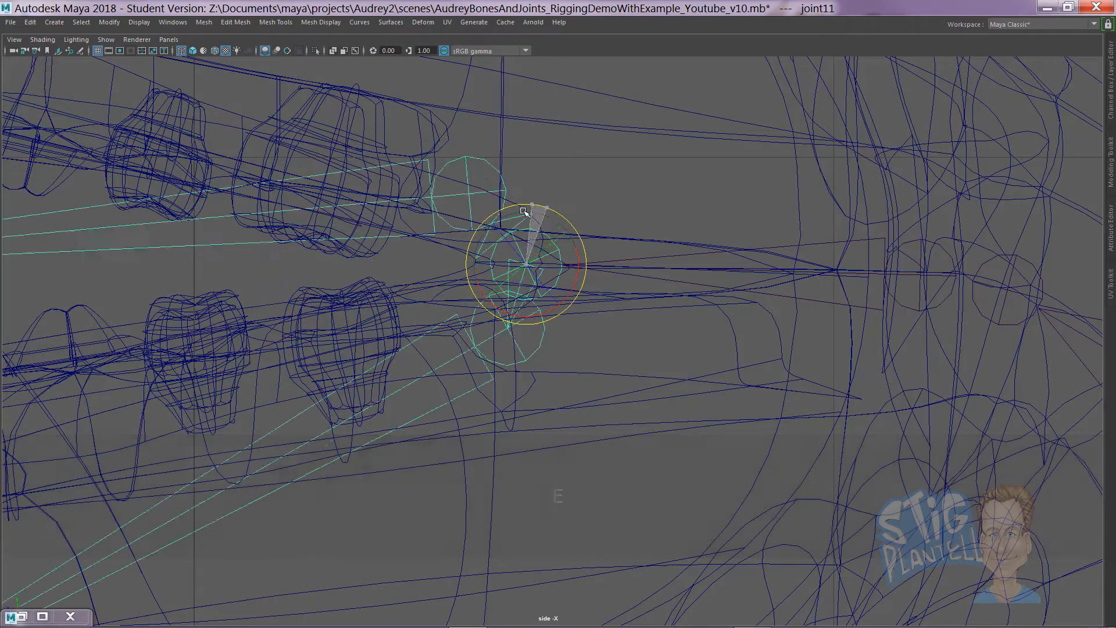
key(ctrl+z)
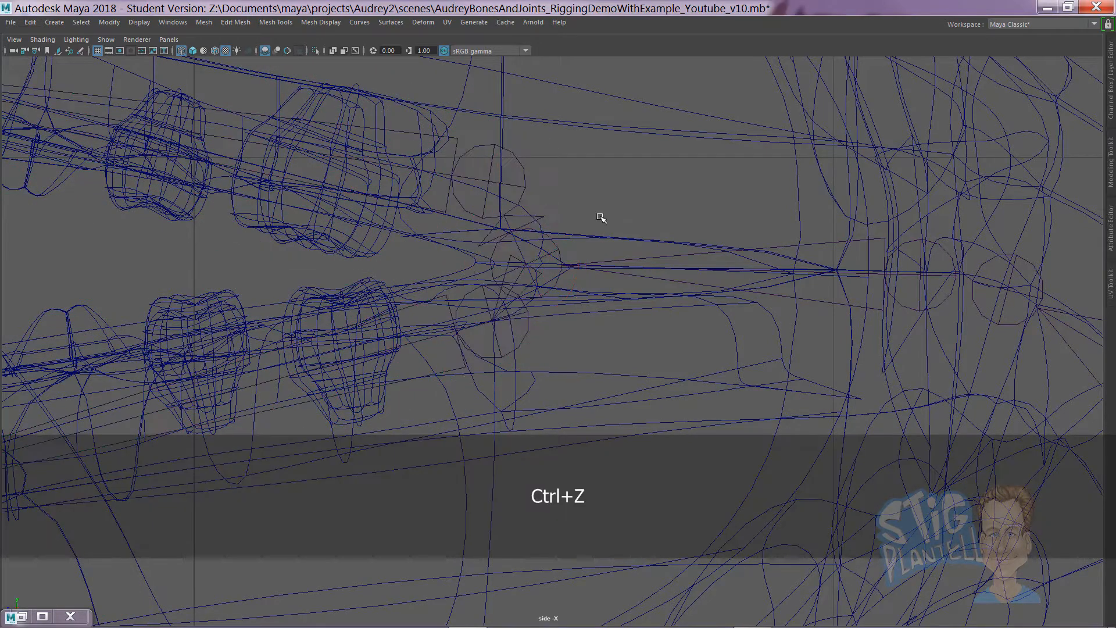
key(ctrl+z)
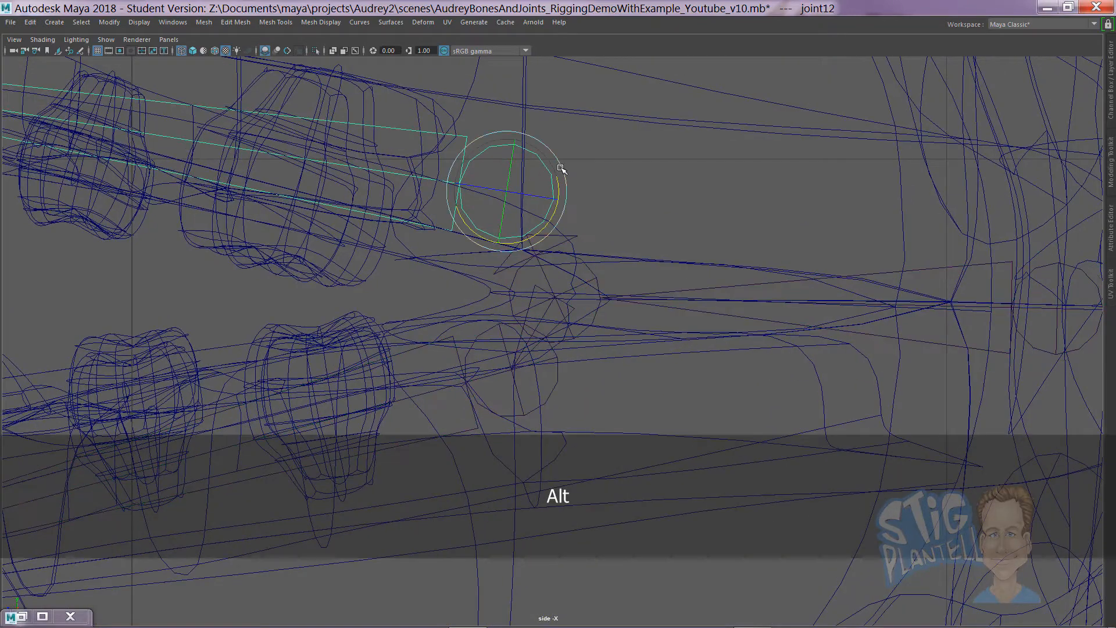
key(d)
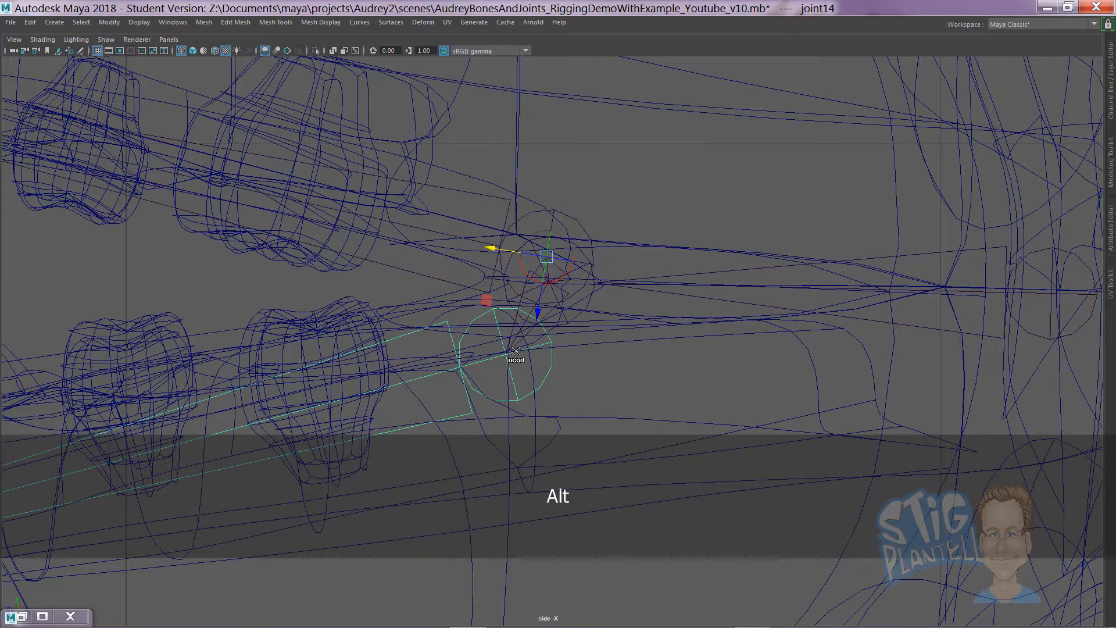
key(d)
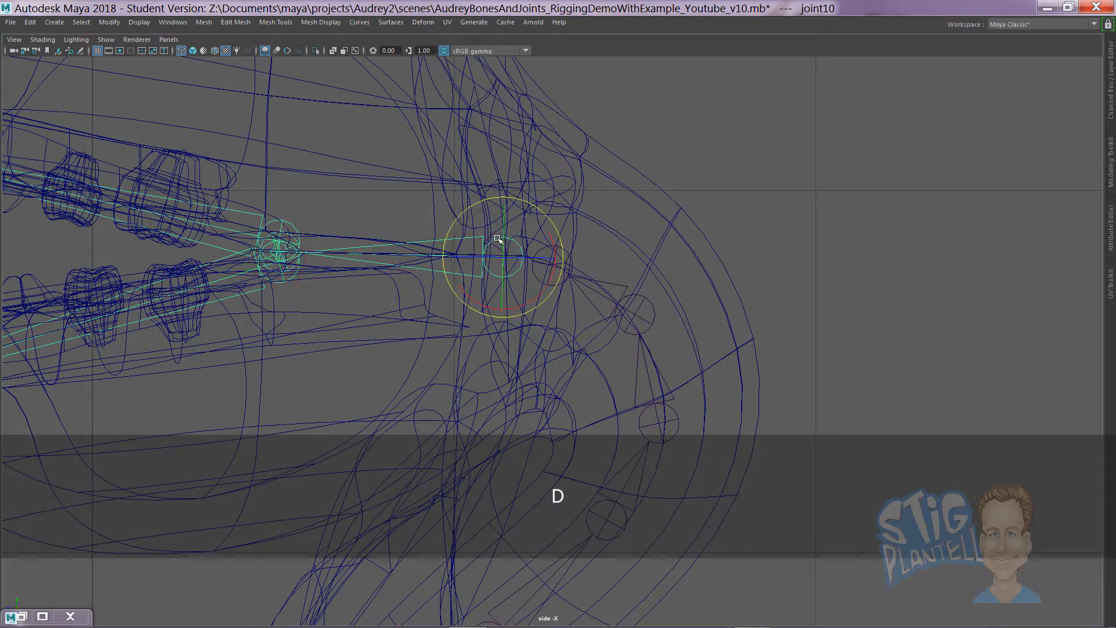
key(ctrl+space)
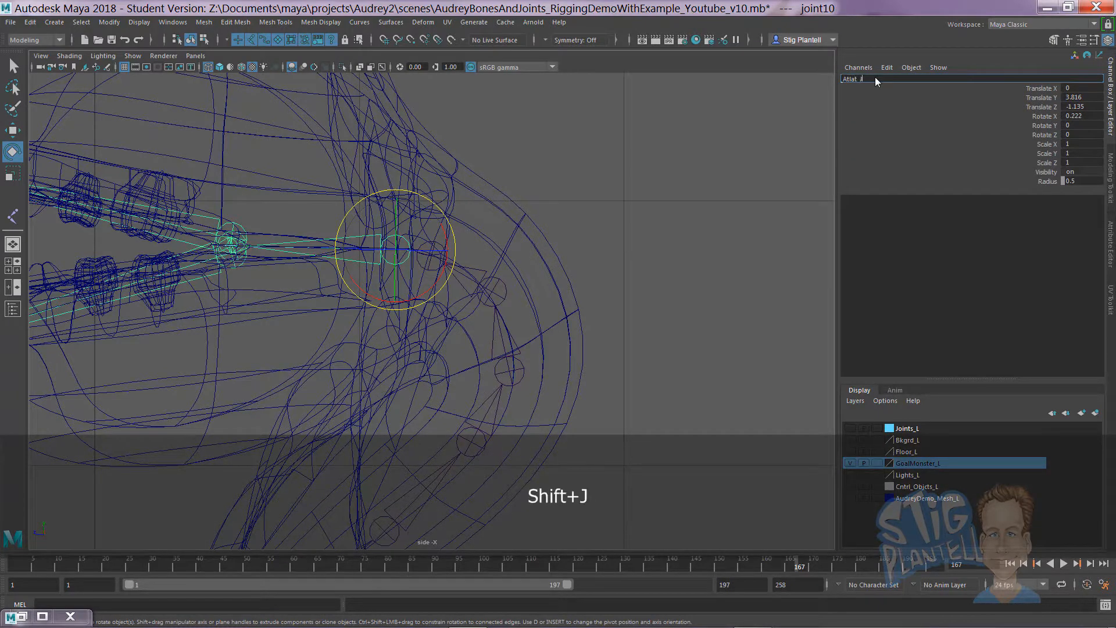
Rename the head and main jaw joints to Atlat_Jnt and Main_Jaw_Jnt.
key(Return)
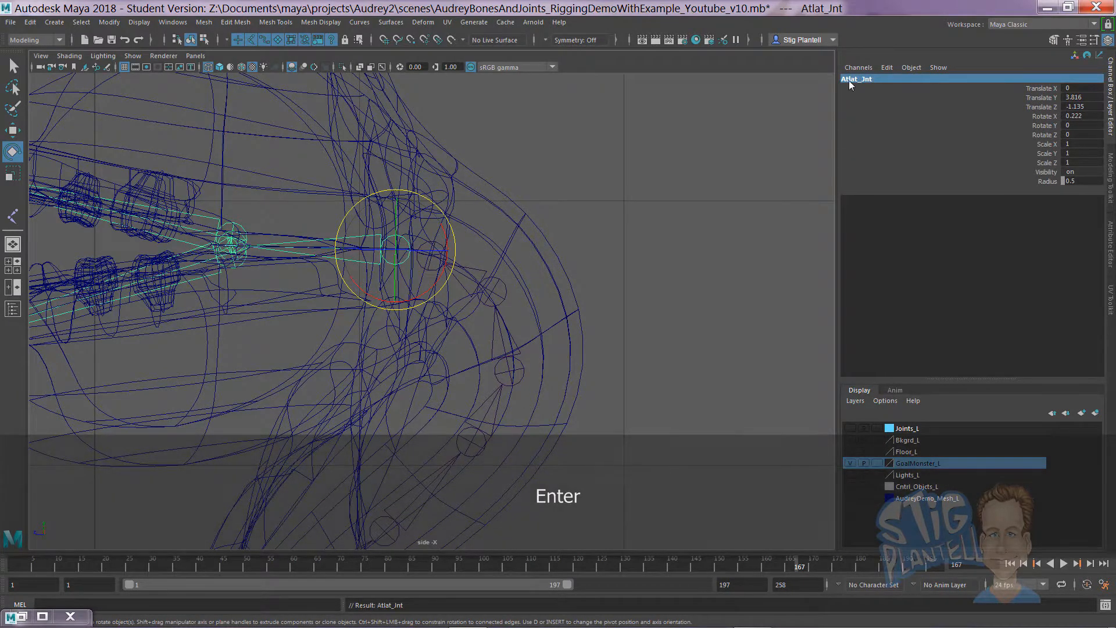
double_click(857, 78)
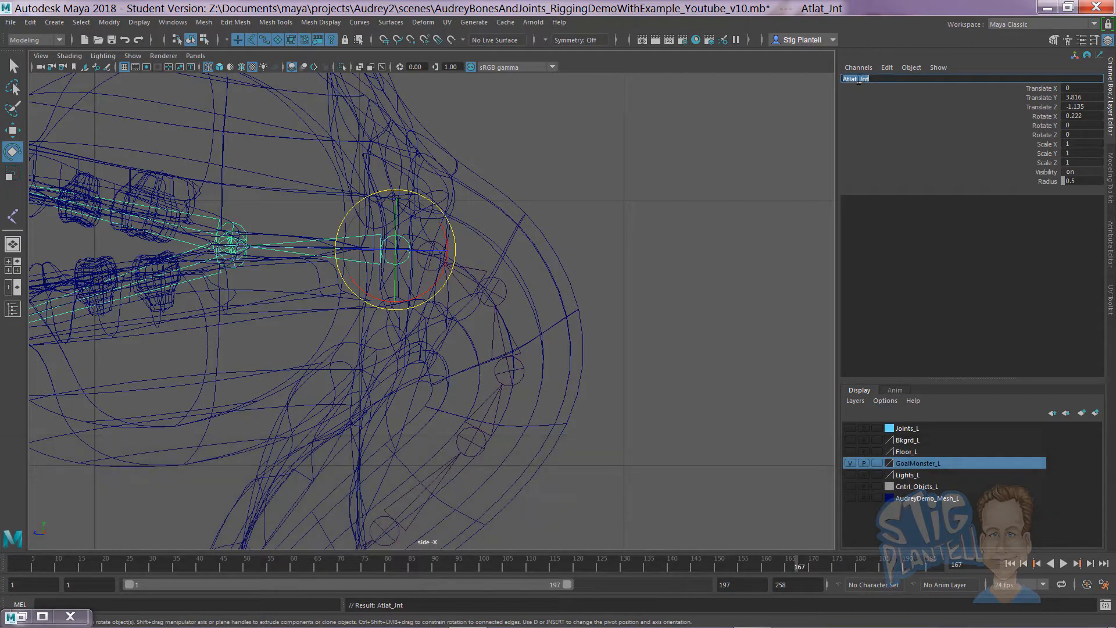
key(Return)
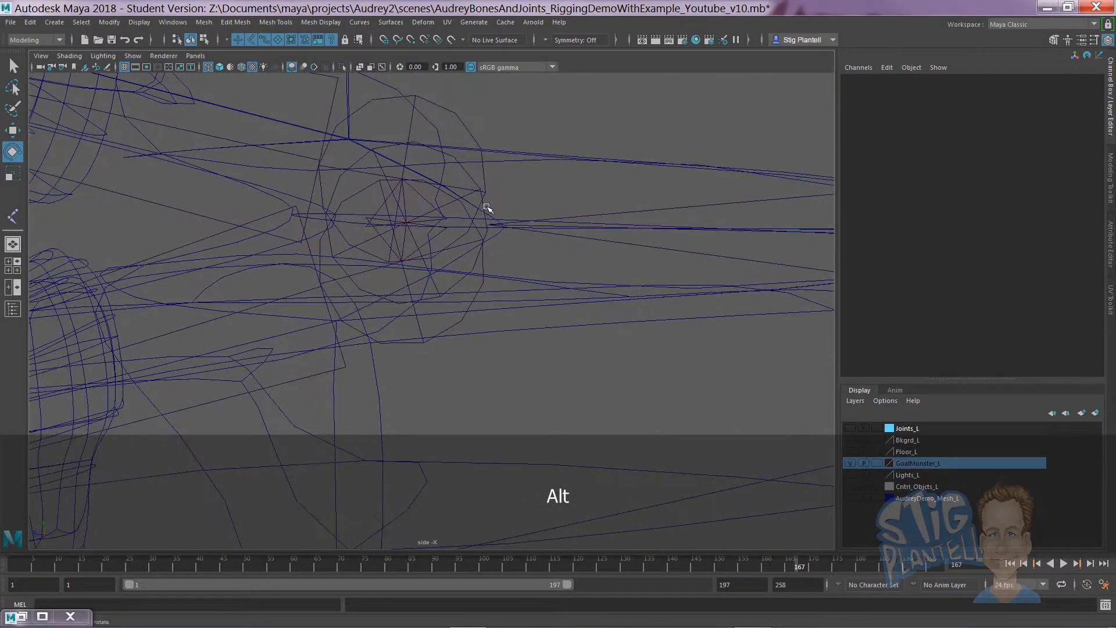
click(406, 224)
text(Main)
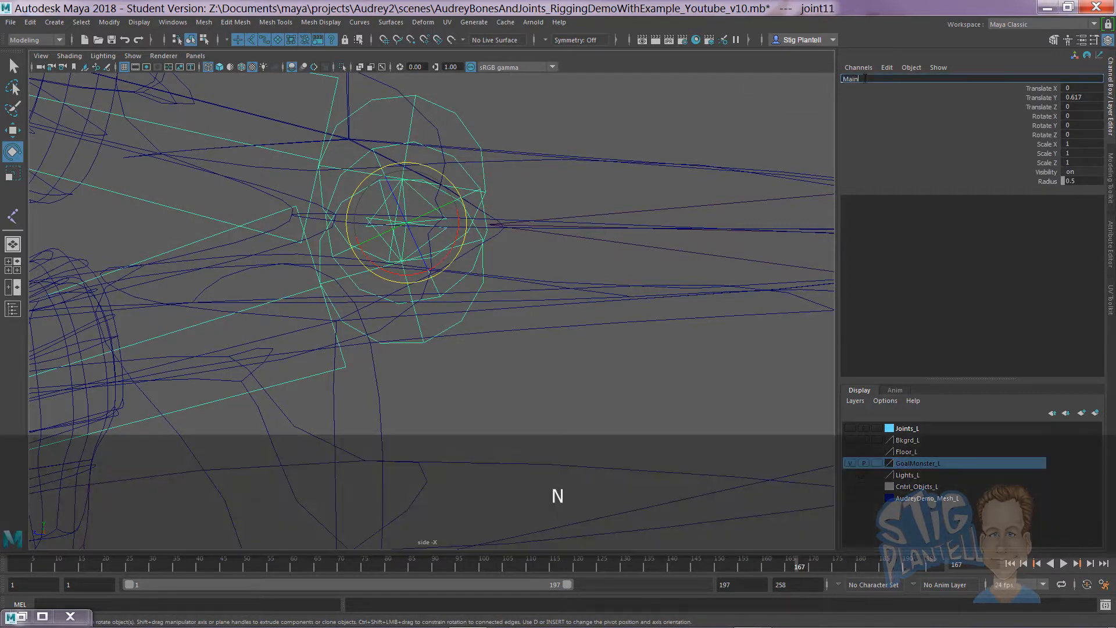
key(shift+h)
text(_Jaw_Jnt)
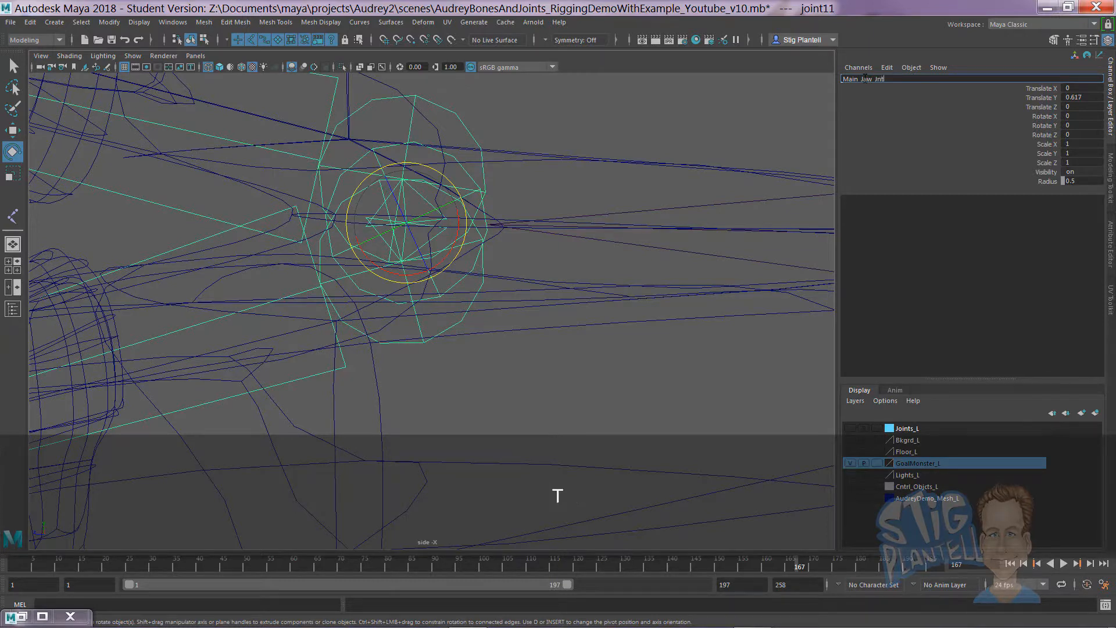
key(Return)
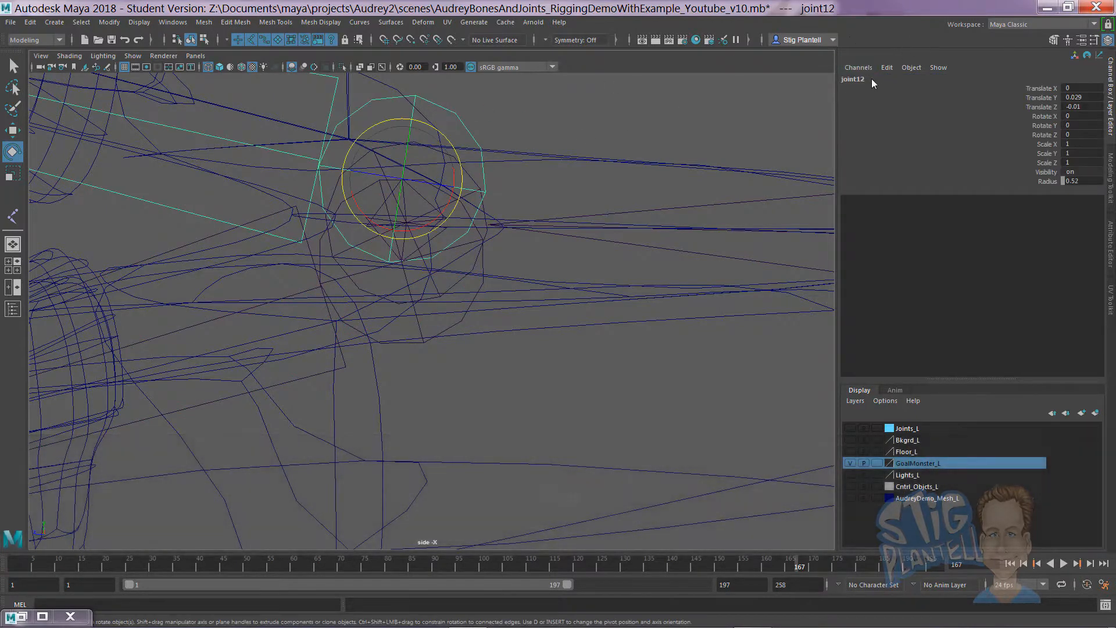
Rename the remaining jaw joints to Upr_Jaw_Jnt and Lwr_Jaw_Jnt_Tip and hide the mesh layer.
key(ctrl+v)
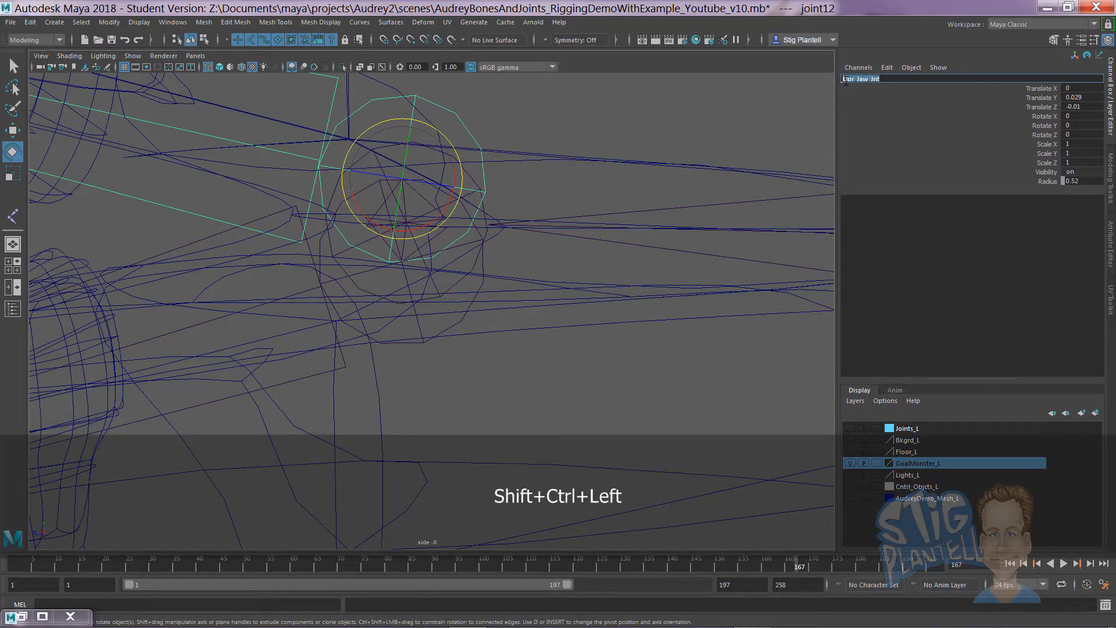
key(Enter)
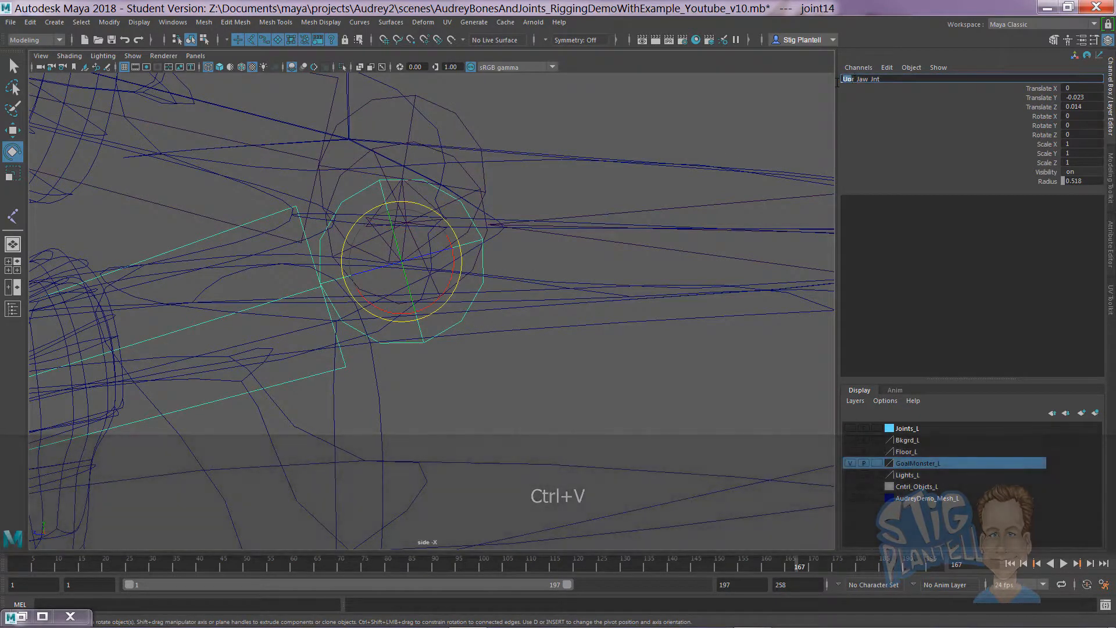
key(Return)
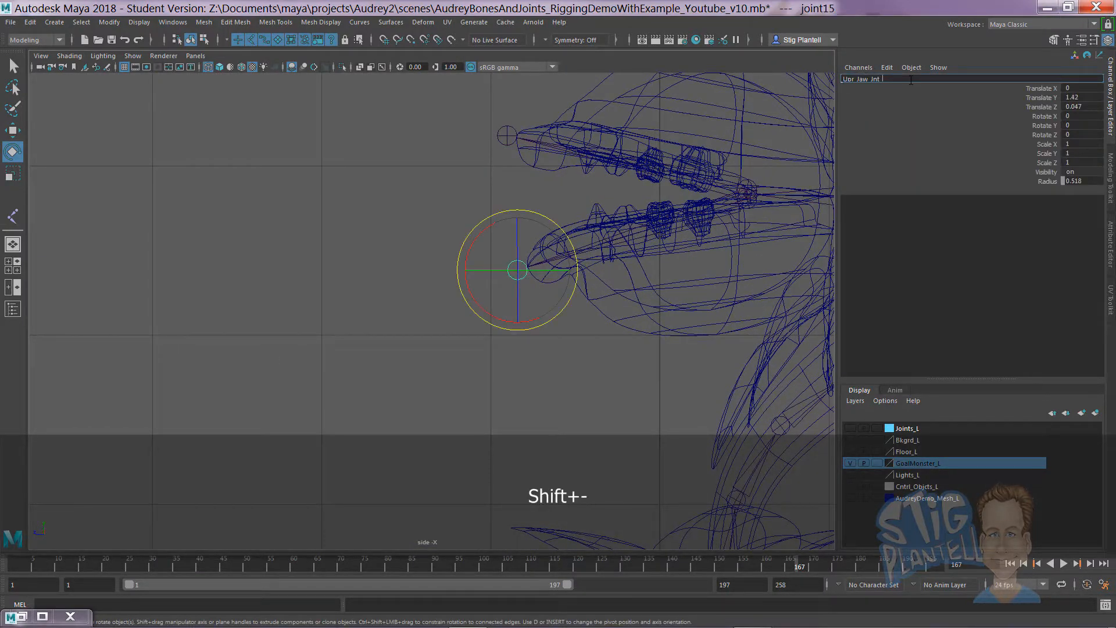
key(Return)
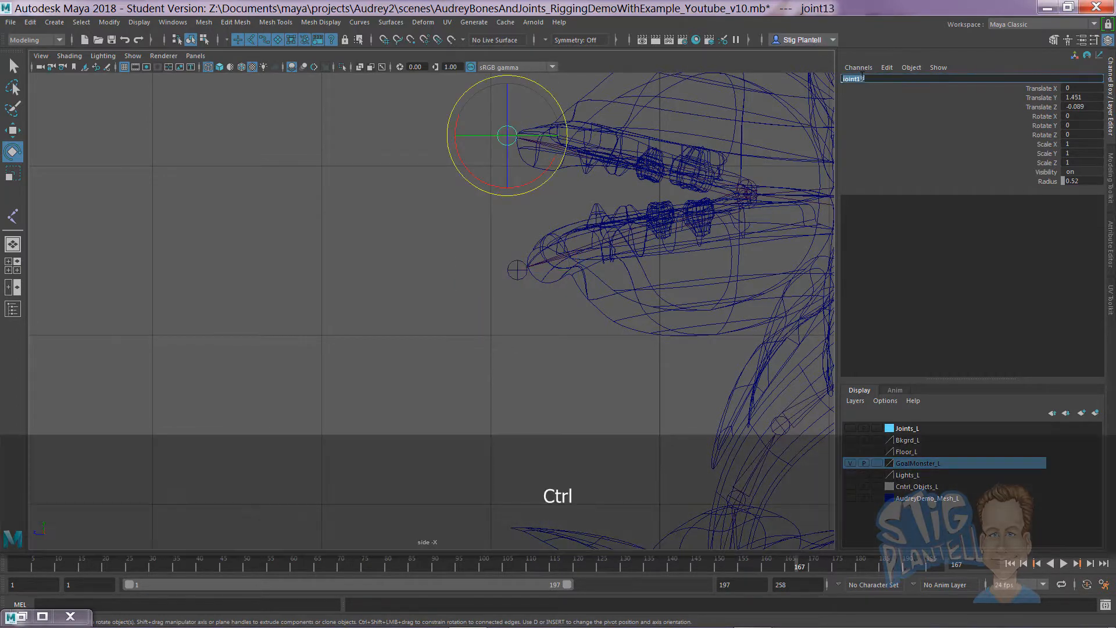
text(Jaw_Jnt)
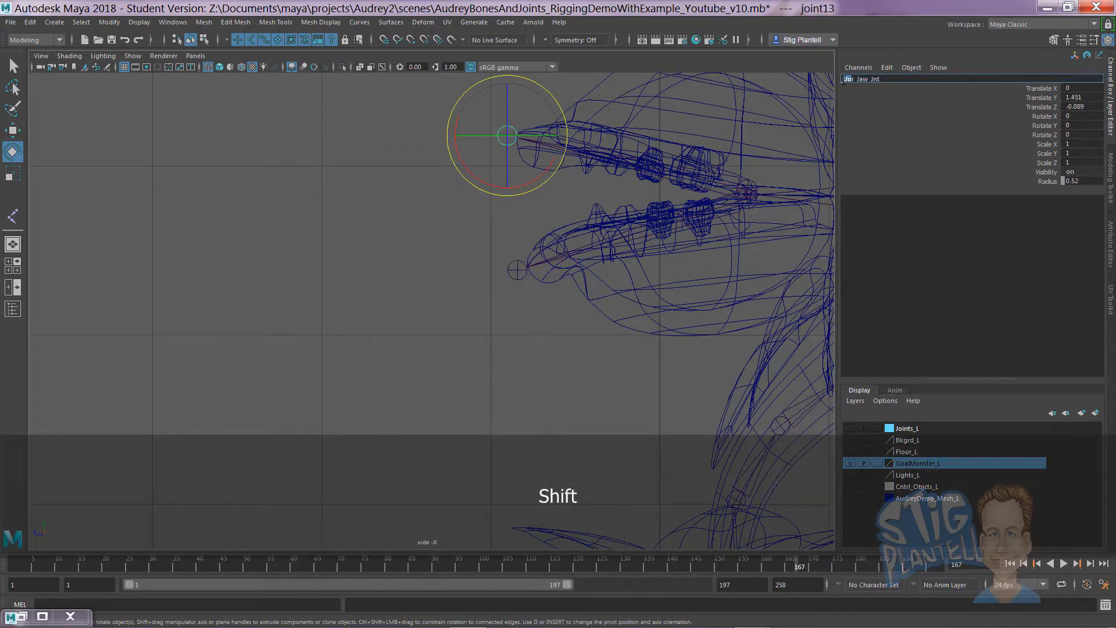
key(w)
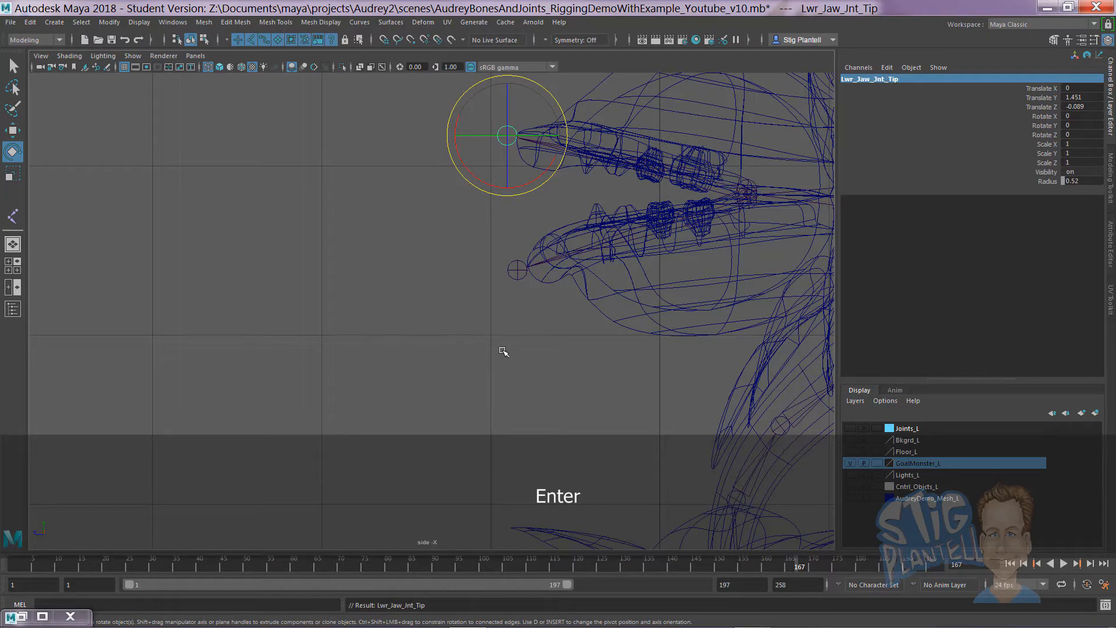
key(alt)
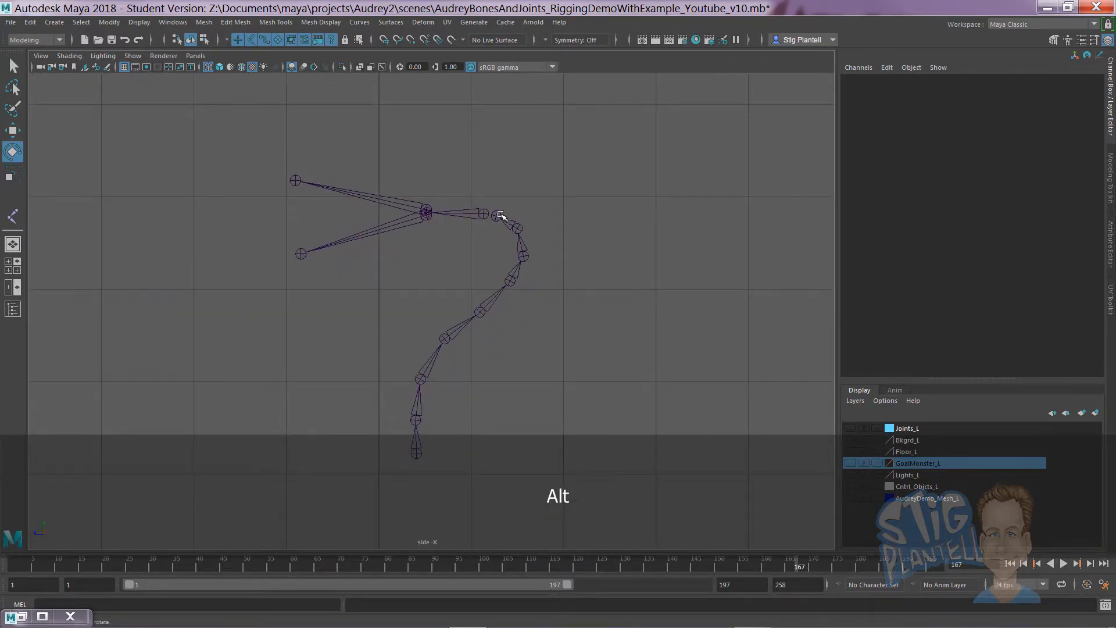
Rename the lower spine joints sequentially from Spn_Jnt_01 to Spn_Jnt_03.
click(416, 452)
text(Spn_Jnt_01)
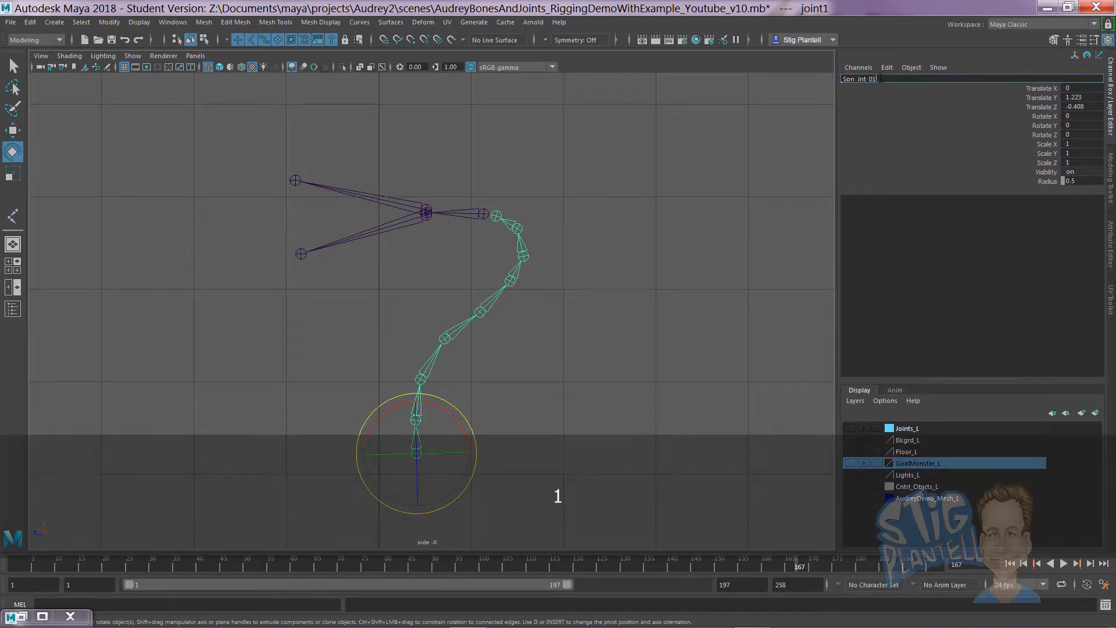
key(Return)
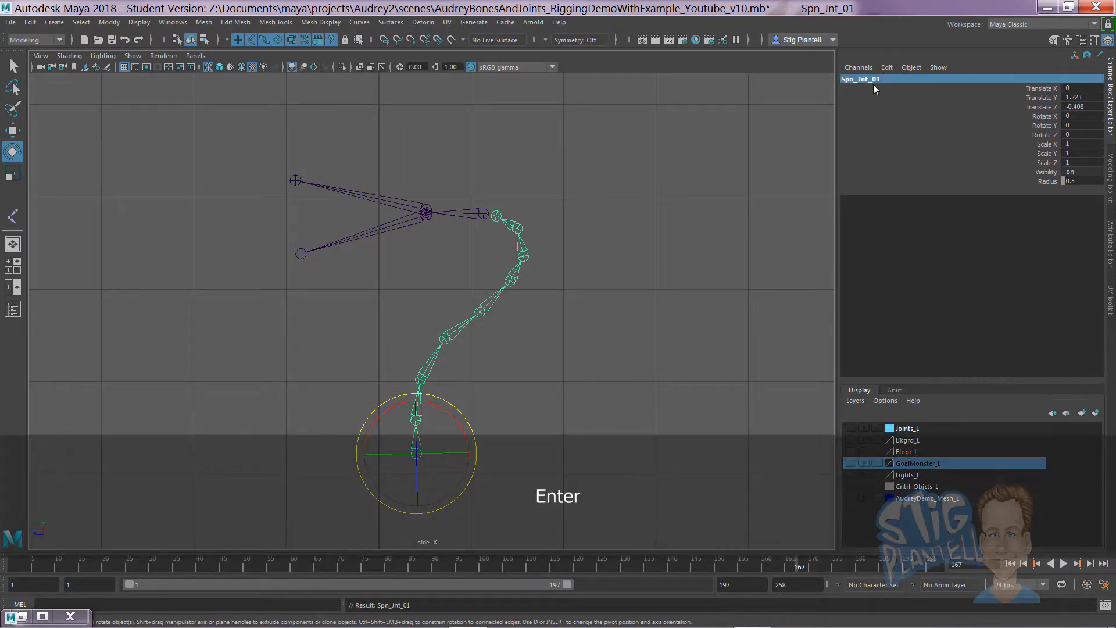
key(Down)
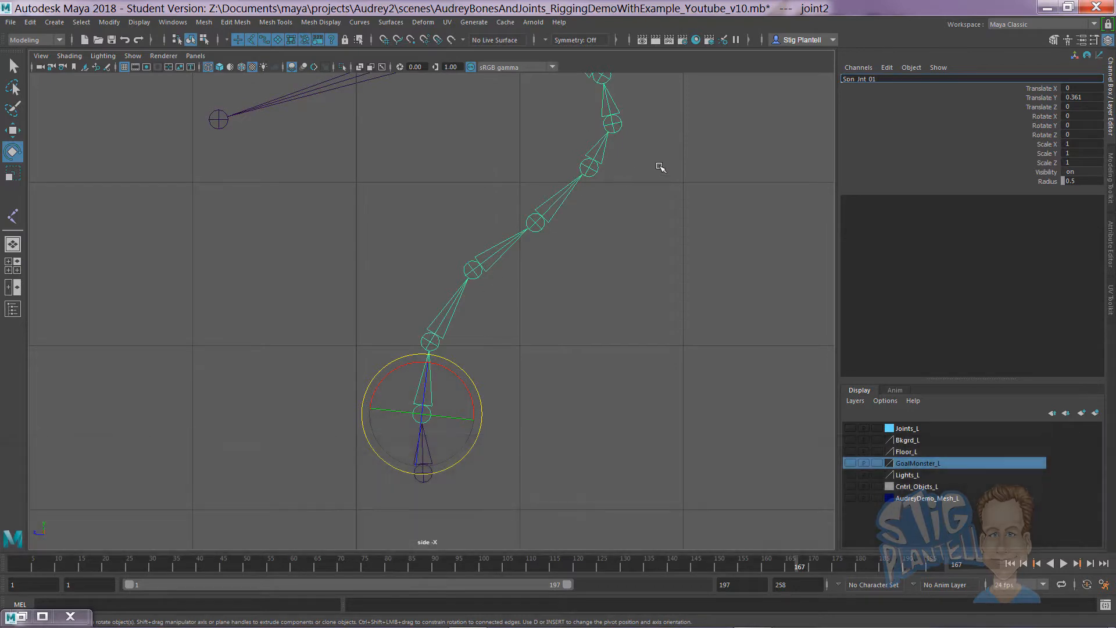
text(3)
key(Return)
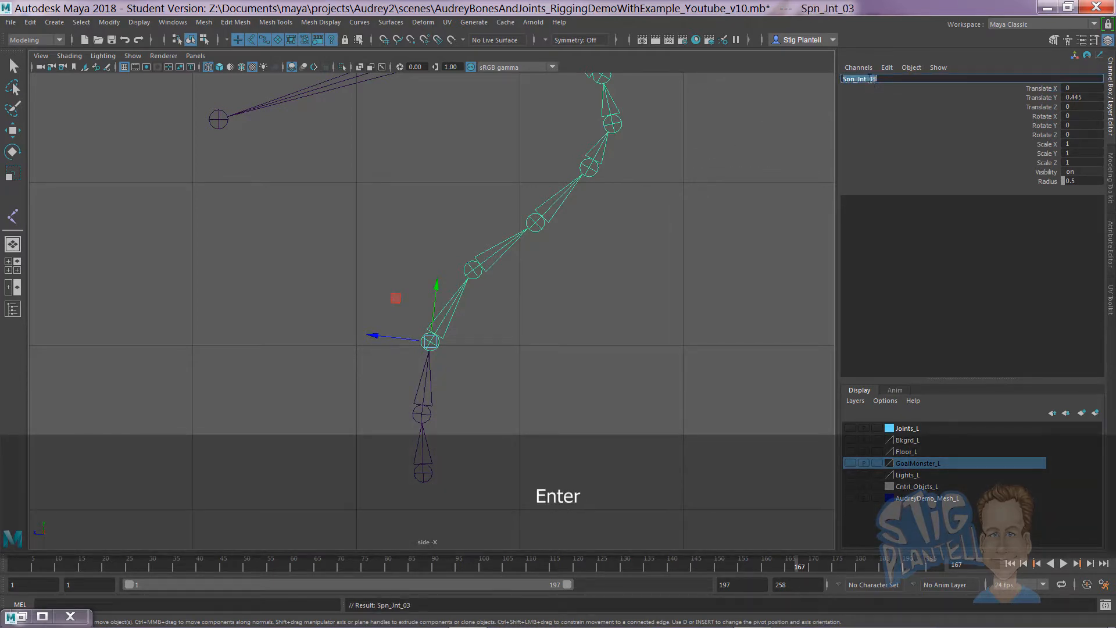
key(Down)
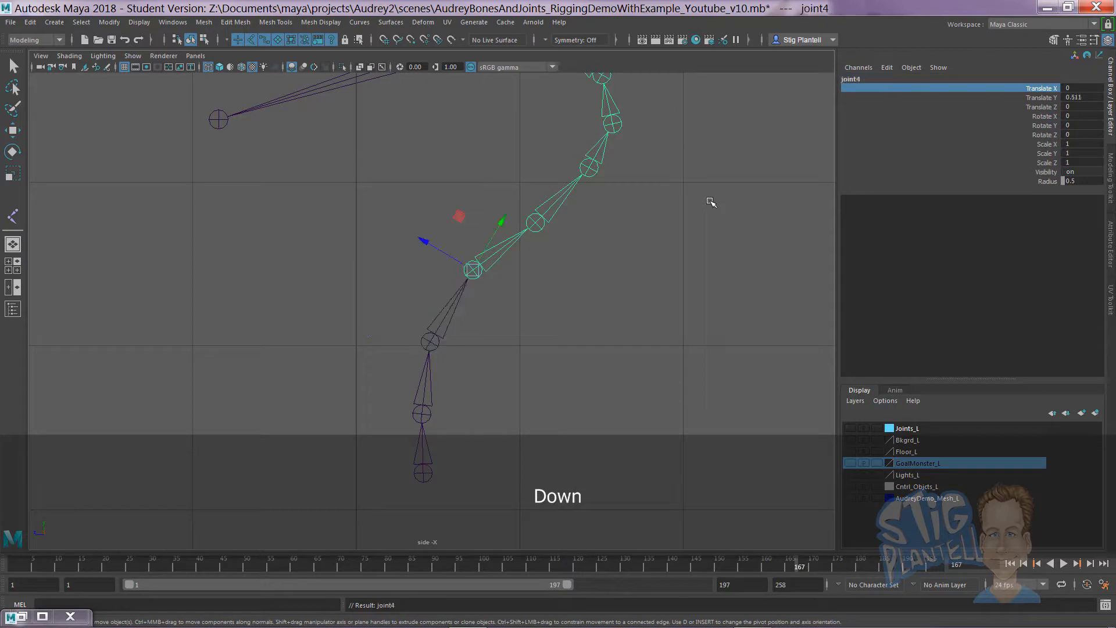
Rename the upper spine joints through Spn_Jnt_05 onward and the head joint to Atlas_Jnt, then deselect.
double_click(851, 78)
text(Spn_Jnt_0)
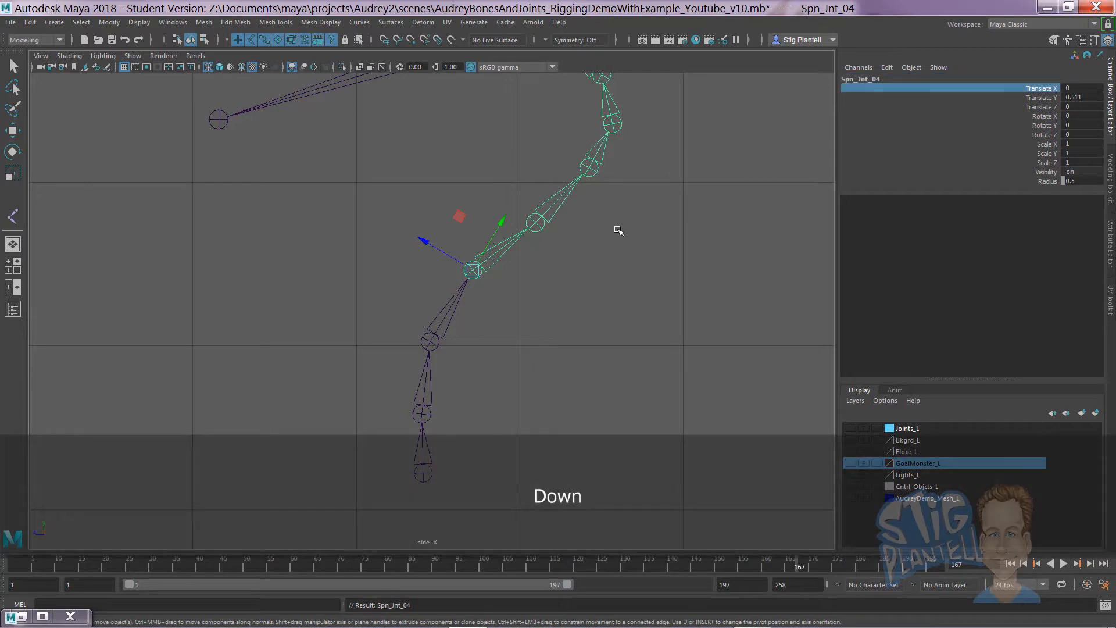
key(ctrl+v)
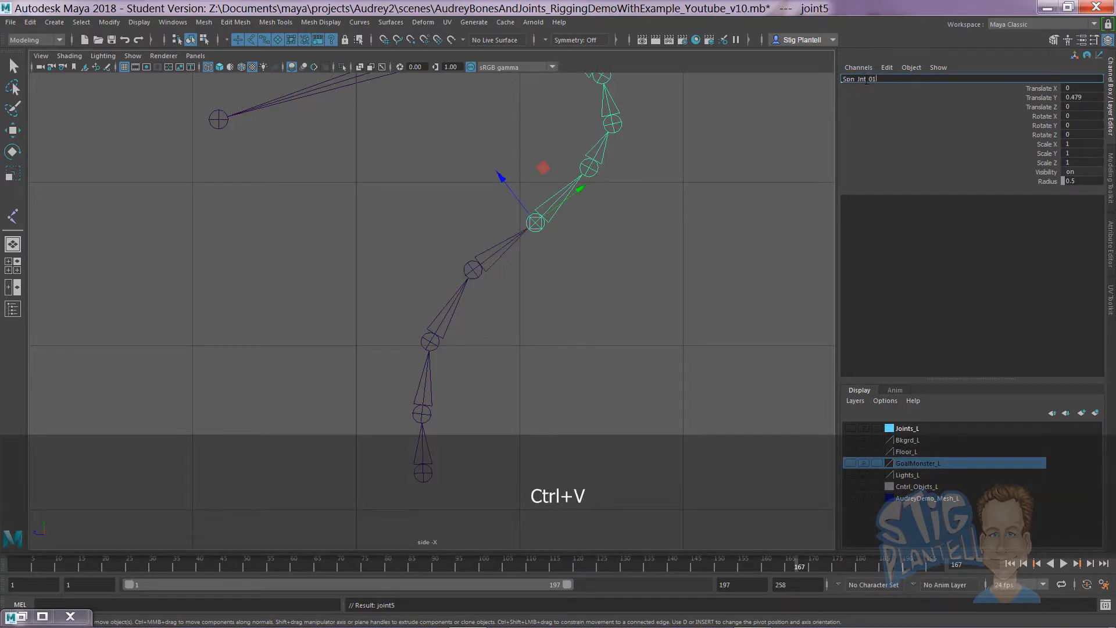
key(Return)
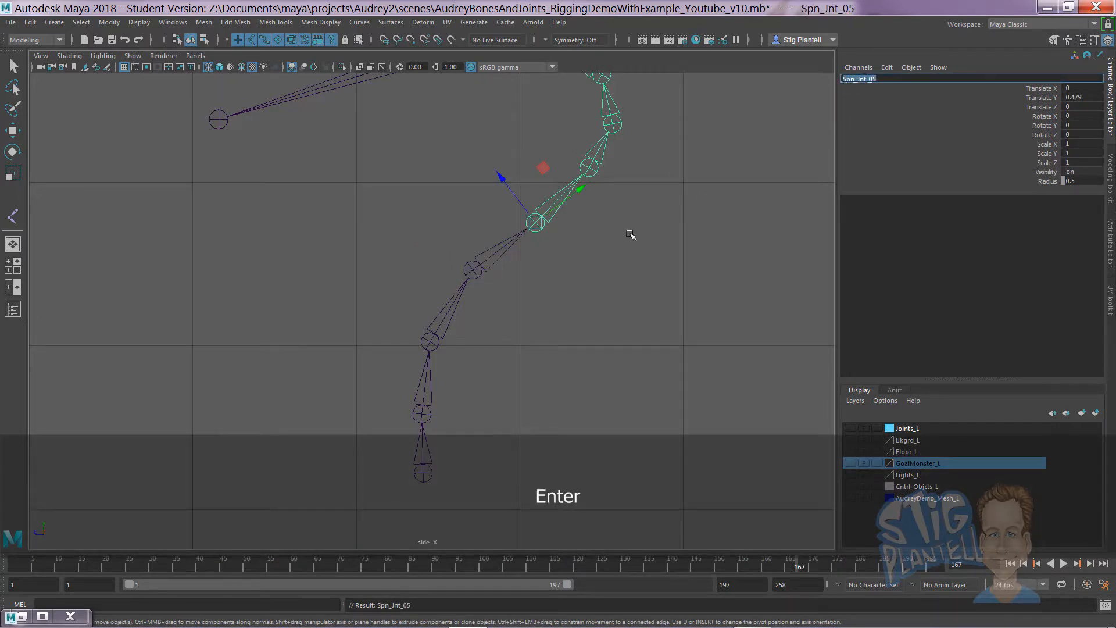
key(Down)
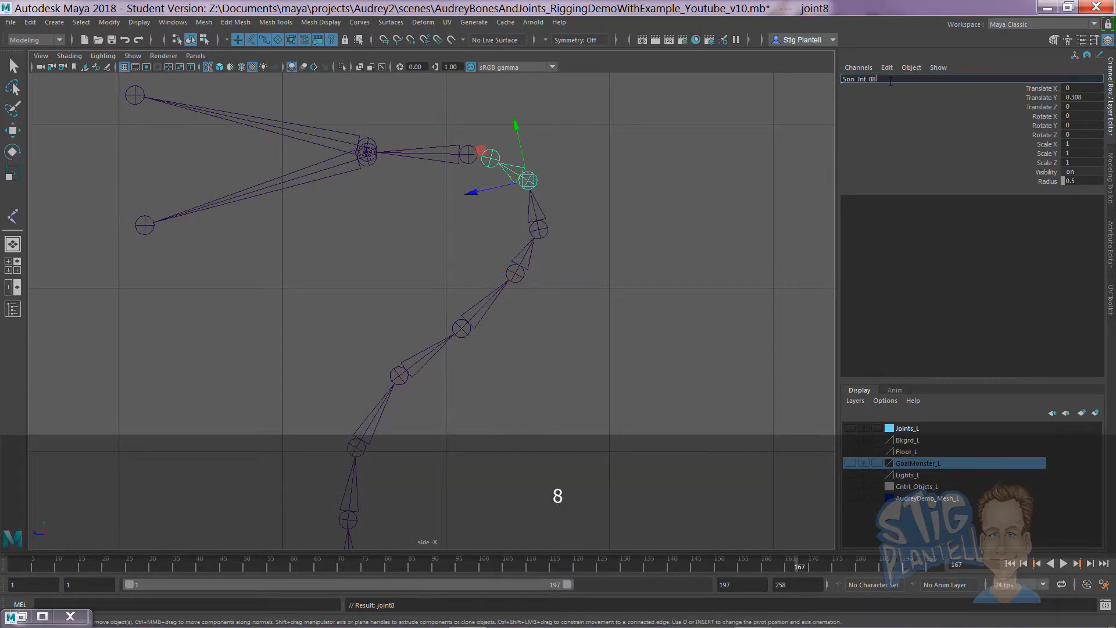
key(Down)
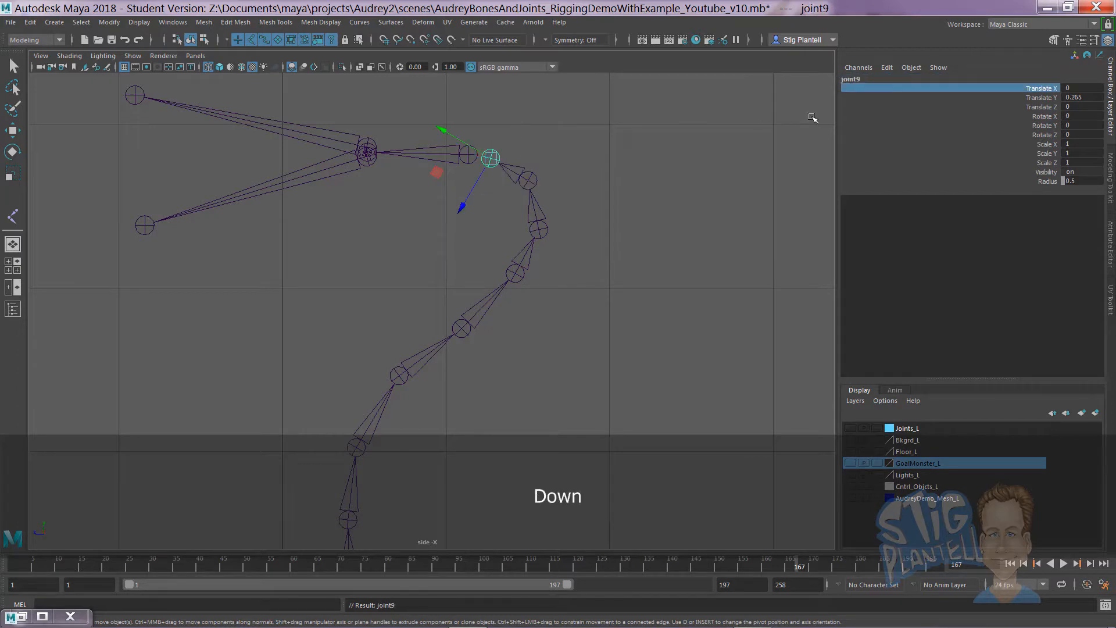
key(ctrl+v)
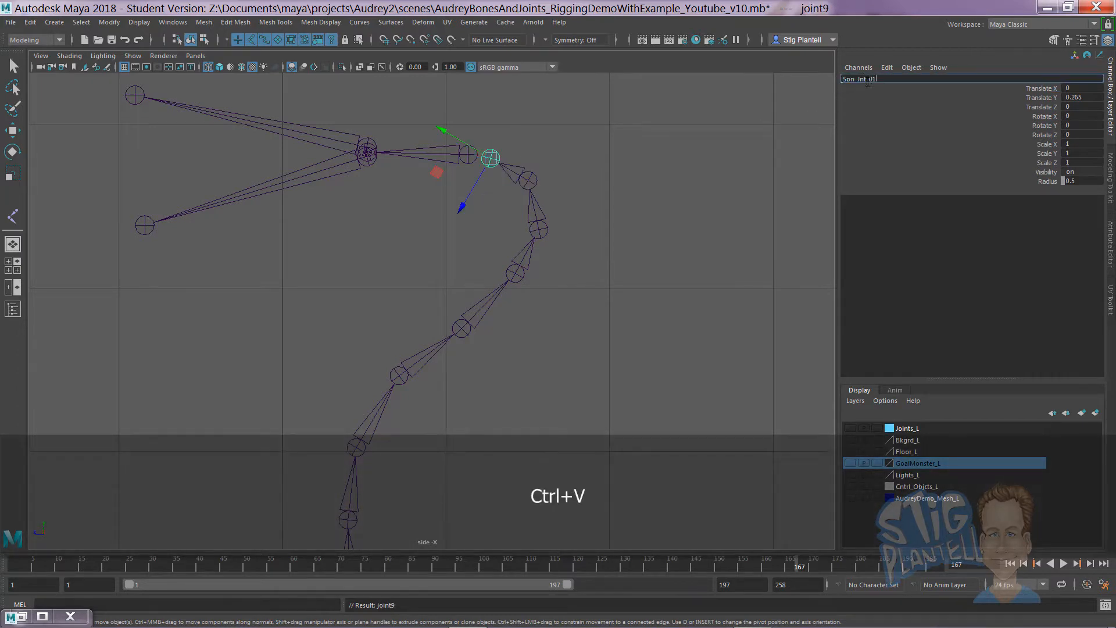
key(Return)
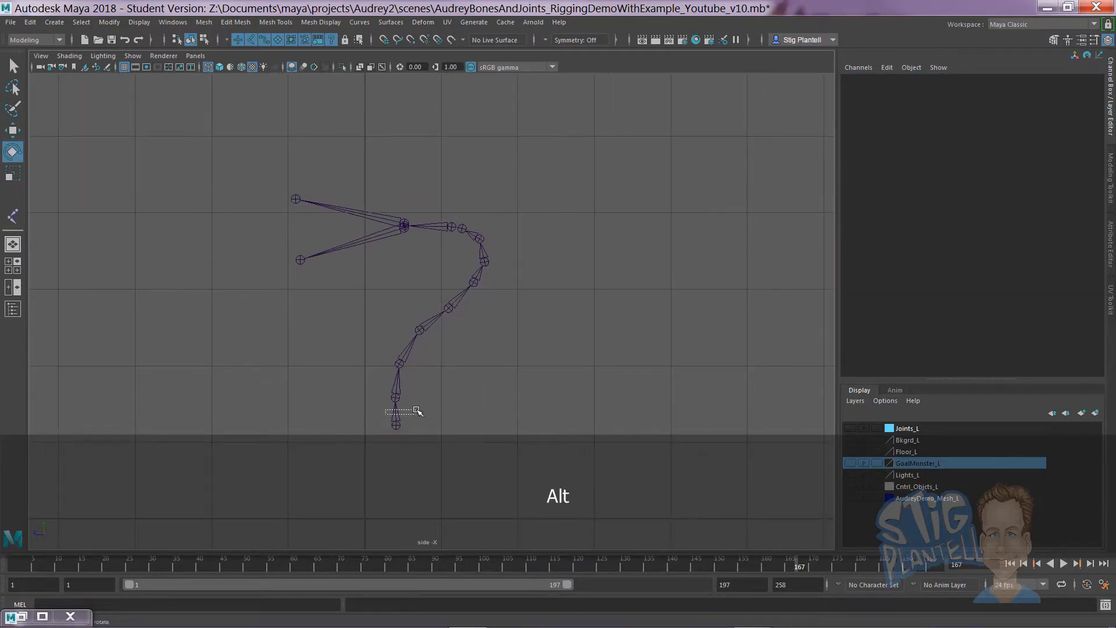
click(397, 365)
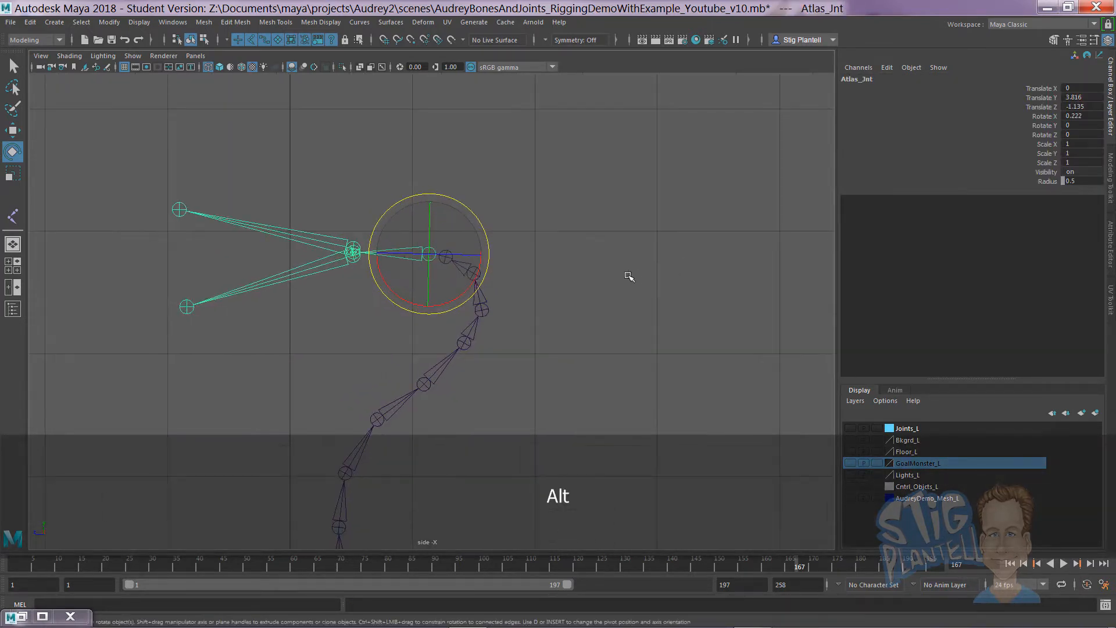
Save the rigging scene and dismiss the Student Version File notice.
key(ctrl+s)
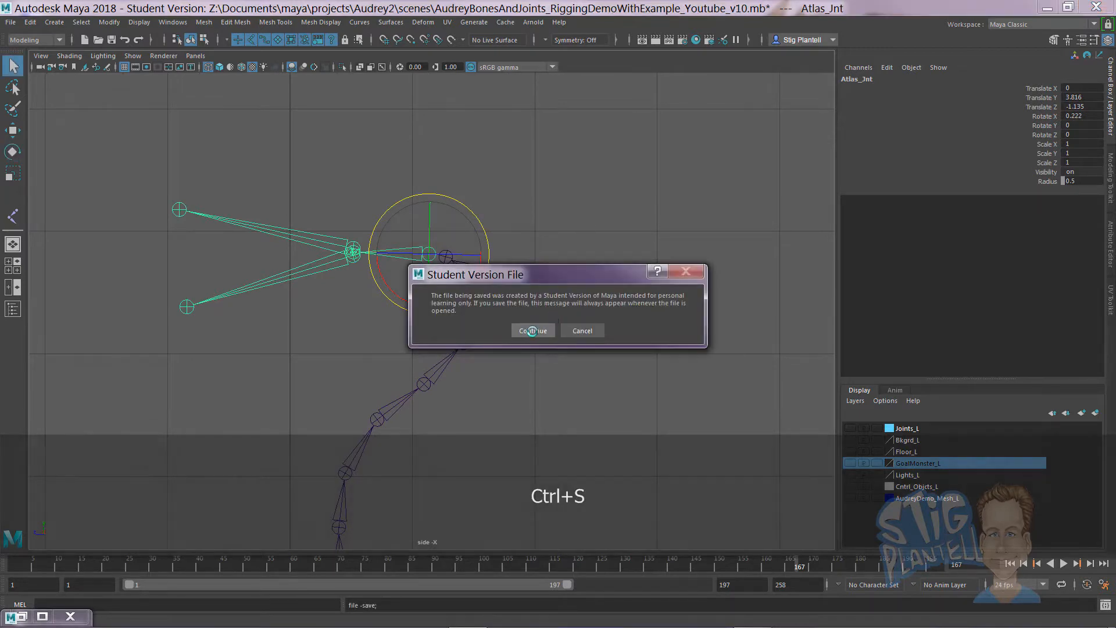
click(532, 329)
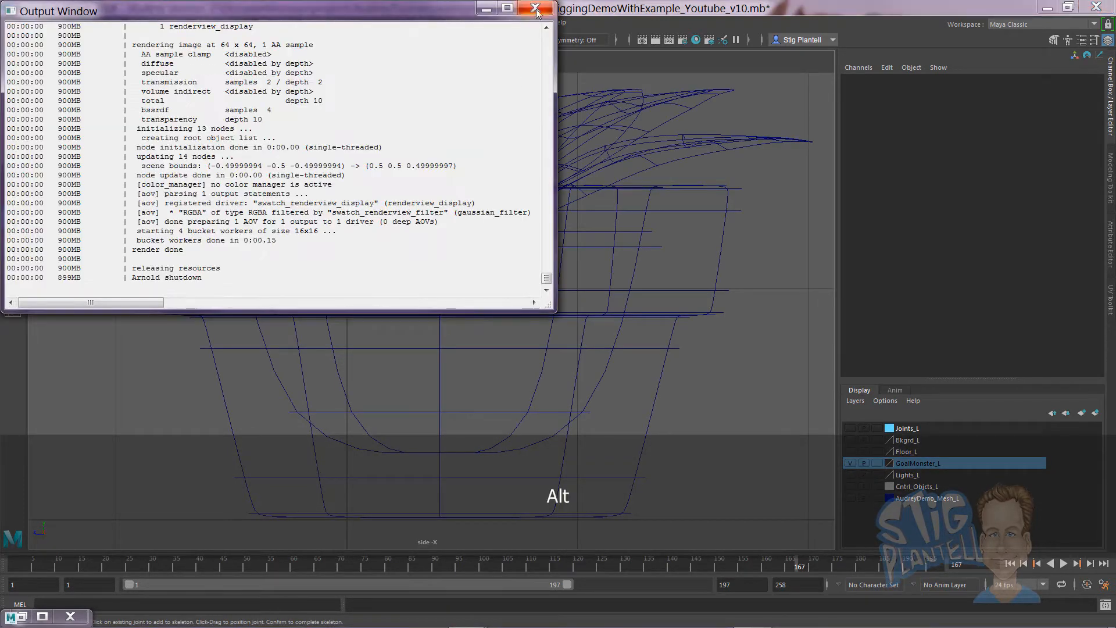
Place a two-joint stem chain from the stem base to the pot bottom, undoing an accidental pivot change.
click(536, 8)
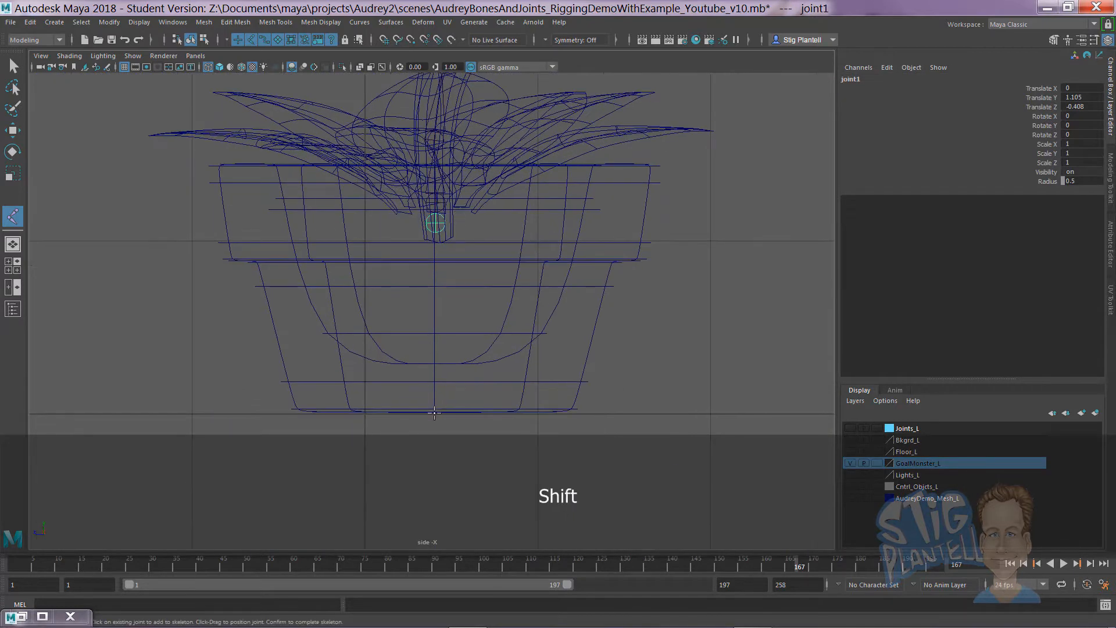
key(Return)
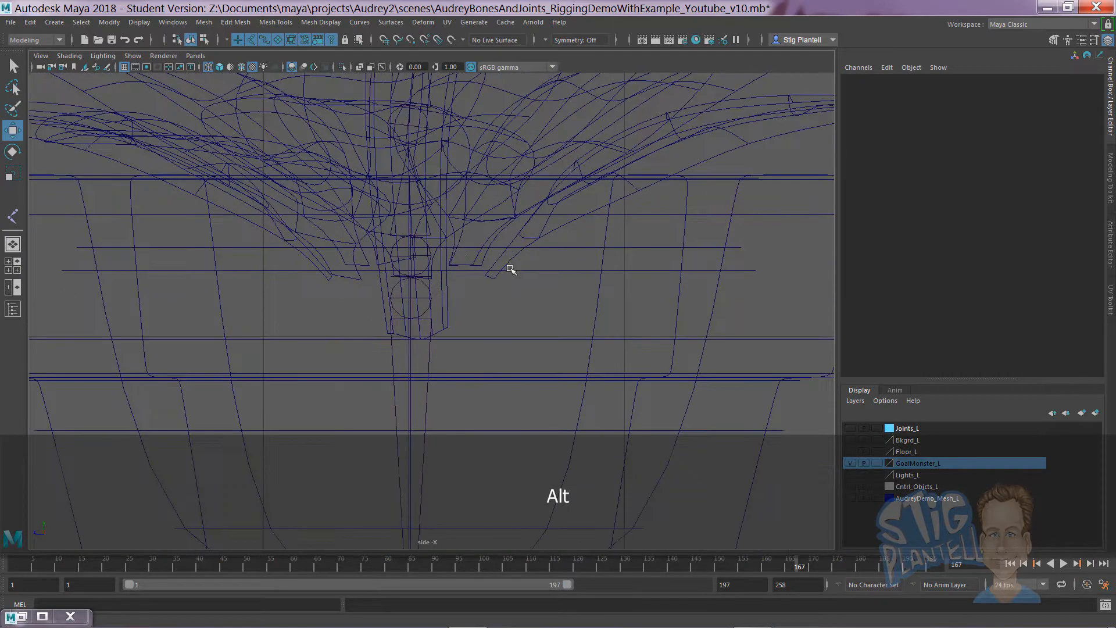
click(411, 292)
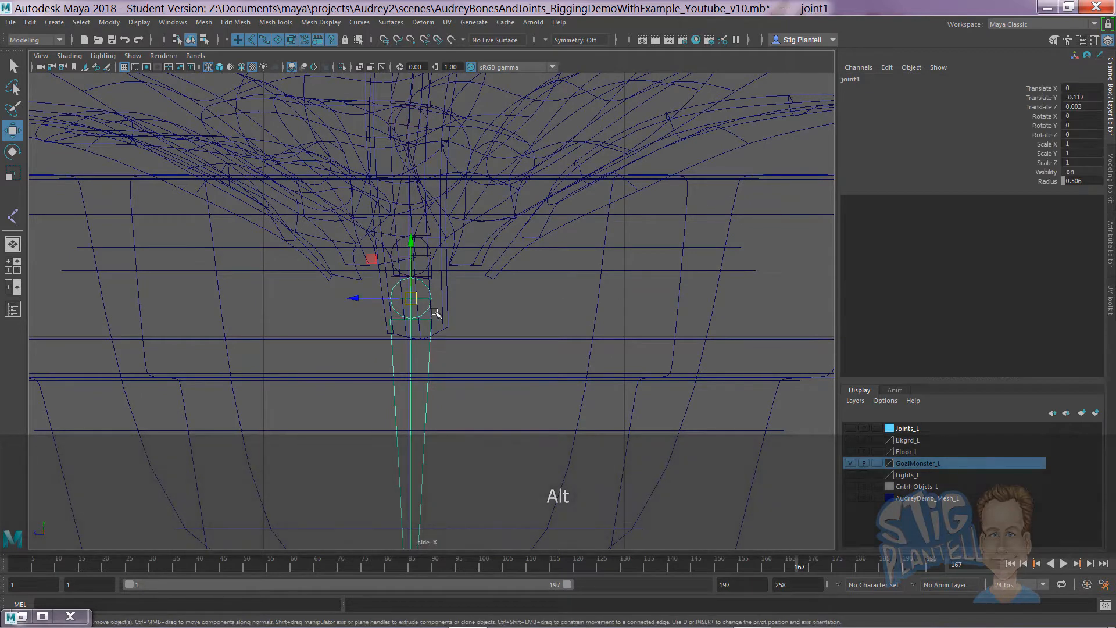
key(ctrl+z)
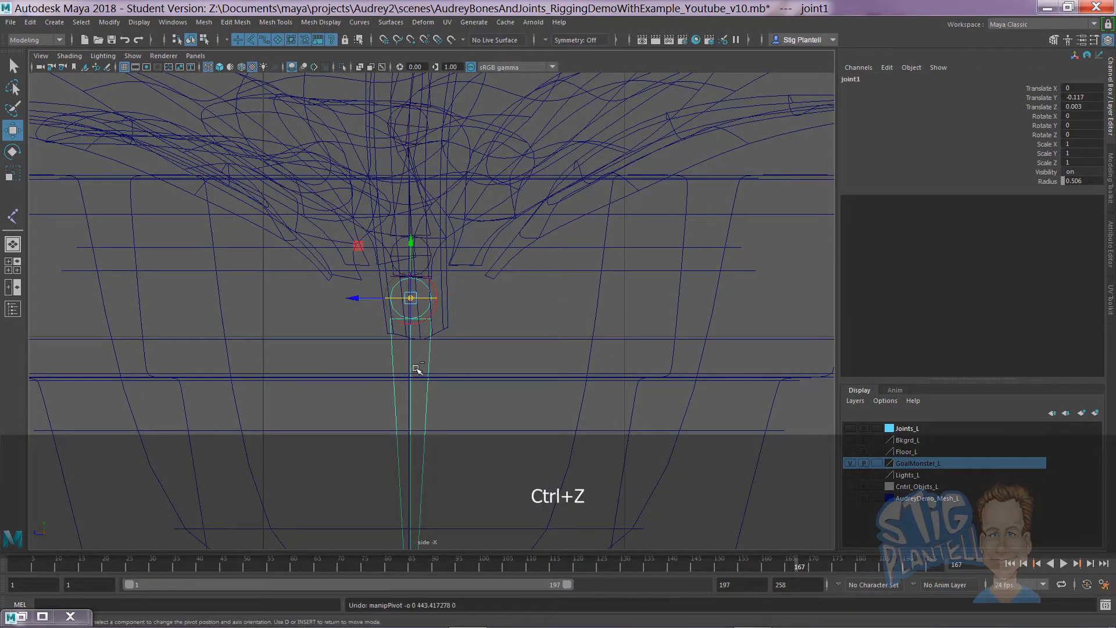
key(ctrl+z)
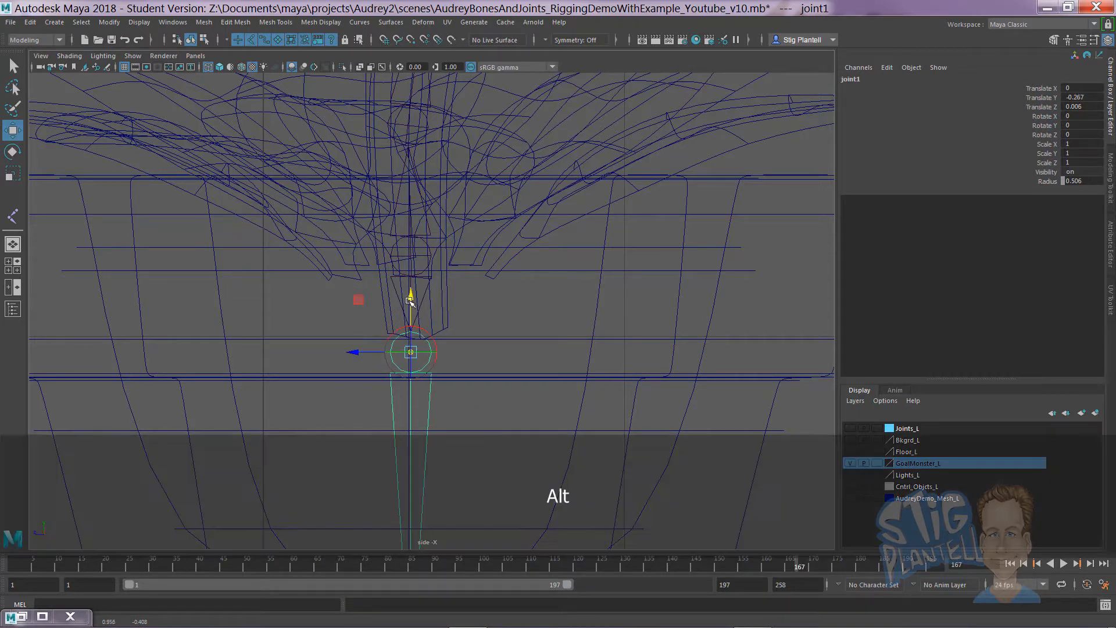
key(ctrl+z)
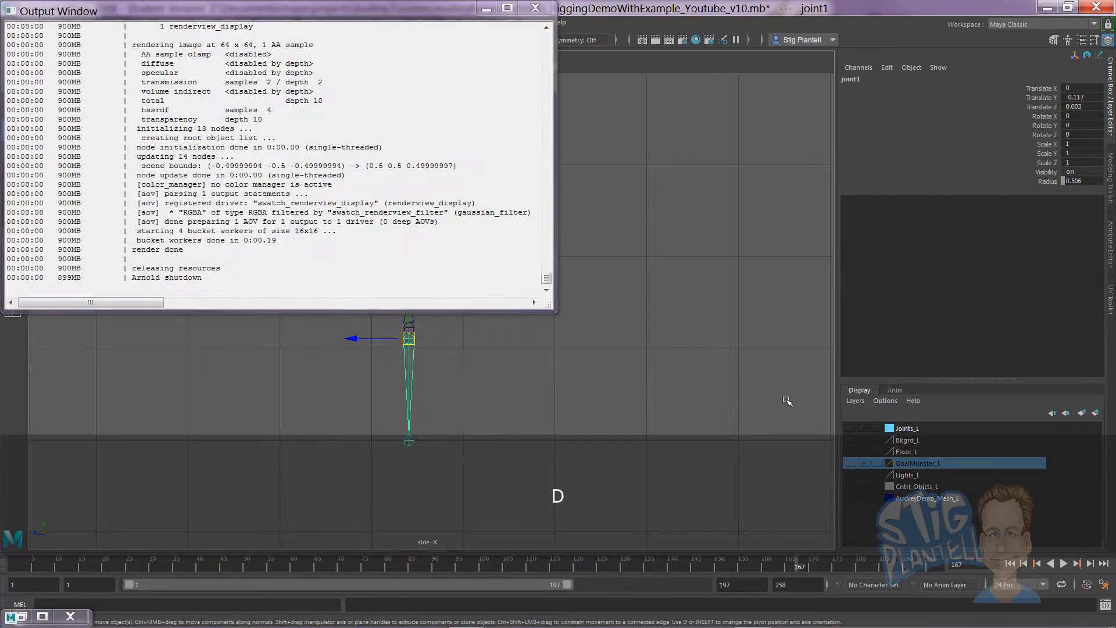
In front view, draw a joint chain from the head out along the top leaf.
key(space)
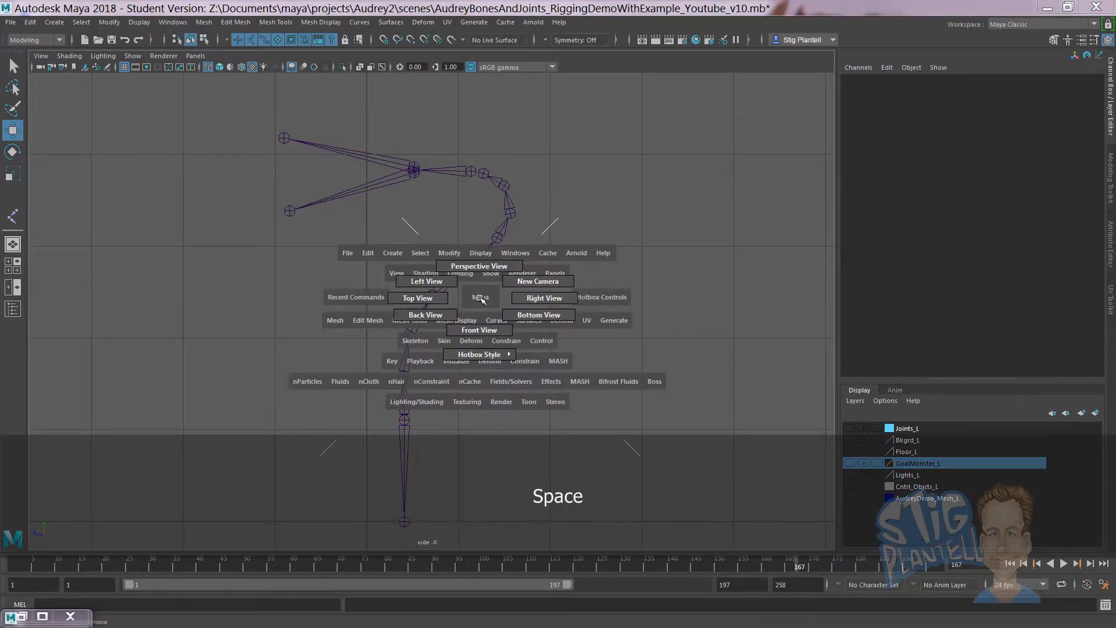
mouse_move(477, 329)
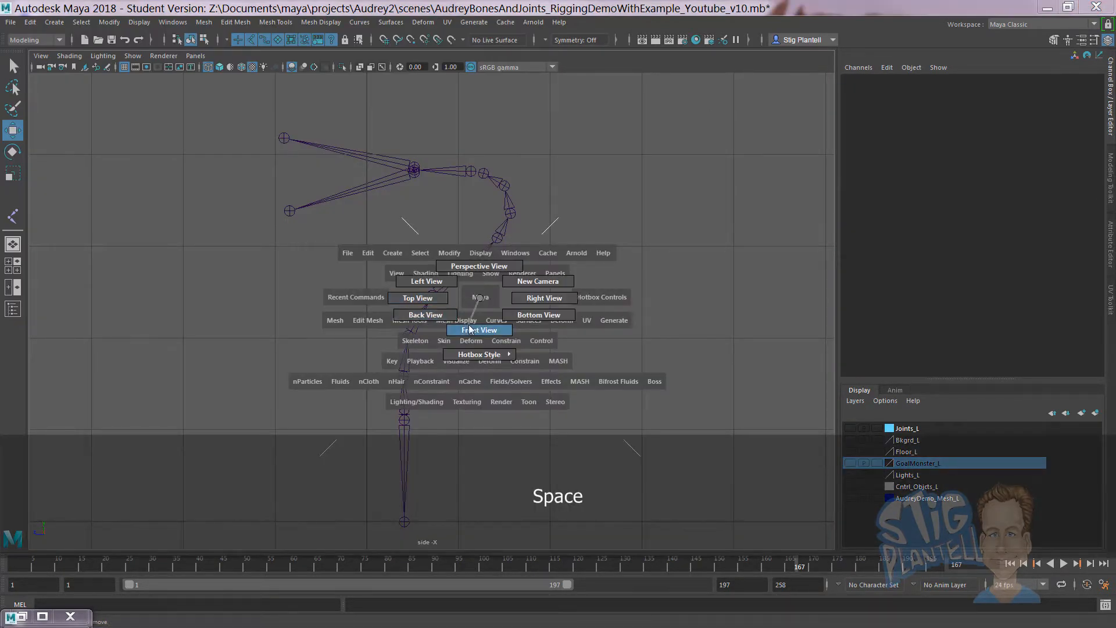
click(481, 329)
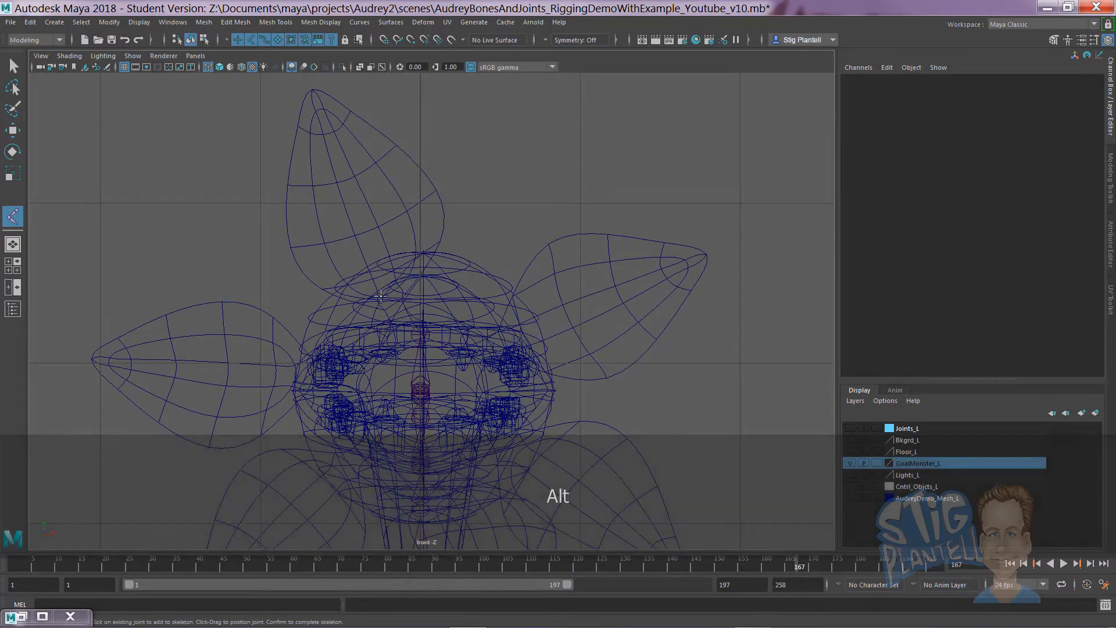
click(355, 212)
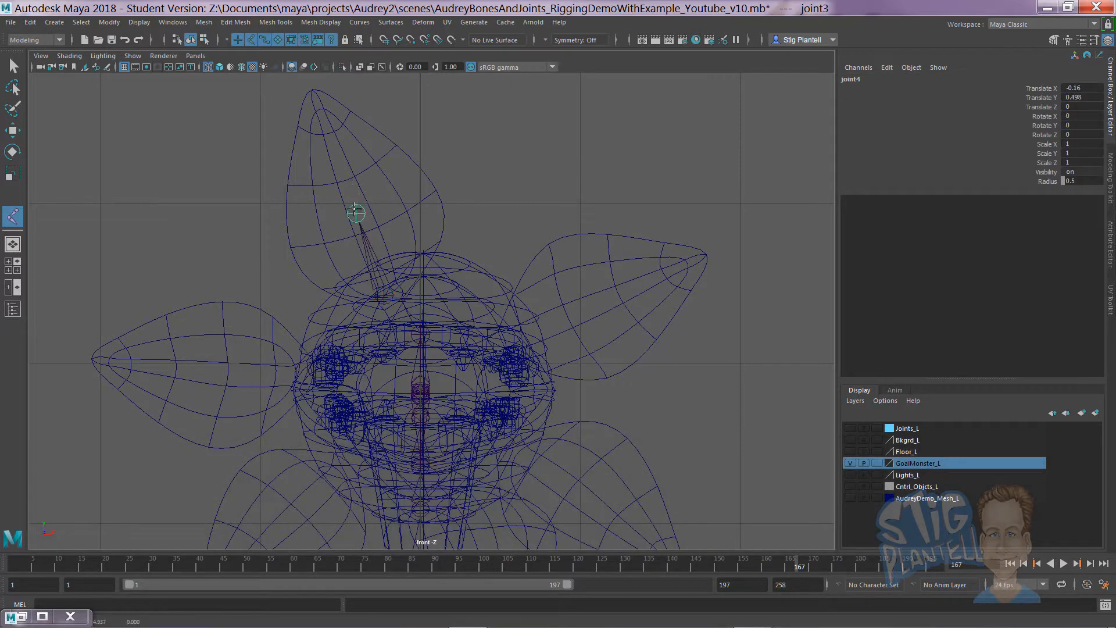
click(309, 85)
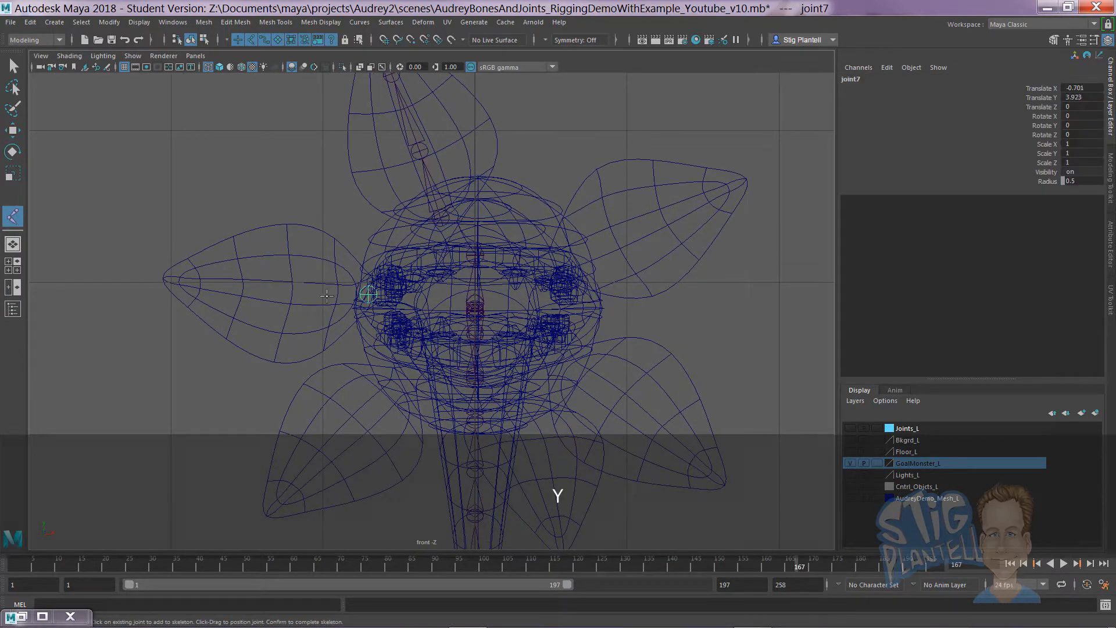
Draw a joint chain from the head out along the left leaf and finish it.
click(228, 286)
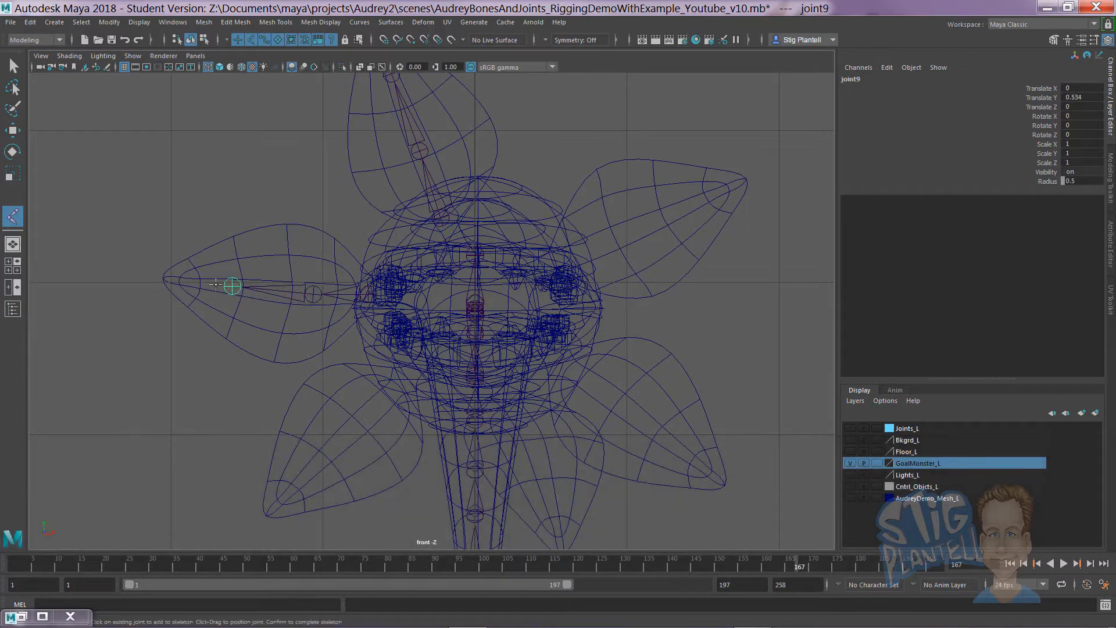
key(Return)
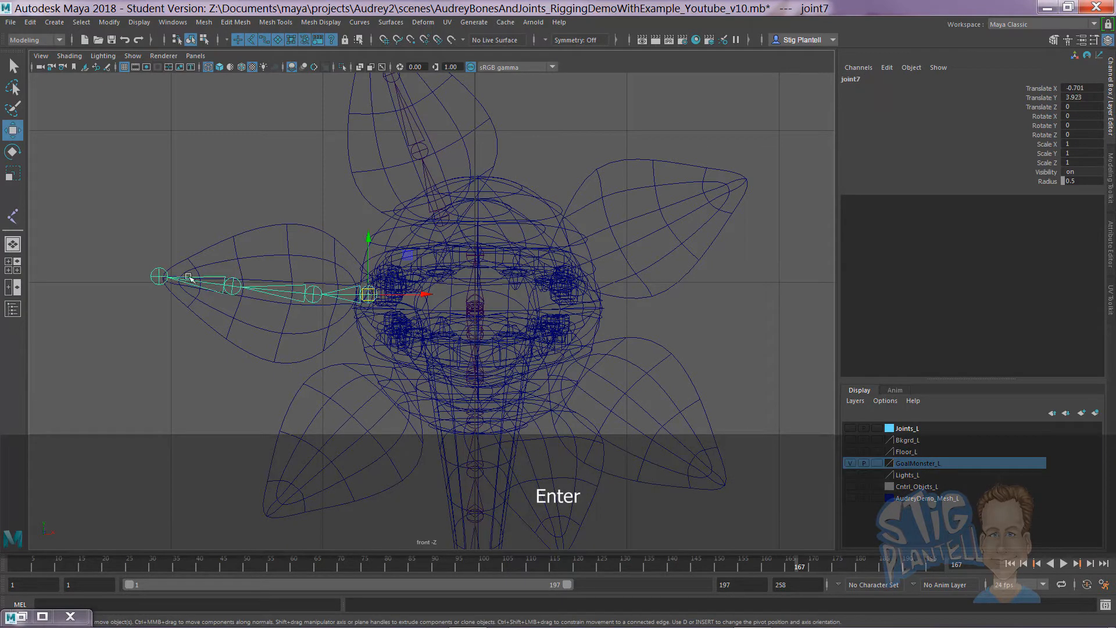
key(Down)
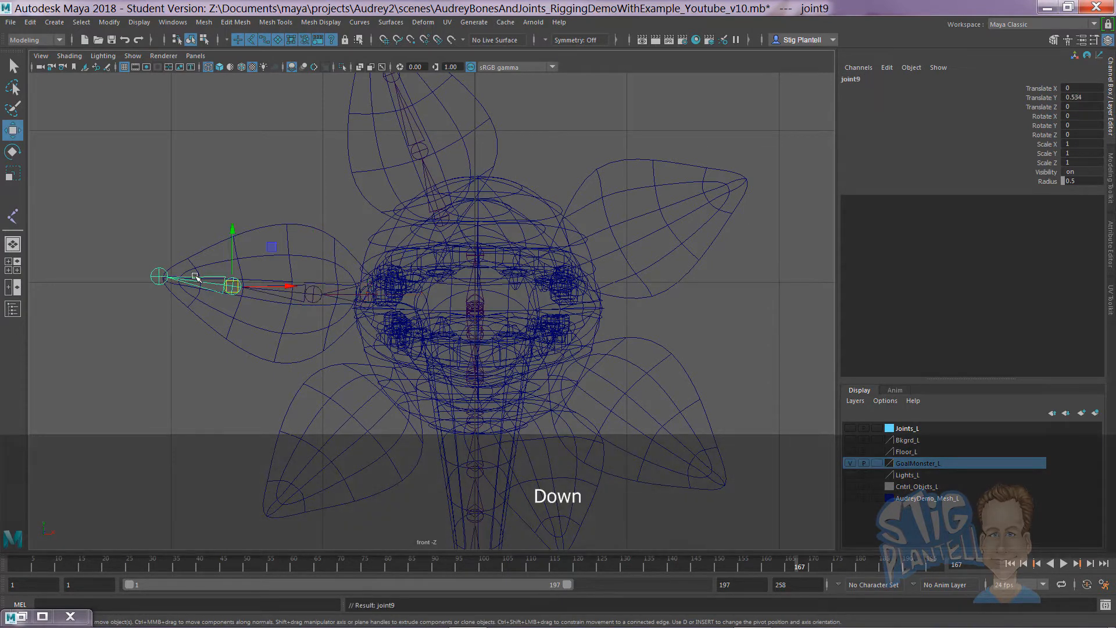
key(space)
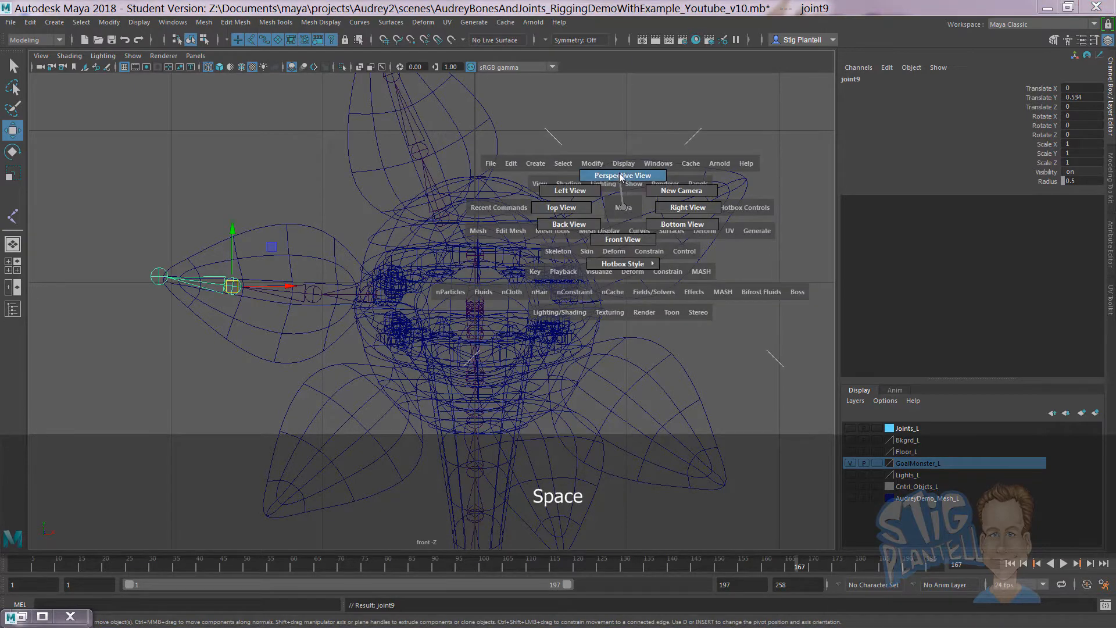
Inspect the left leaf joint chain from several angles in perspective view.
click(621, 175)
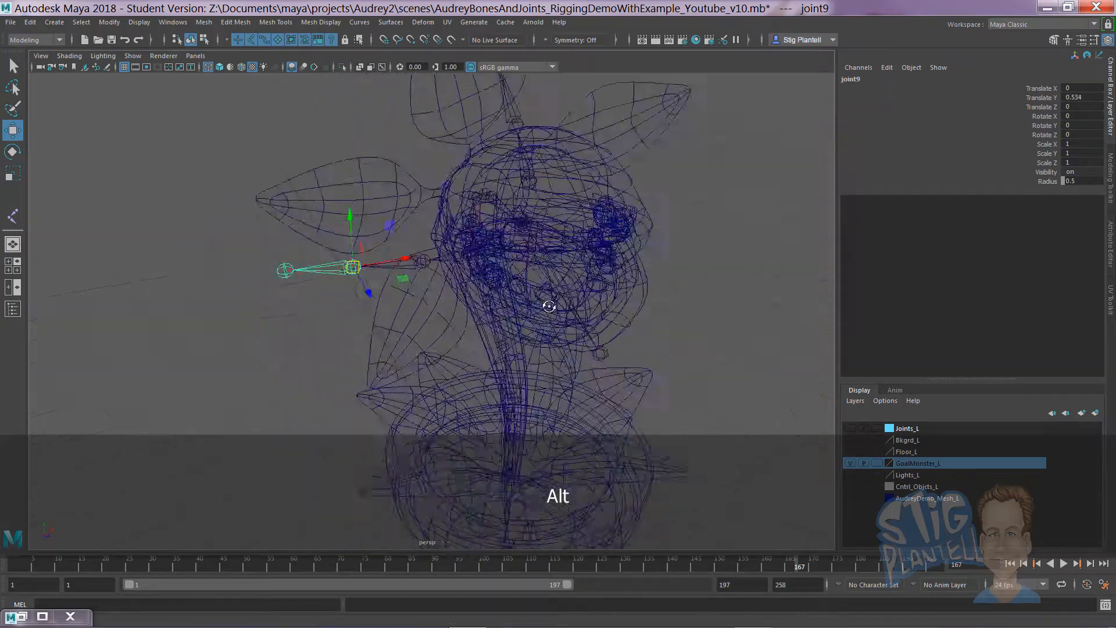
key(F8)
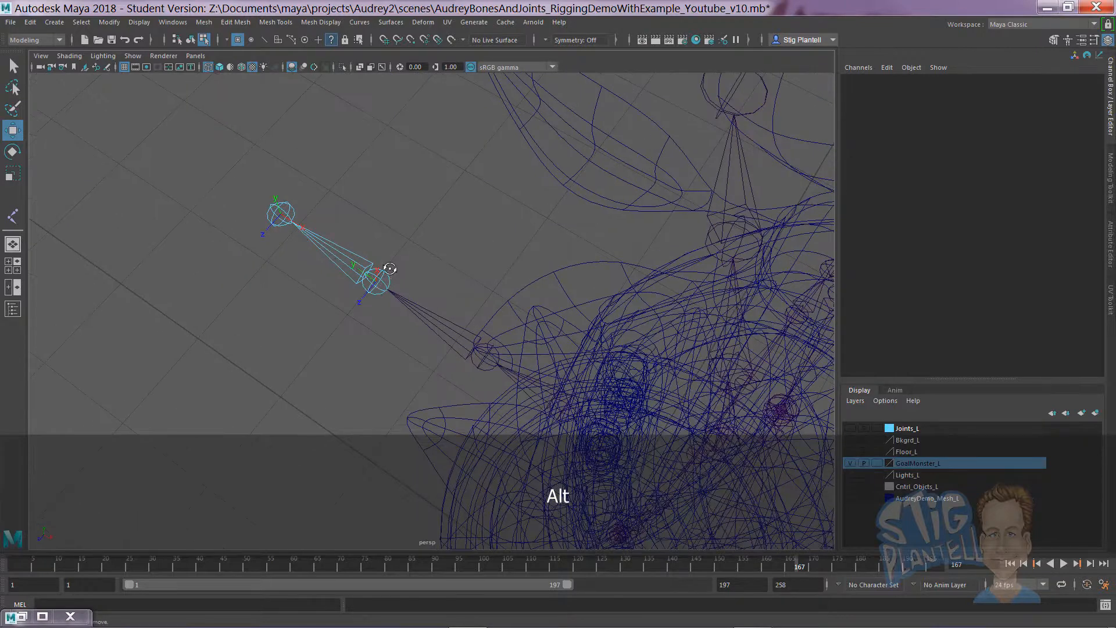
key(F8)
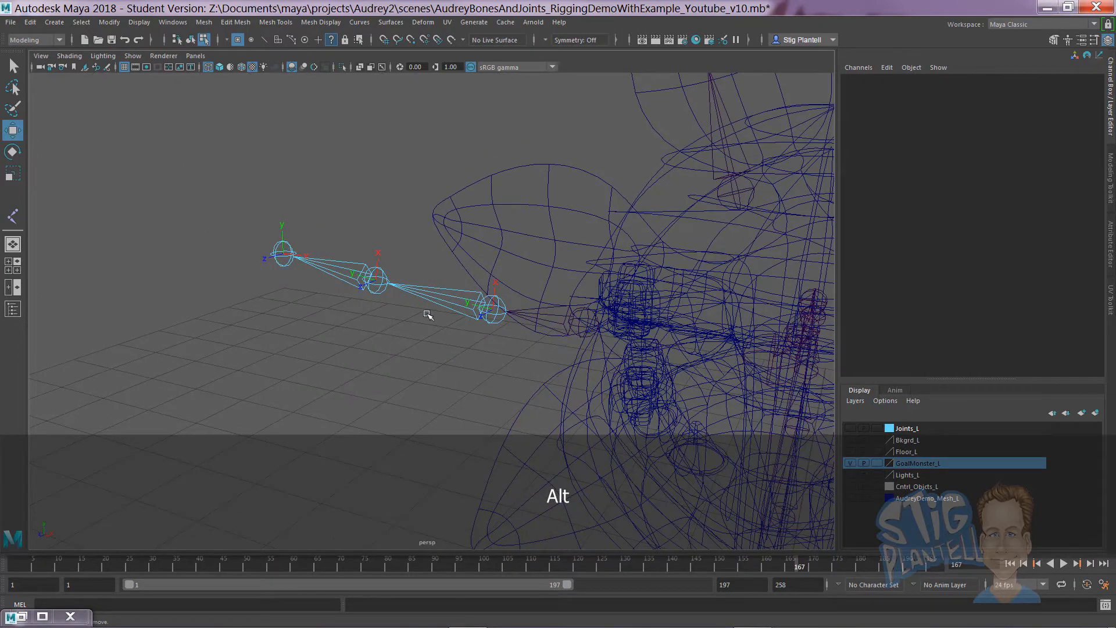
key(f8)
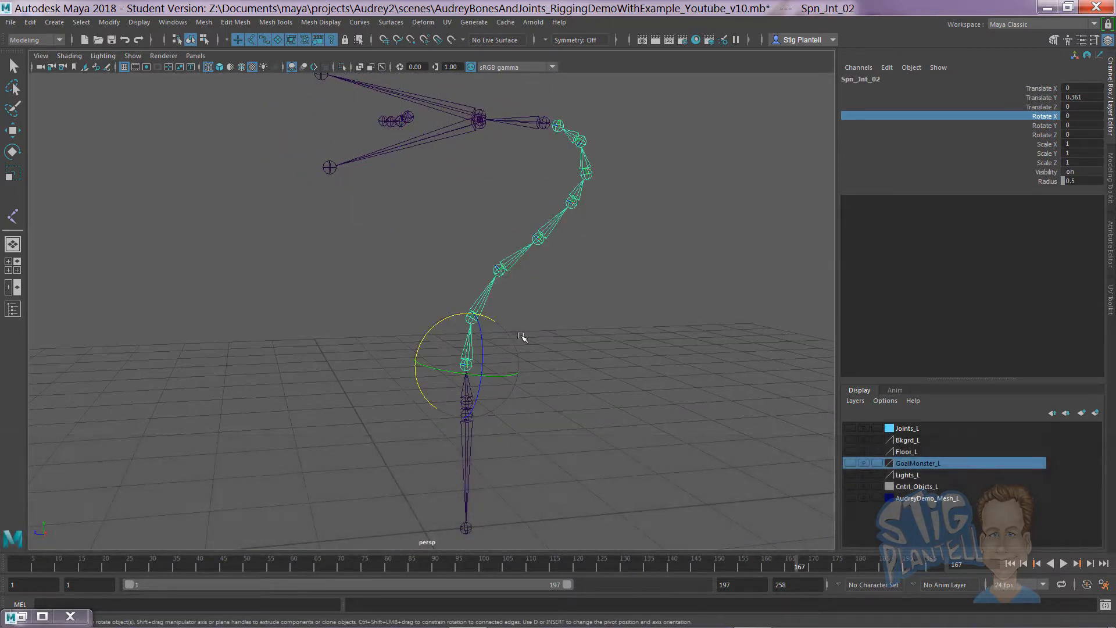
key(F8)
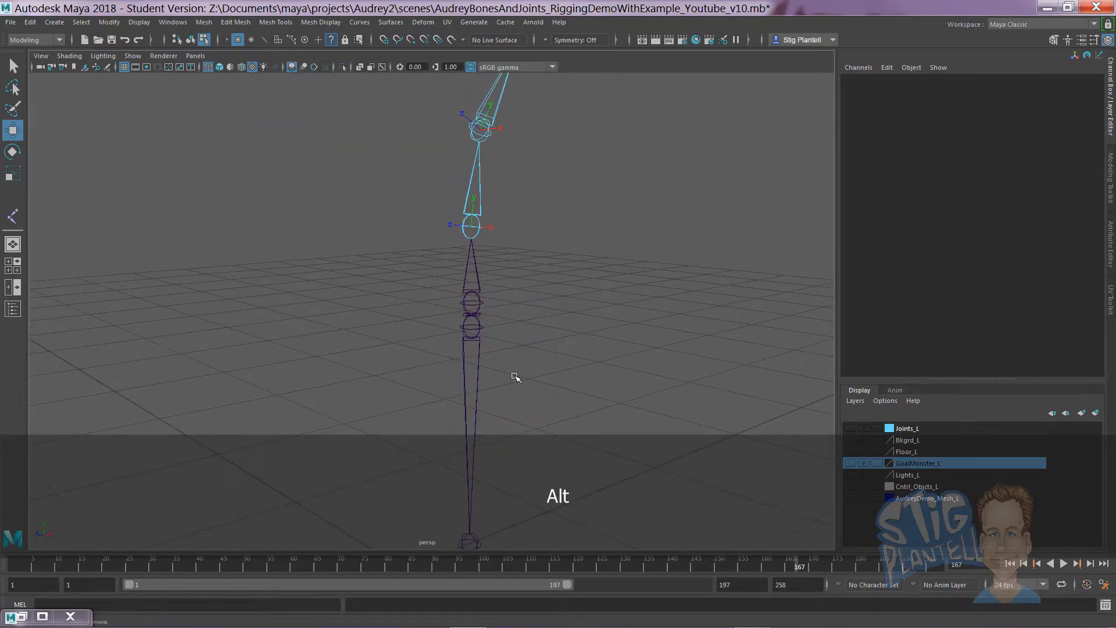
Inspect the stem joints and display the spine chain's local rotation axes in component mode.
key(f8)
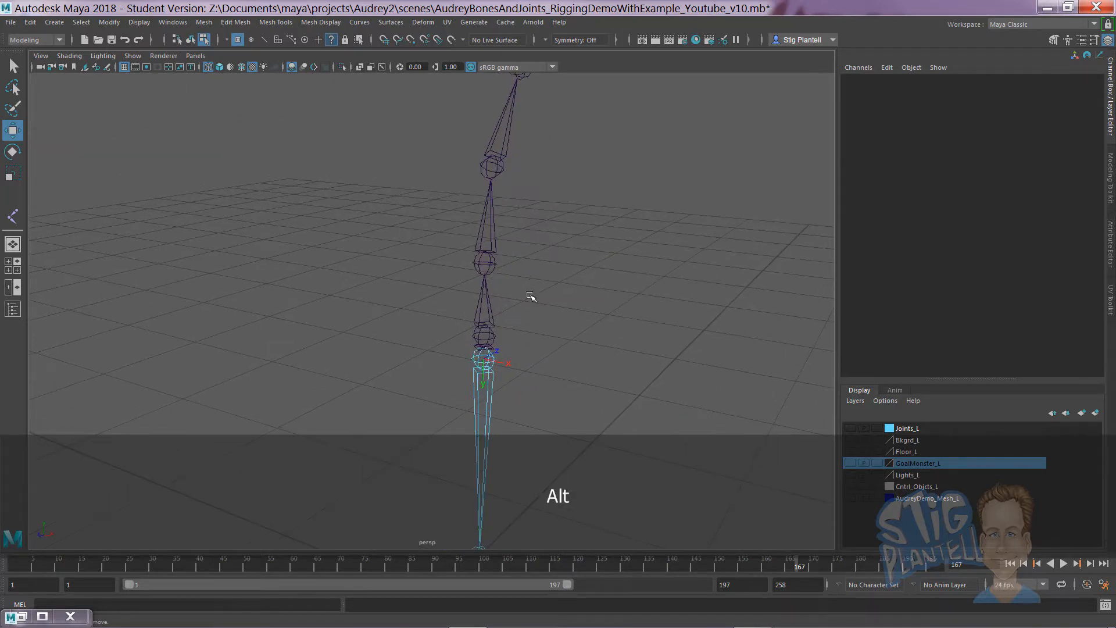
key(F8)
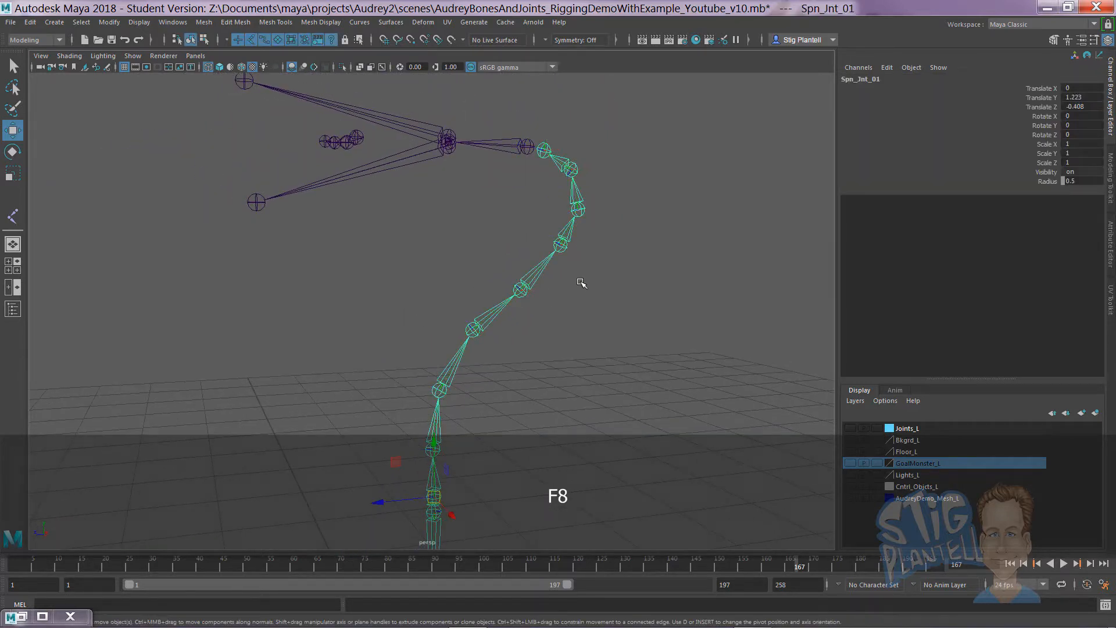
key(F8)
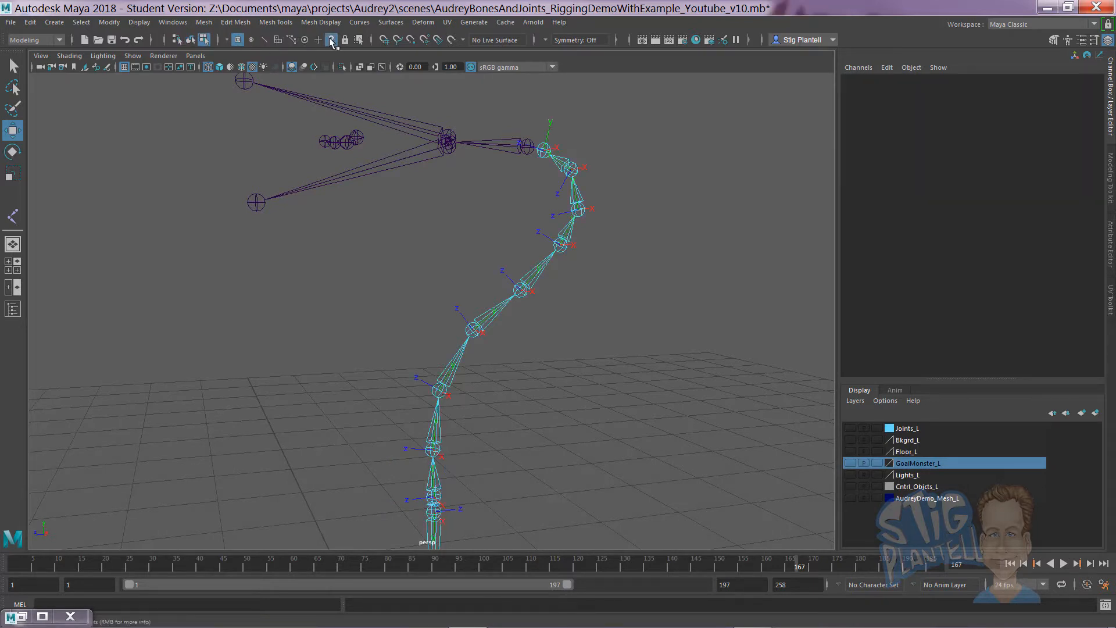
click(329, 40)
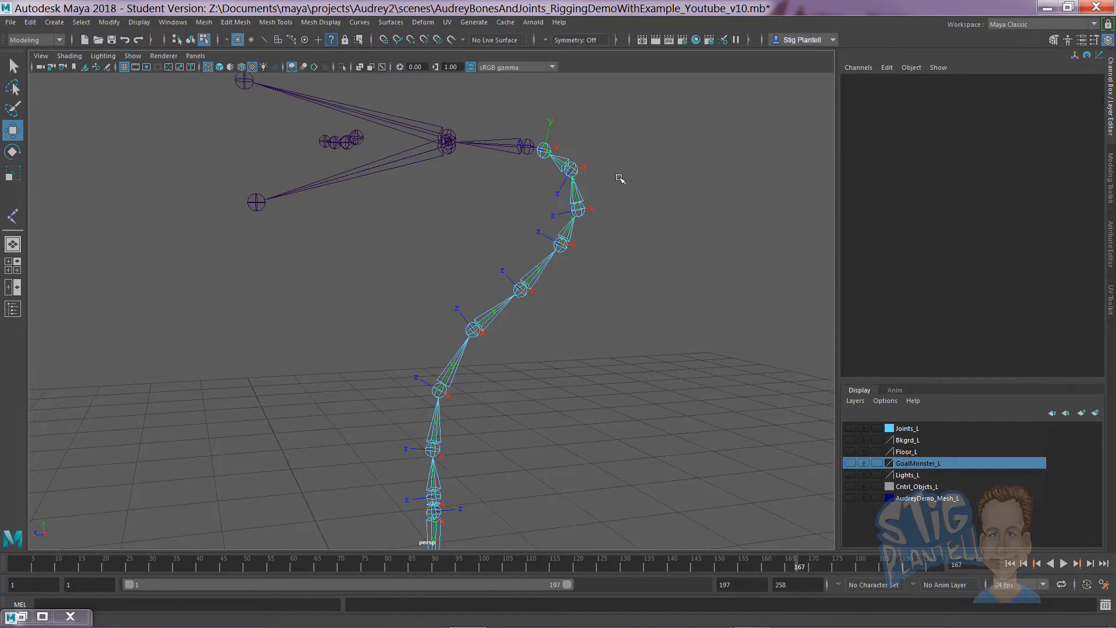
key(f8)
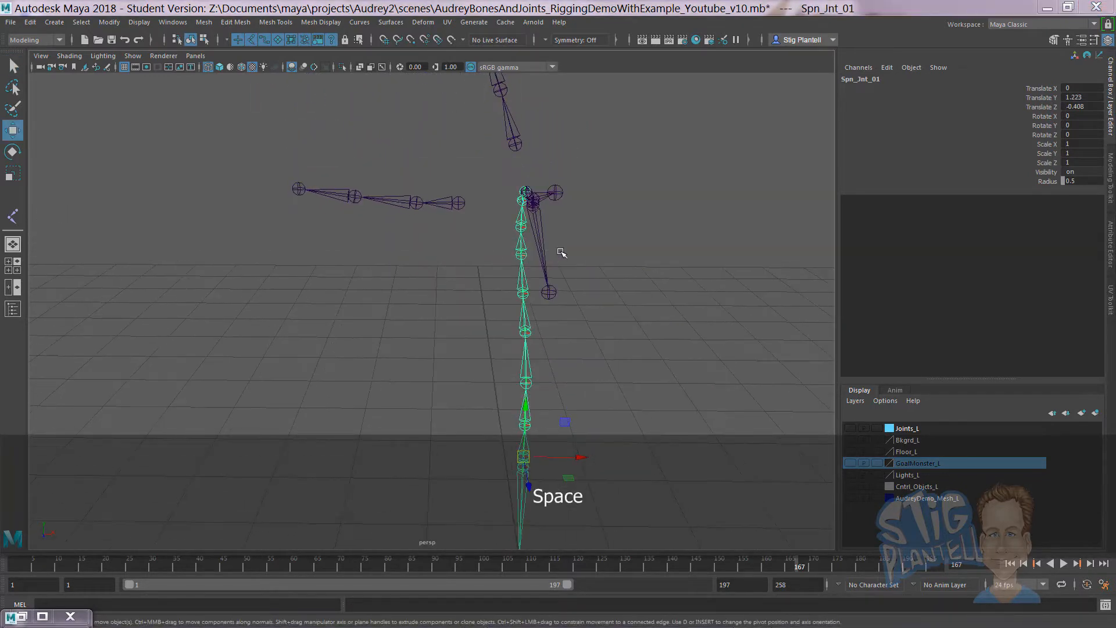
key(space)
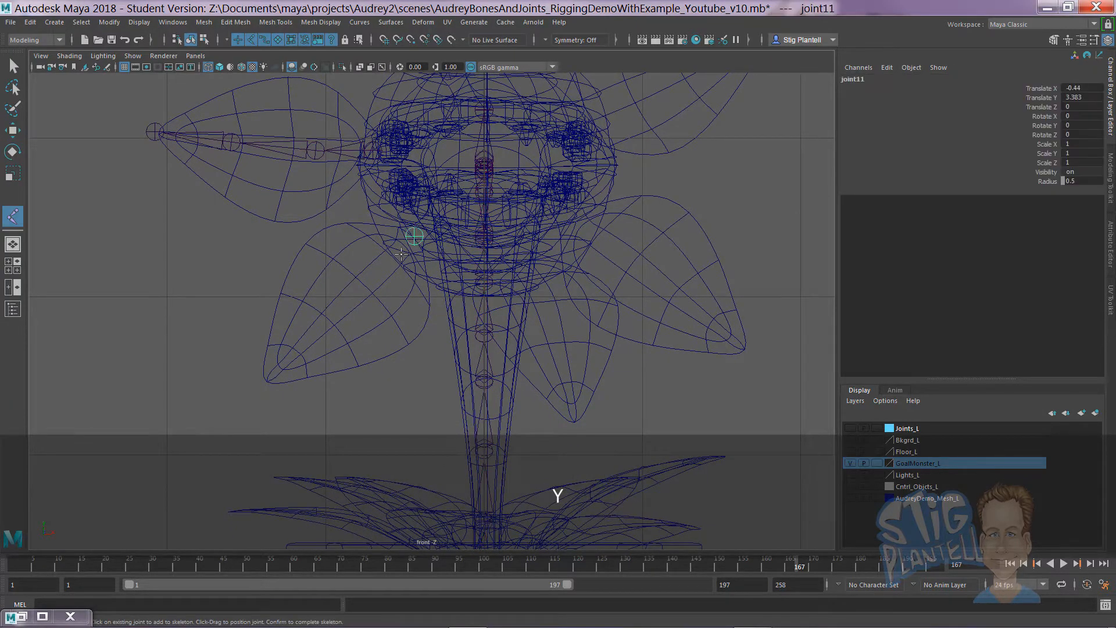
Draw joint chains through the lower left and lower right leaves.
click(315, 334)
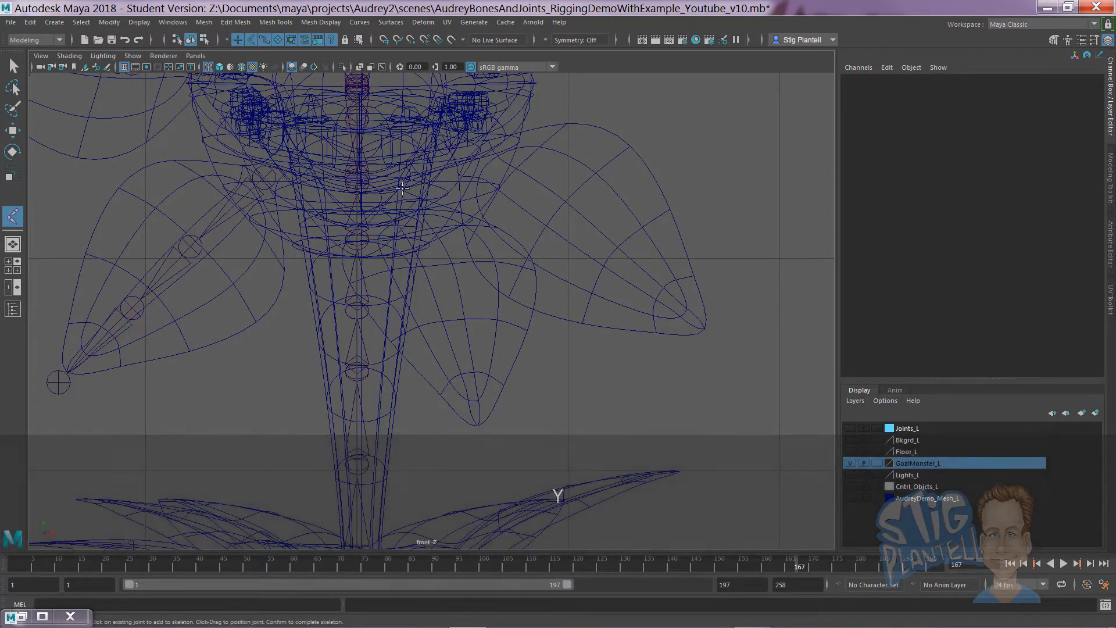
click(461, 334)
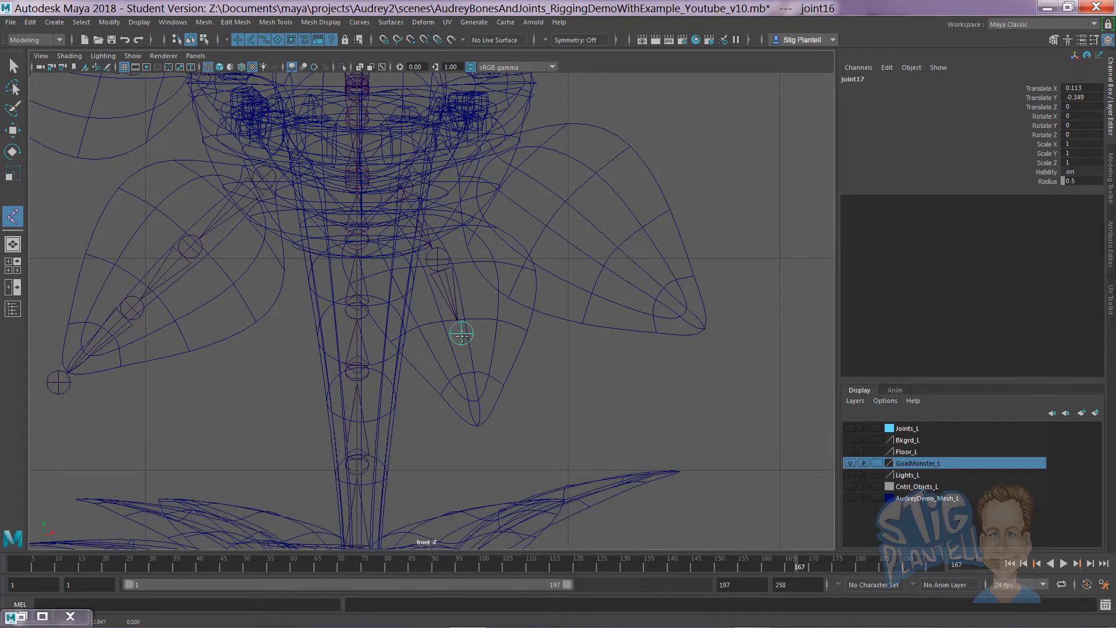
key(Return)
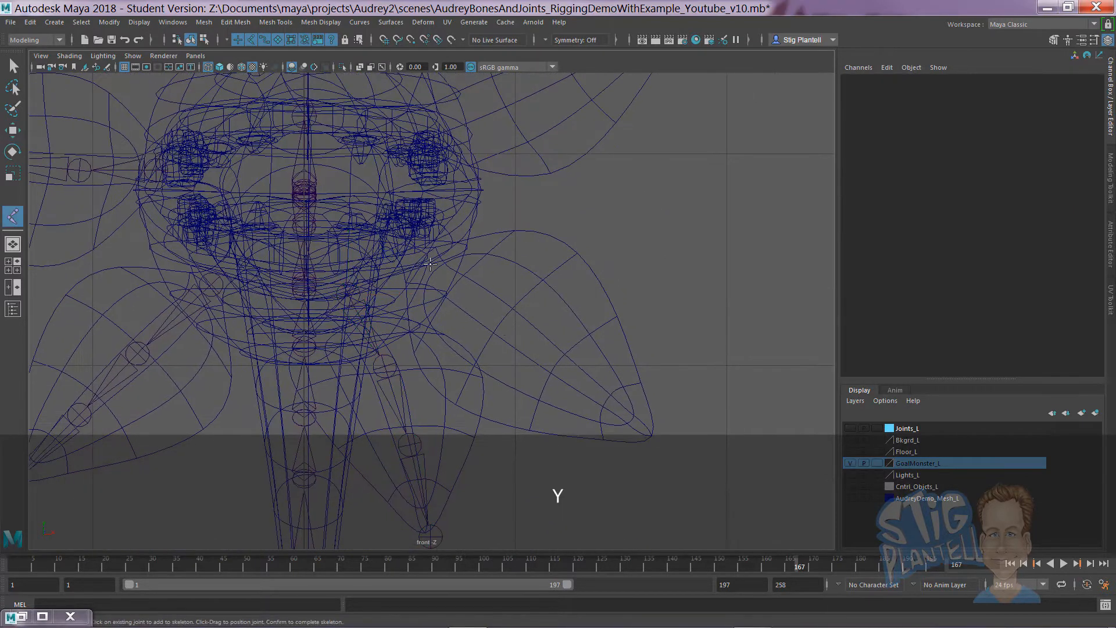
click(563, 365)
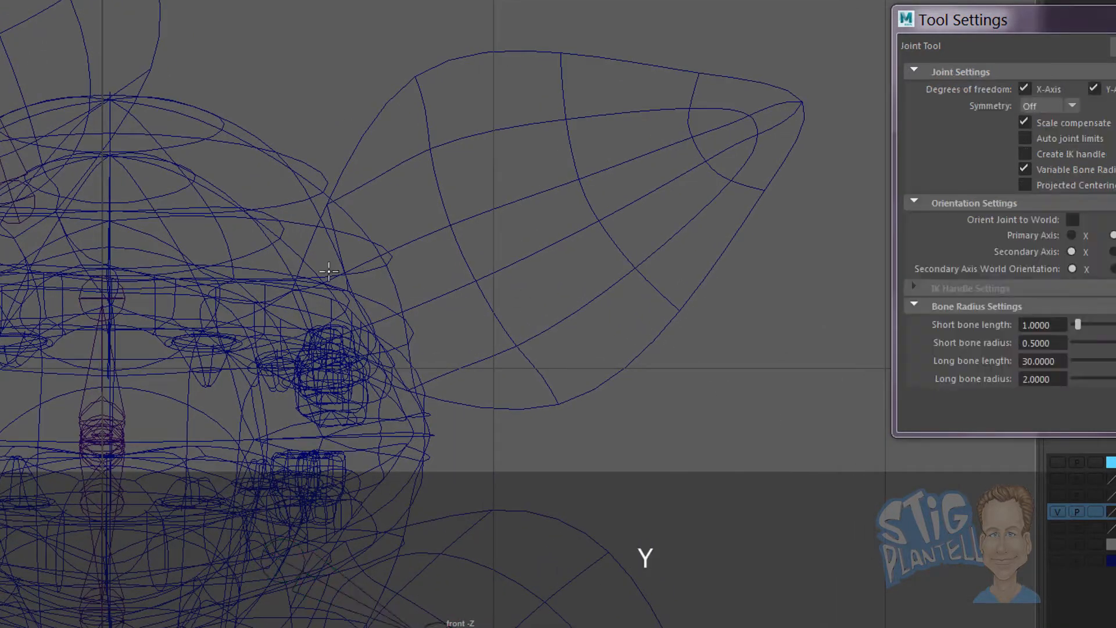
Draw a joint chain along the upper right leaf, removing a misplaced joint before finishing.
click(456, 259)
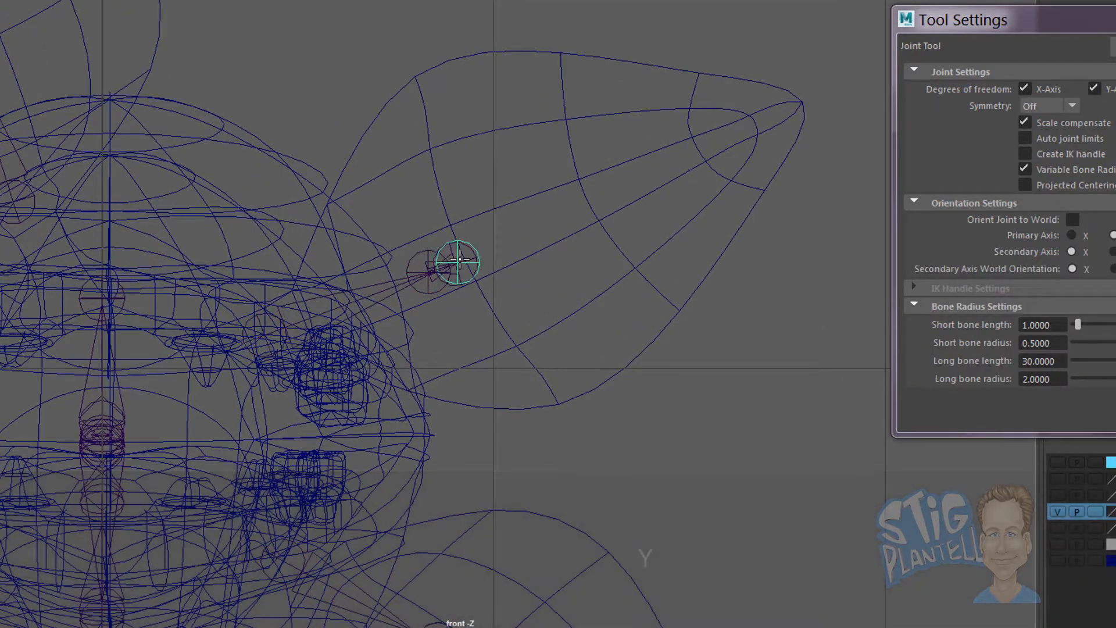
key(BackSpace)
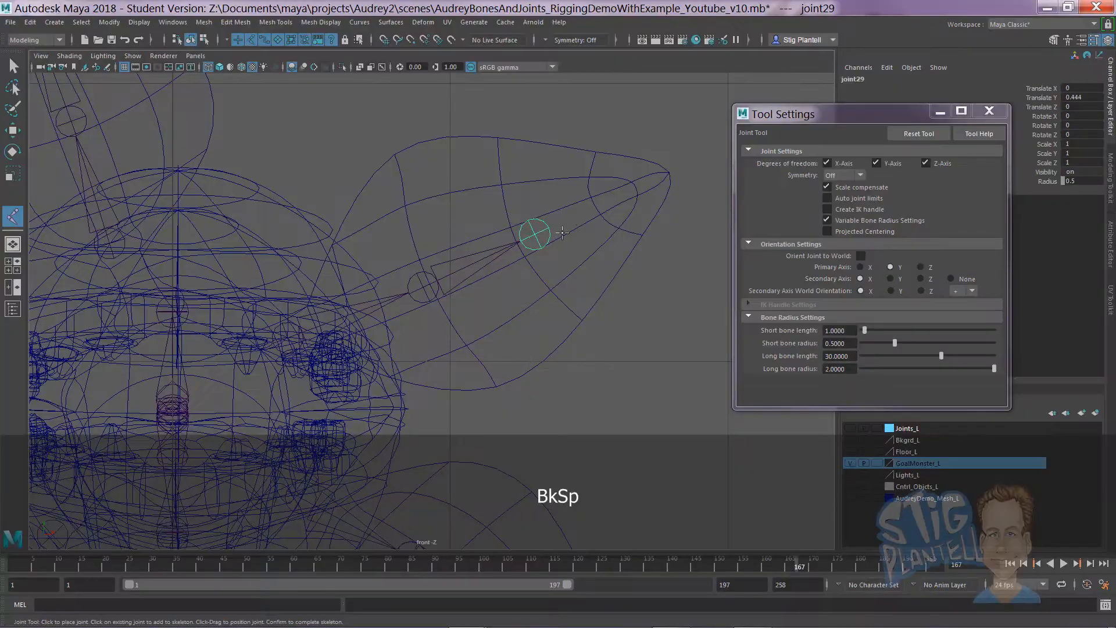
key(Return)
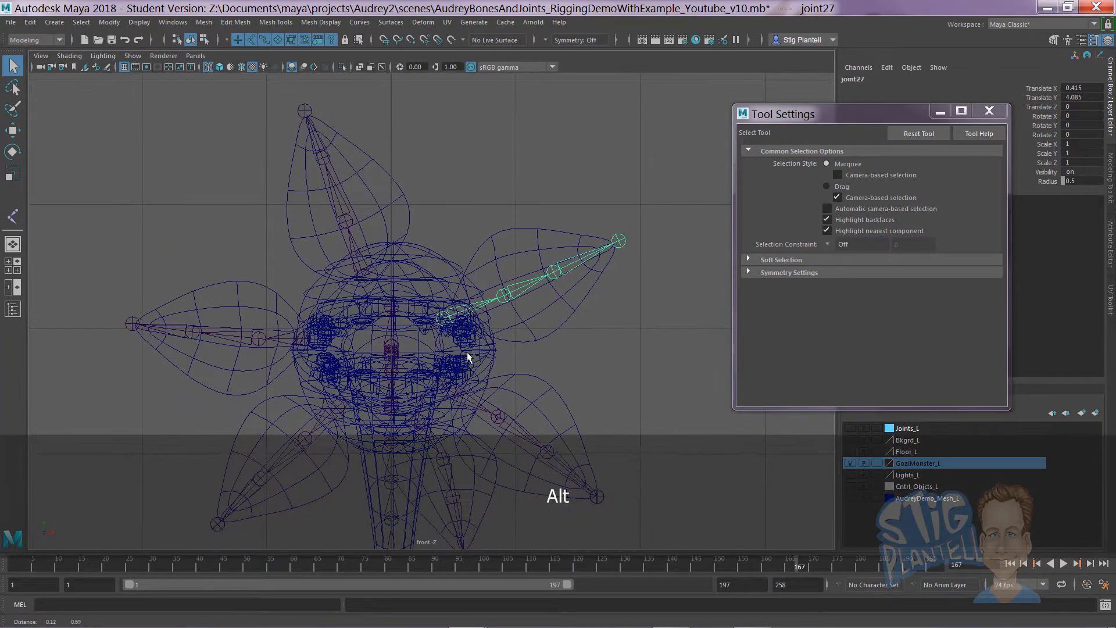
key(space)
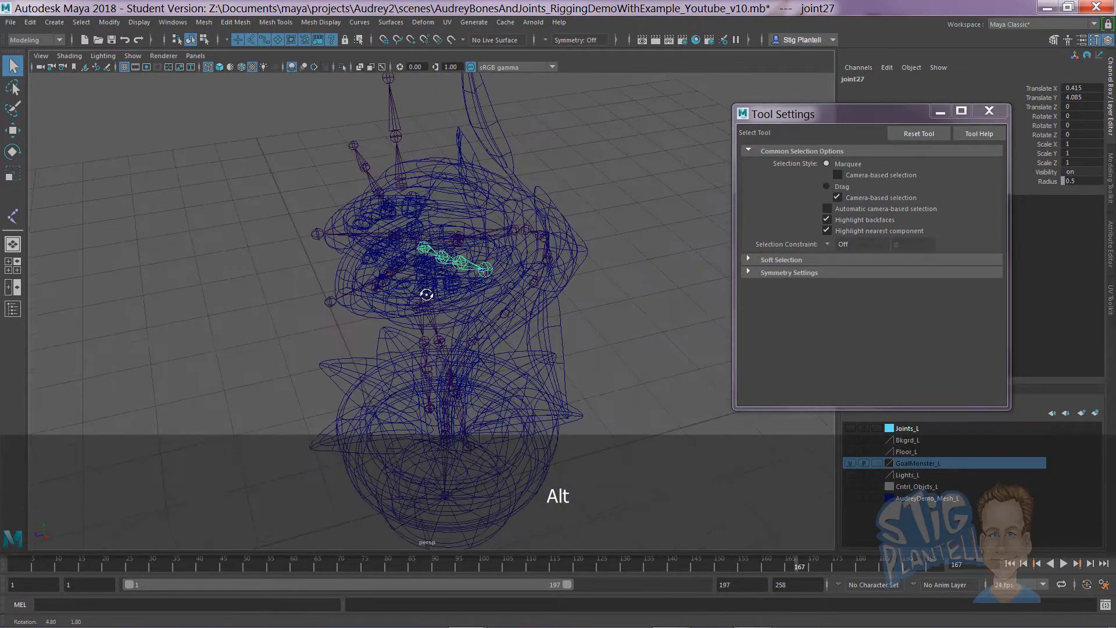
View the upper leaf chain in wireframe and pick one of its joints in component mode.
key(4)
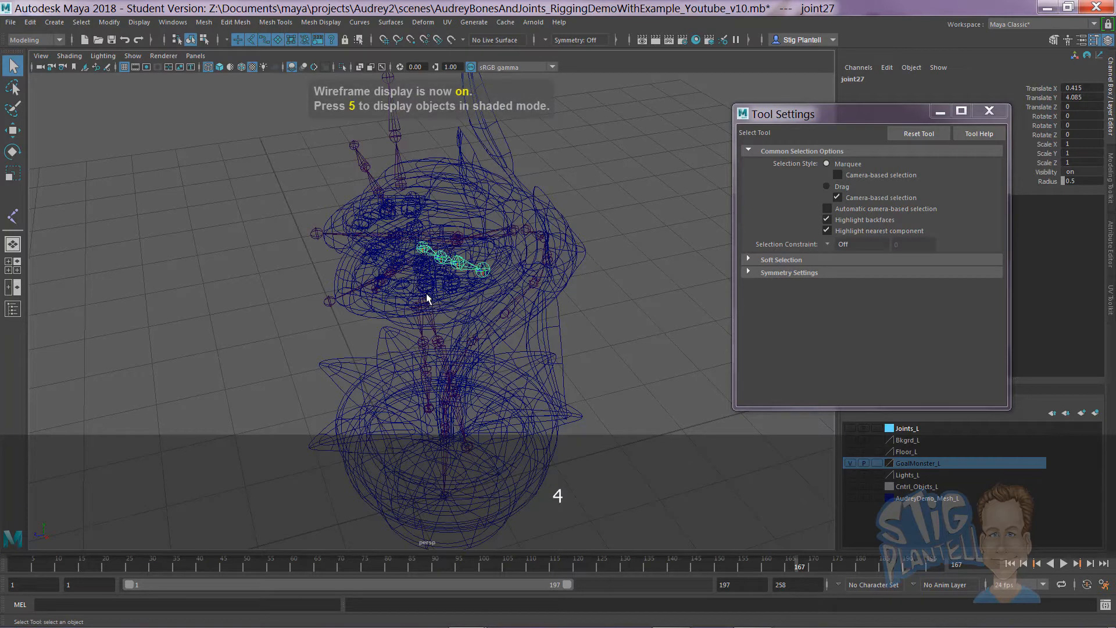
key(5)
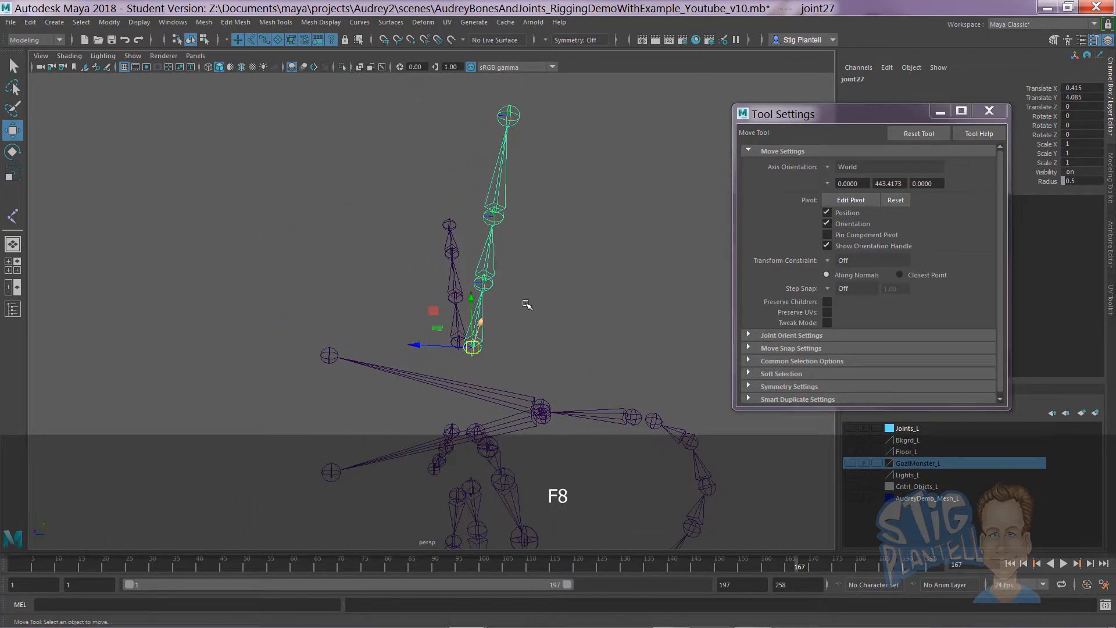
key(F8)
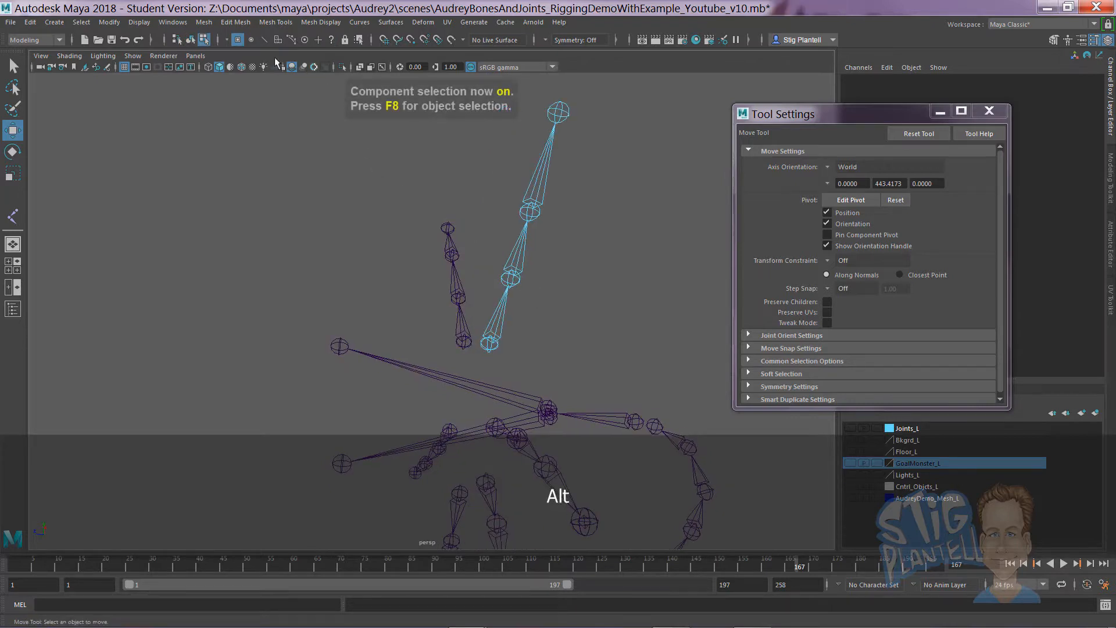
click(341, 40)
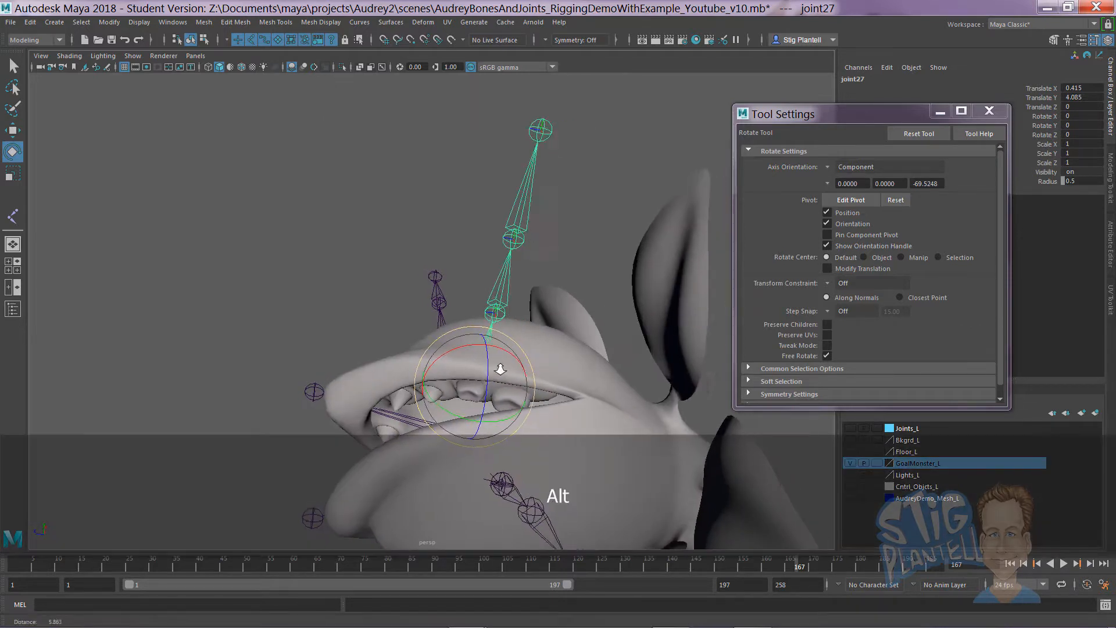
Orbit to line the upper leaf chain up with the leaf and return to object mode.
key(w)
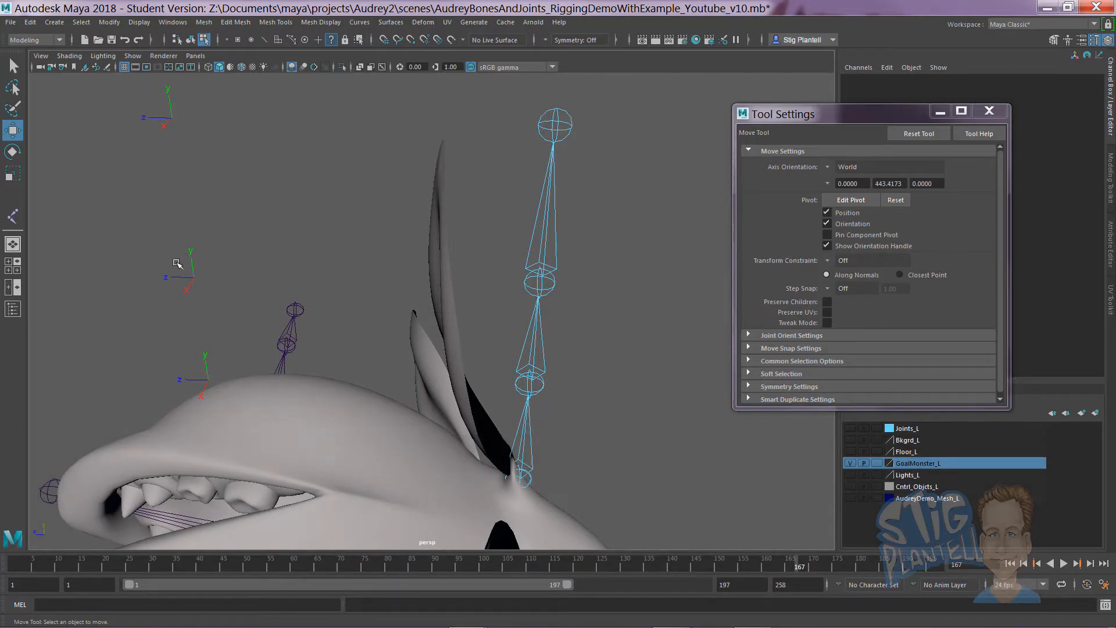
key(alt)
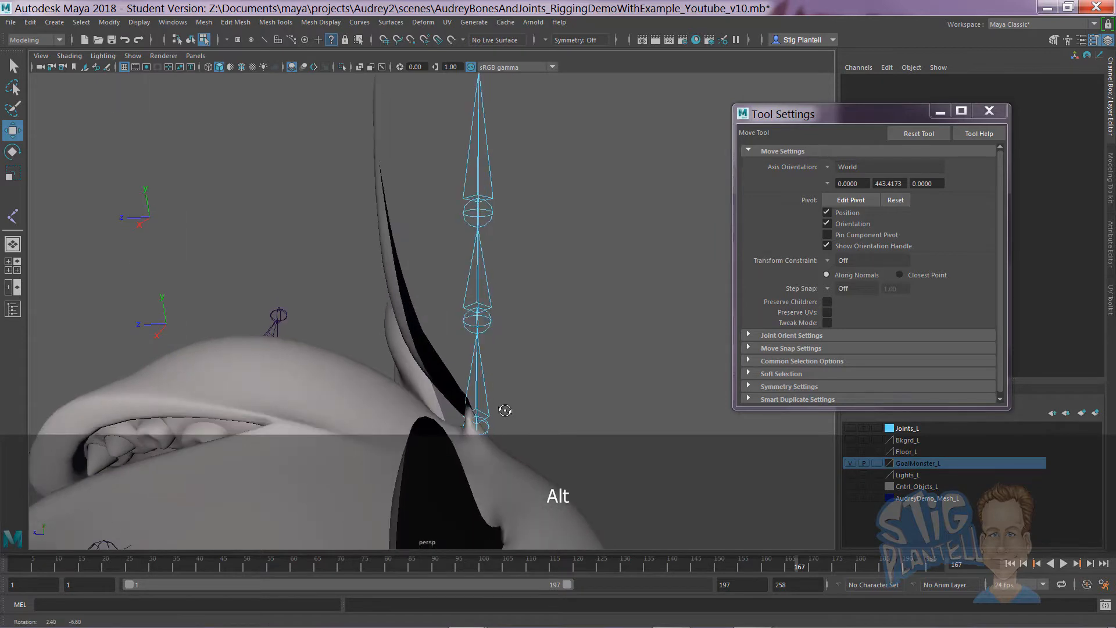
key(w)
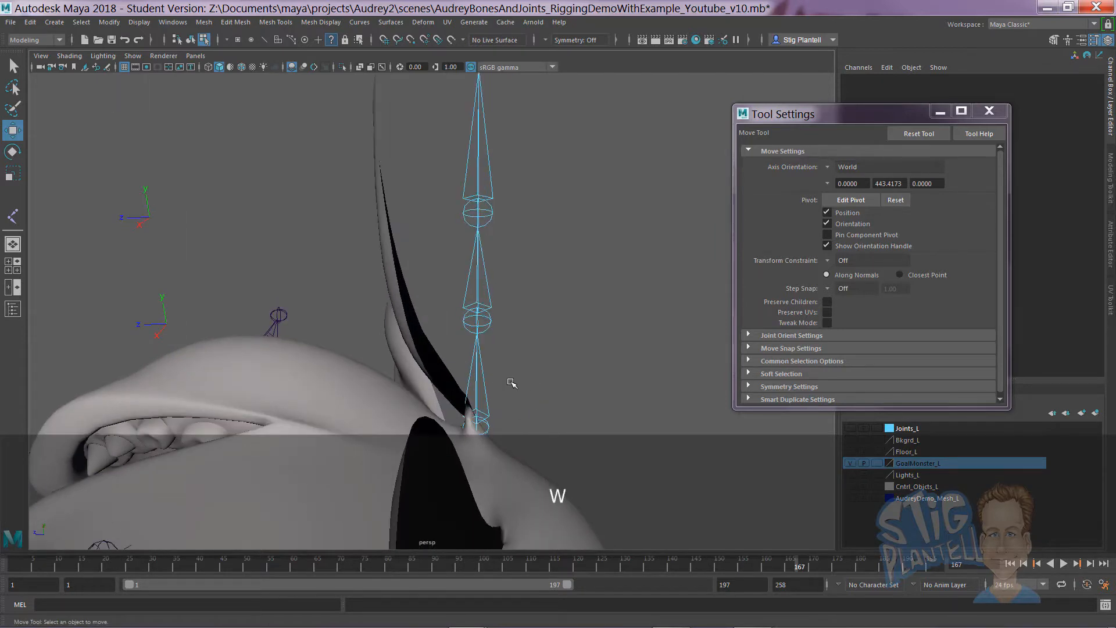
key(F8)
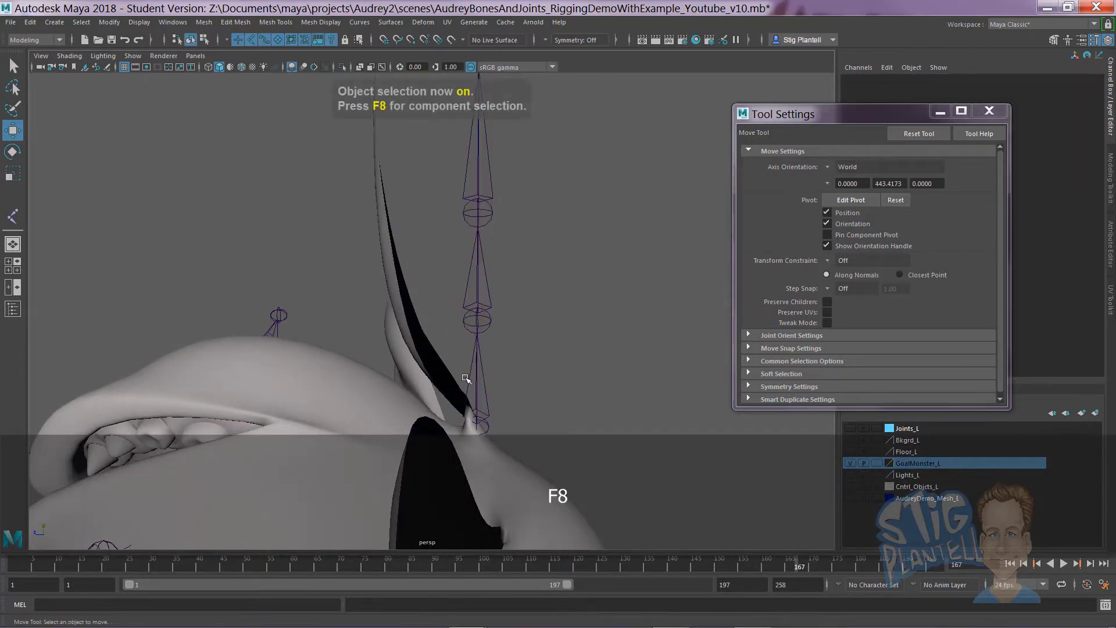
Select the chain's root joint and rotate it so the chain follows the leaf.
click(477, 427)
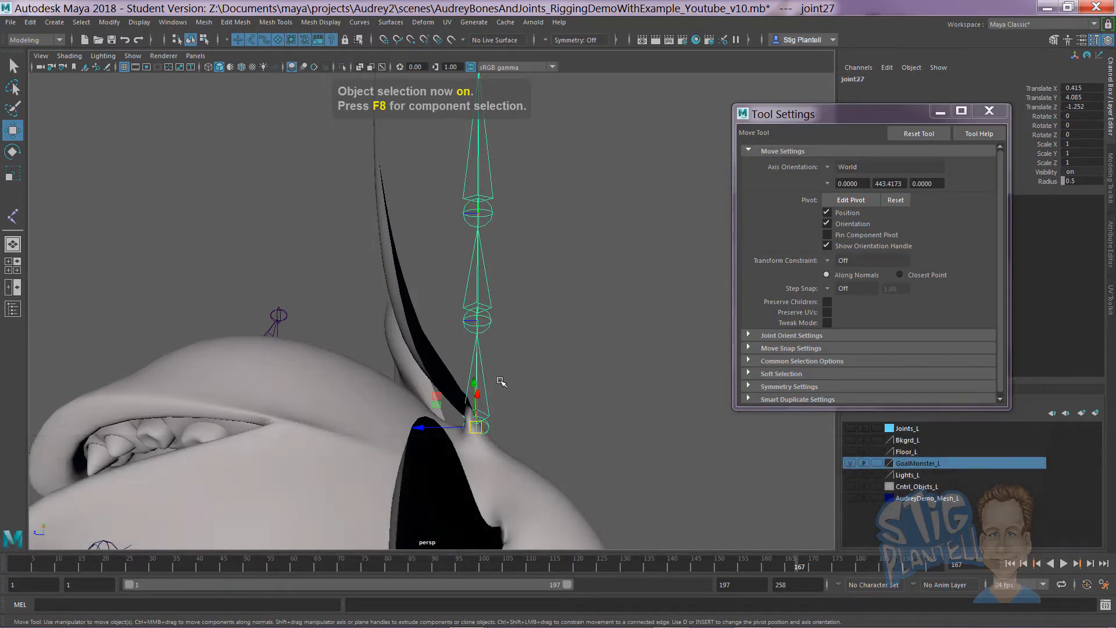
key(e)
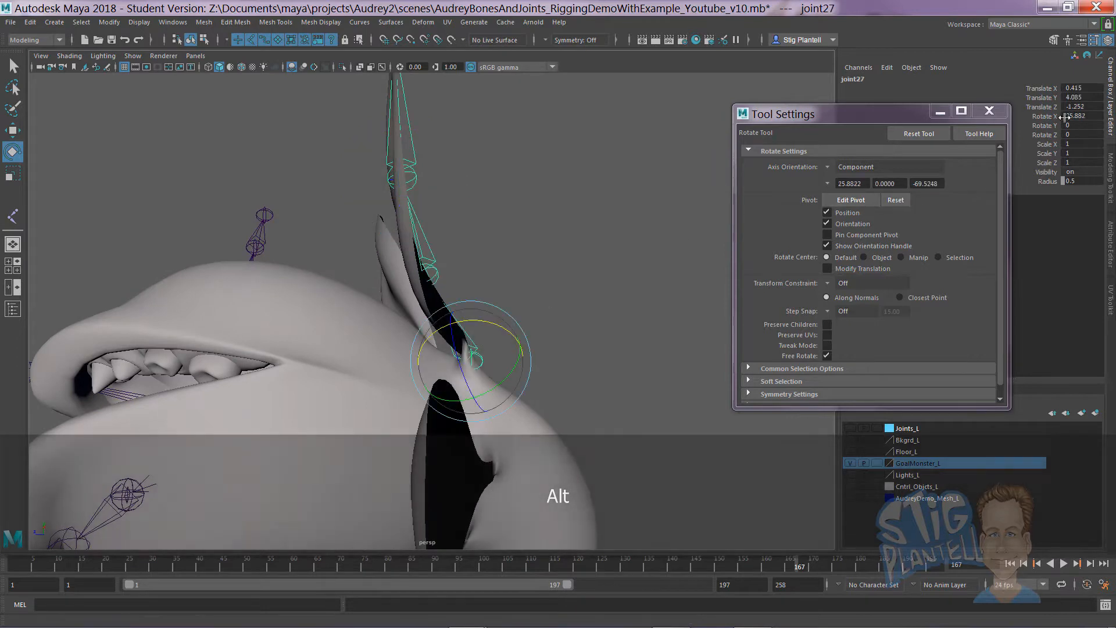
click(988, 112)
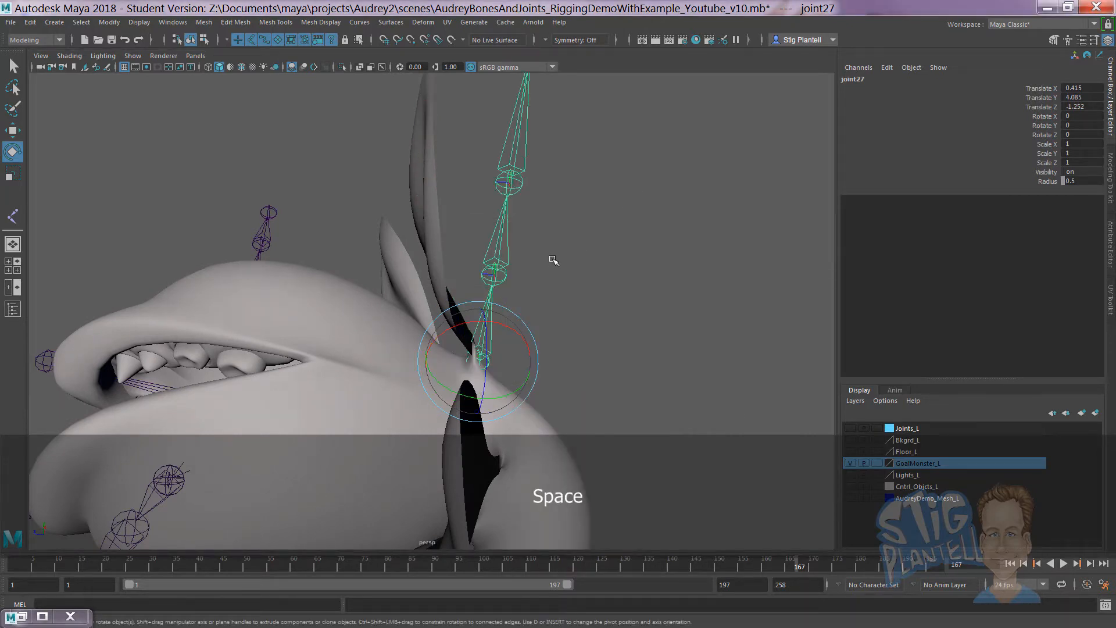
key(space)
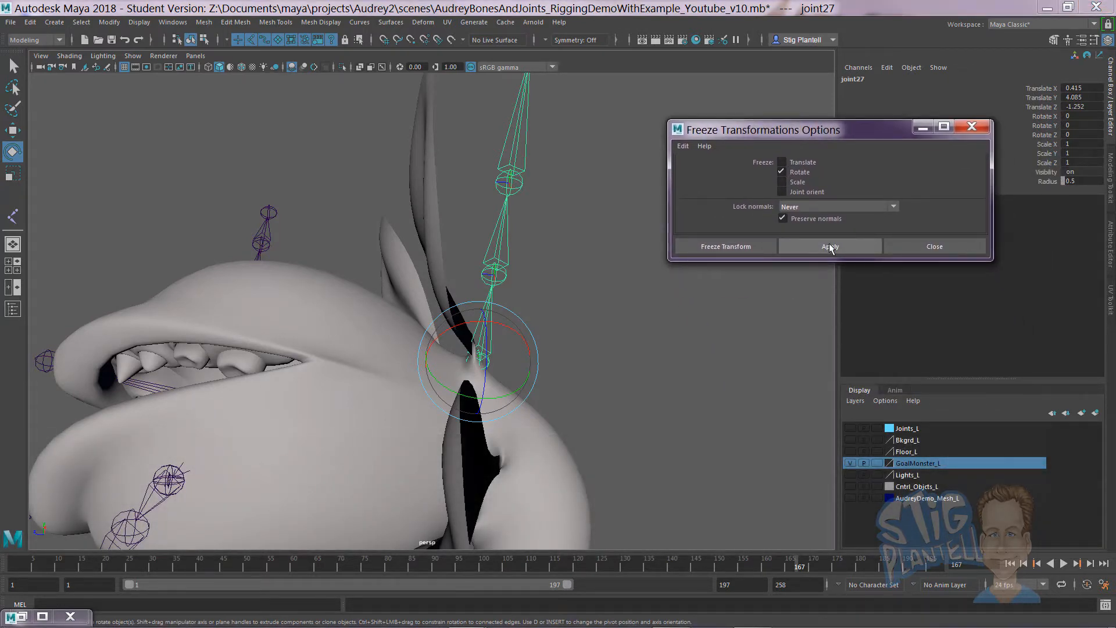
Freeze the leaf chain's rotations to zero, then select the next leaf's joint chain.
click(828, 245)
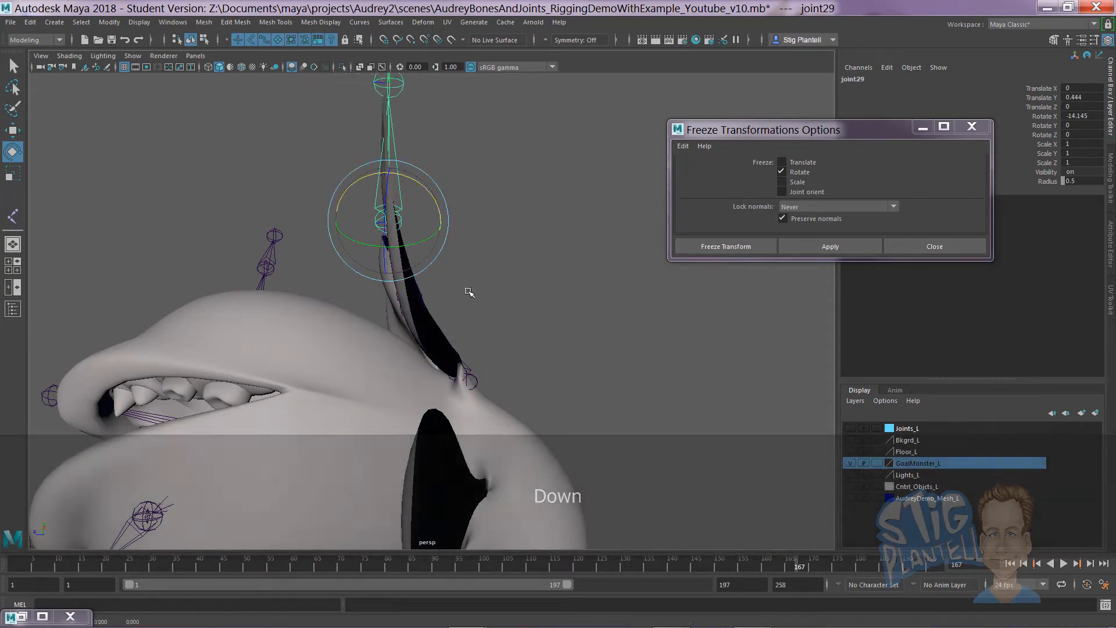
click(829, 245)
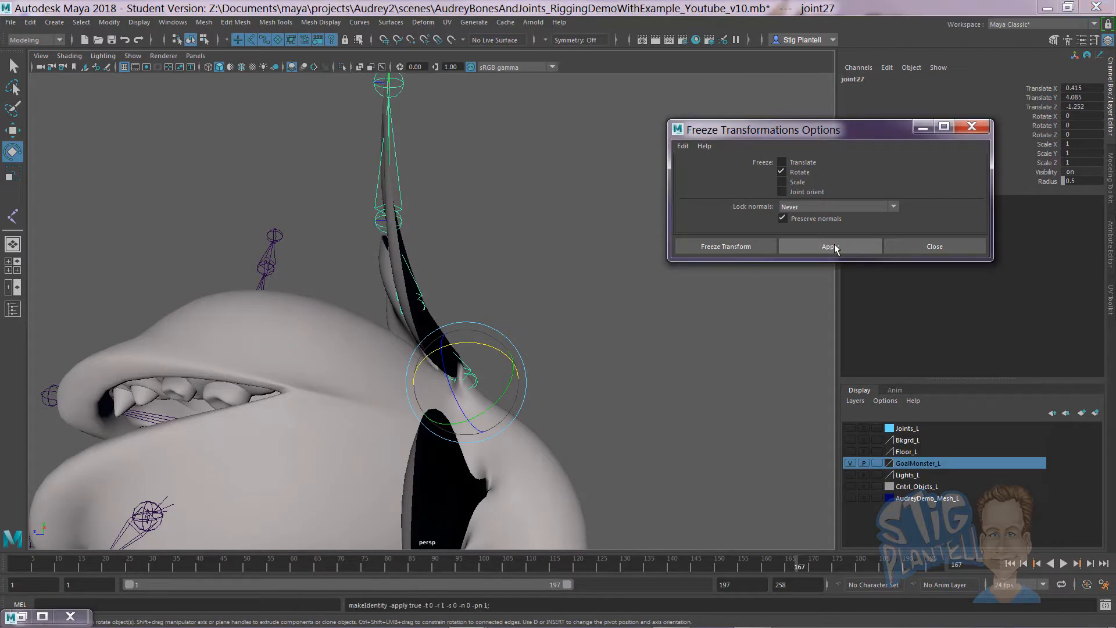
click(836, 207)
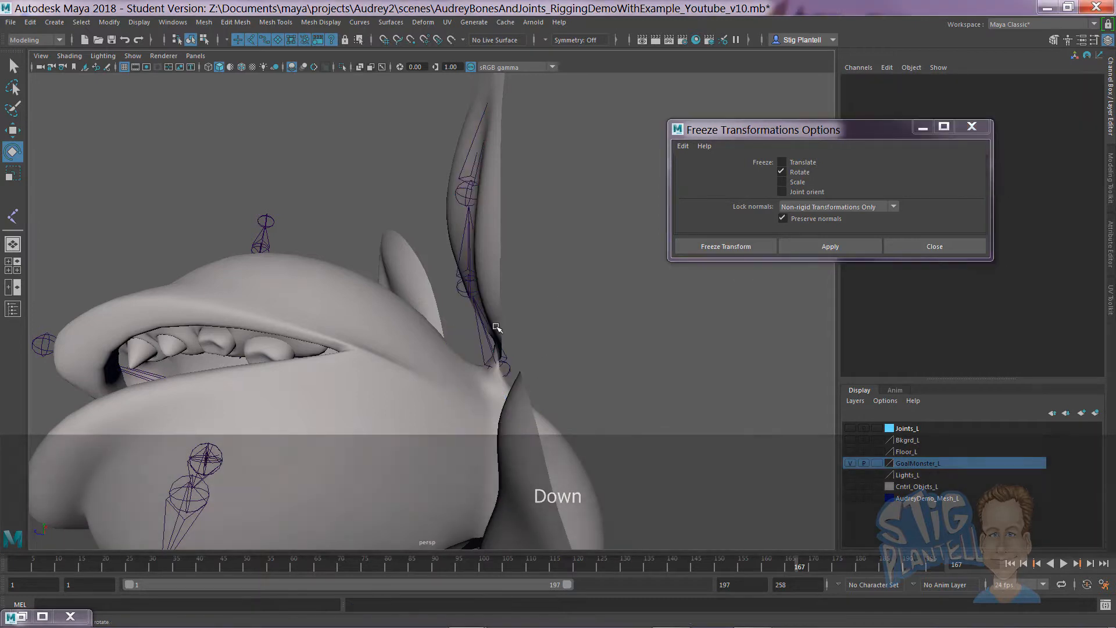
click(469, 285)
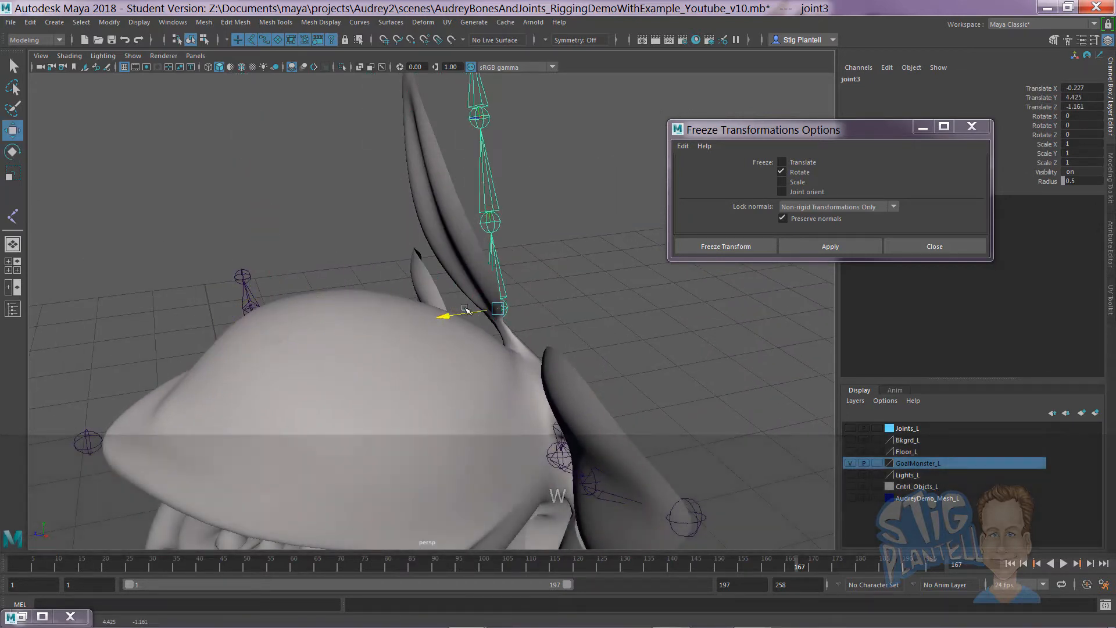
Rotate a joint in the tall leaf chain to follow the curved leaf, undoing a wrong bend.
key(e)
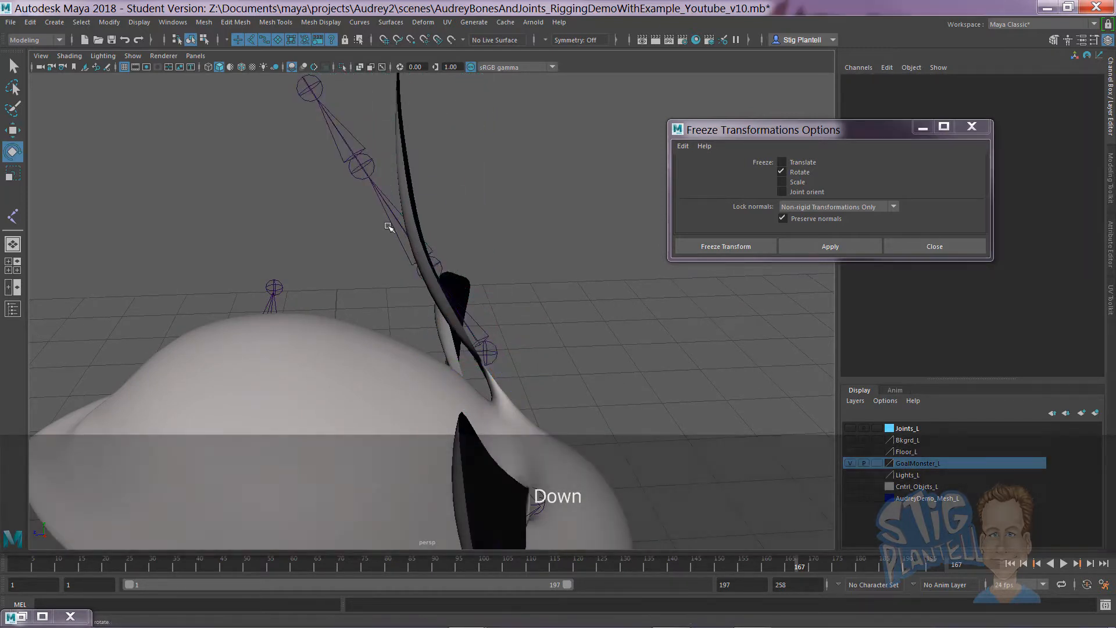
click(427, 220)
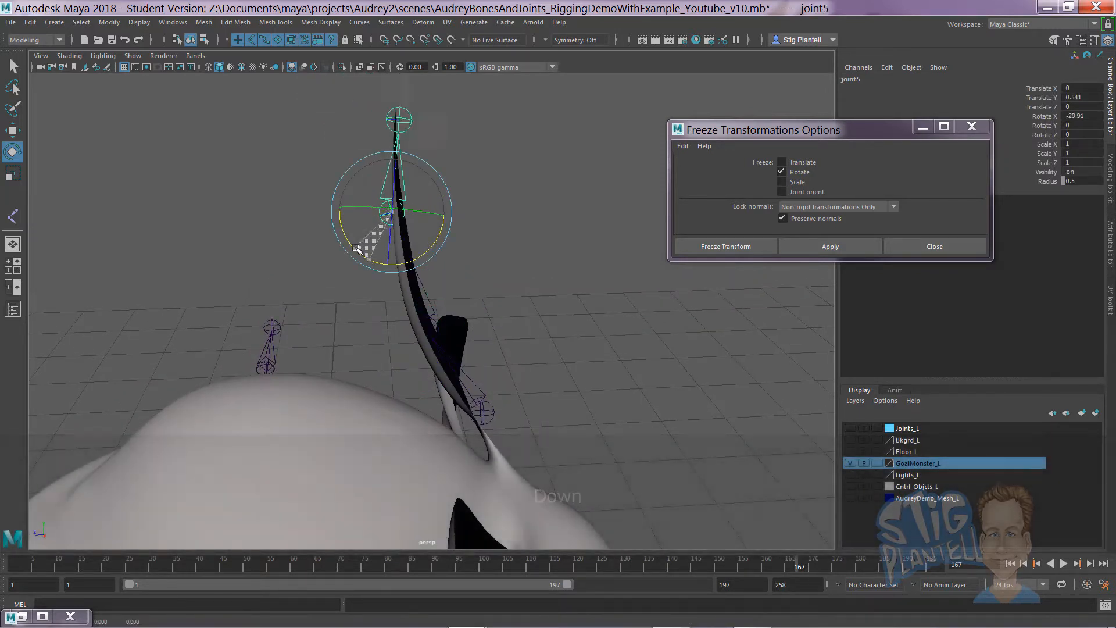
click(482, 411)
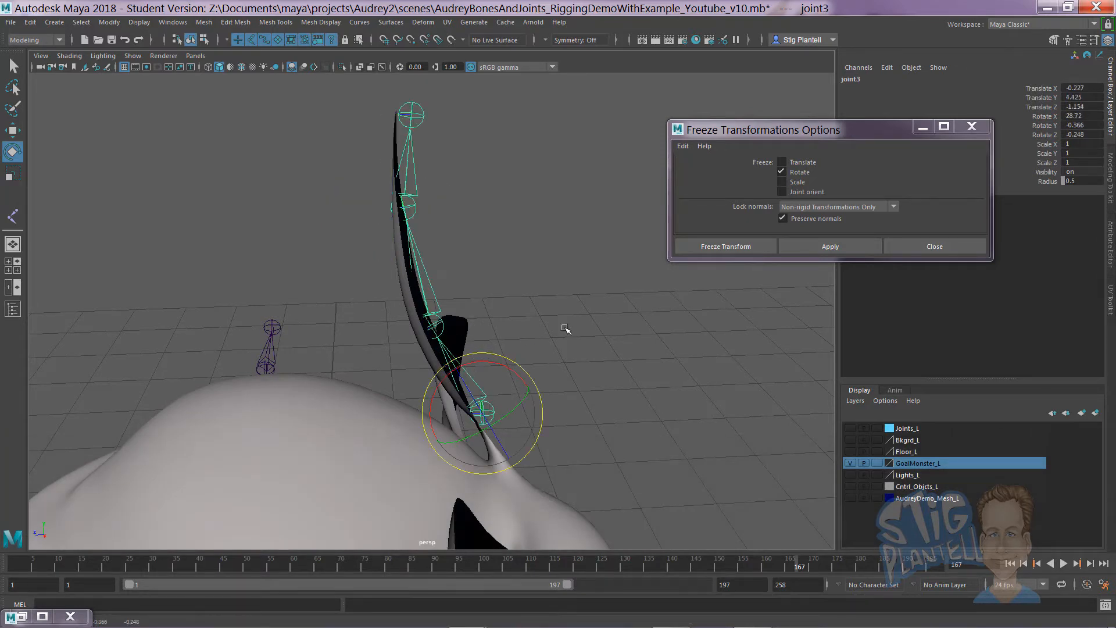
key(ctrl+z)
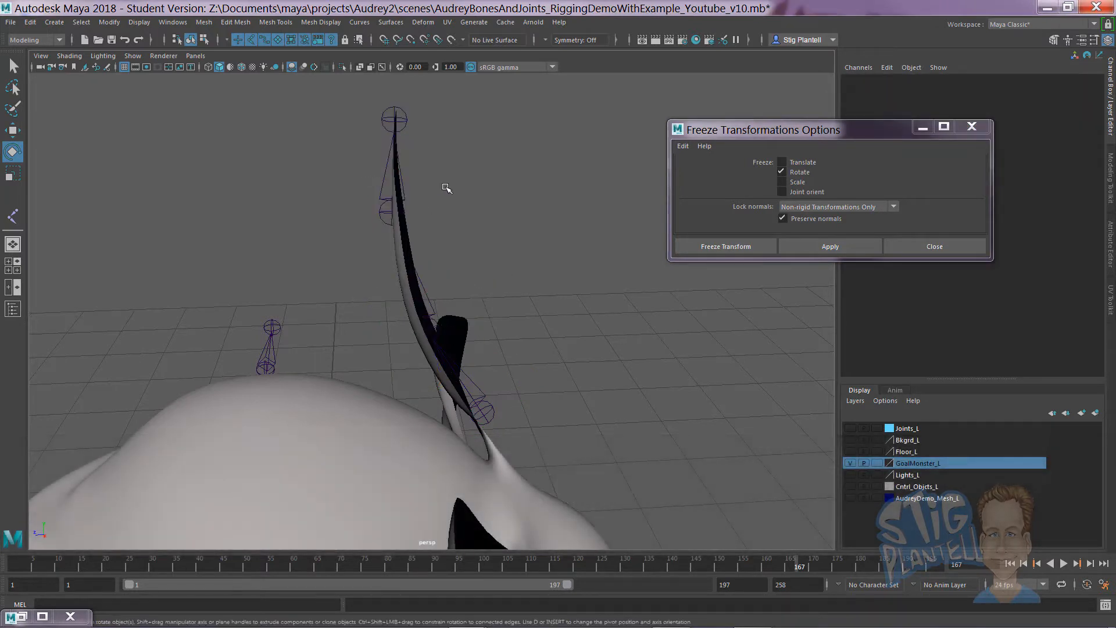
mouse_move(429, 221)
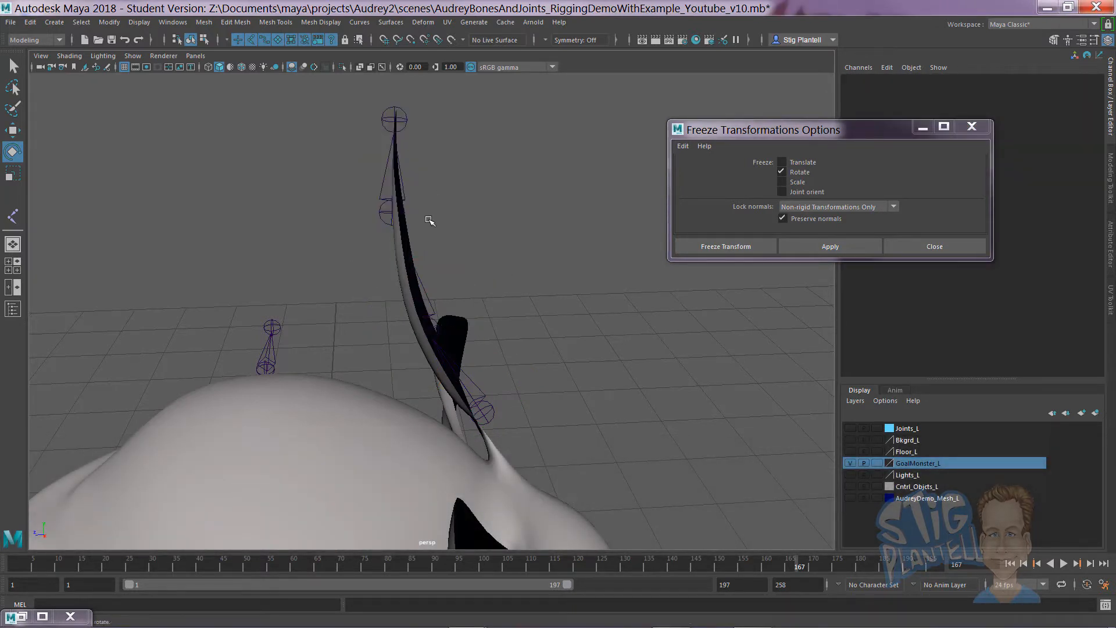
key(f8)
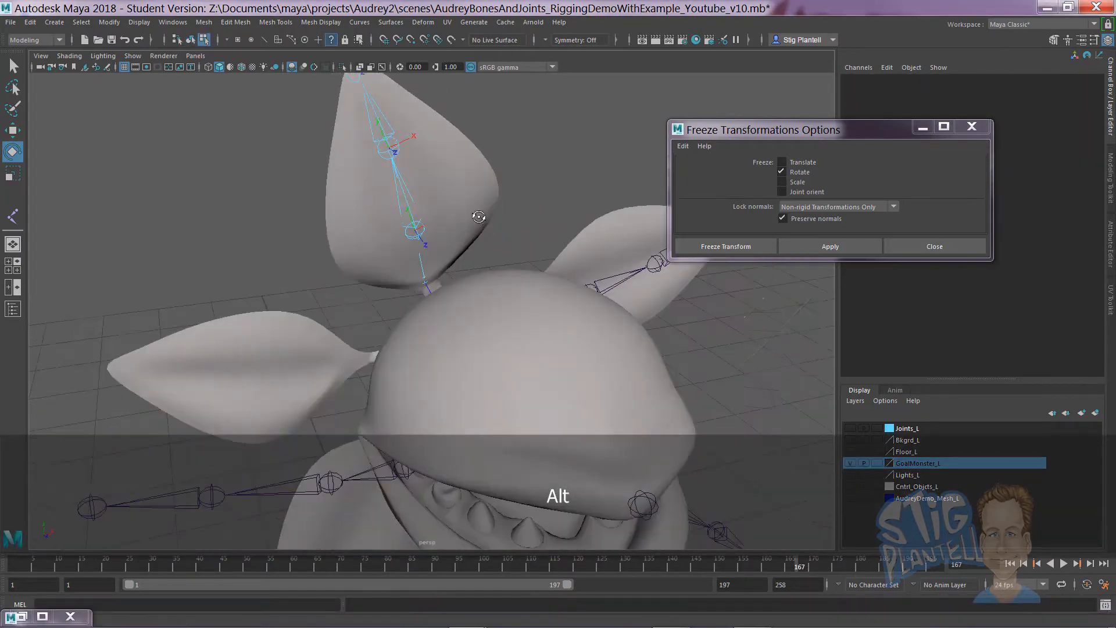
key(4)
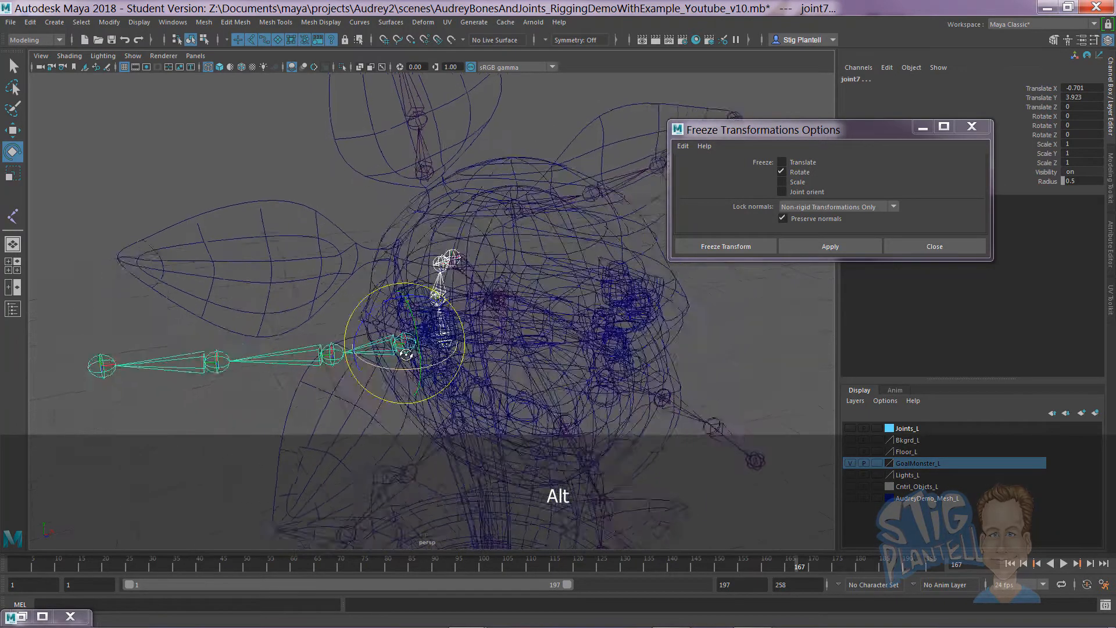
Pick-walk the joint7 chain and rotate joint7 and joint8 in X to follow the leaf's curve.
key(ctrl+z)
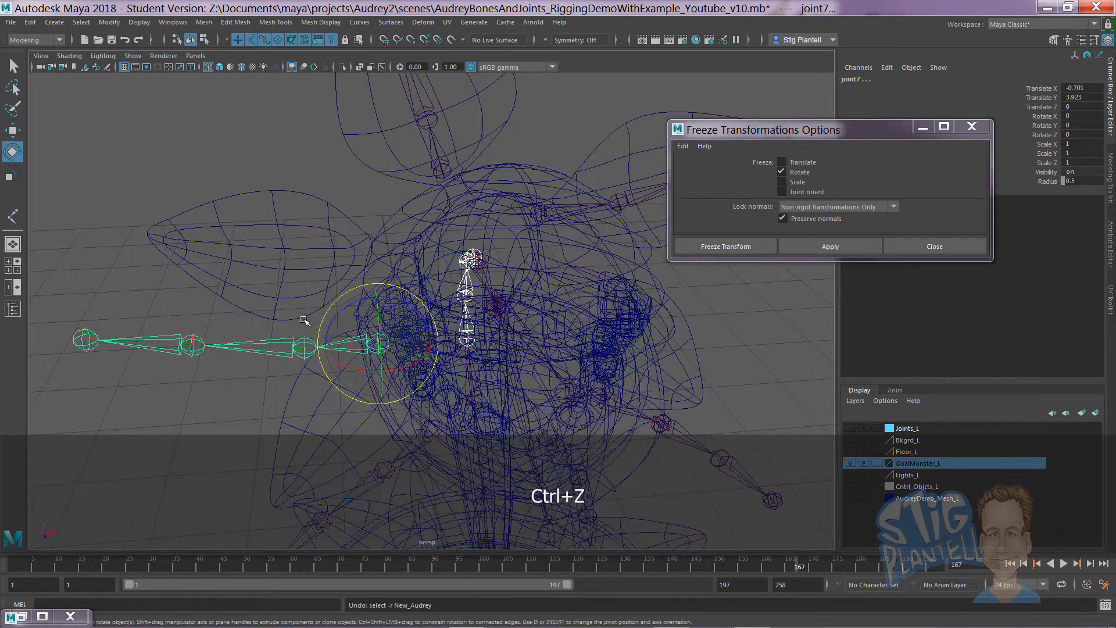
key(ctrl+z)
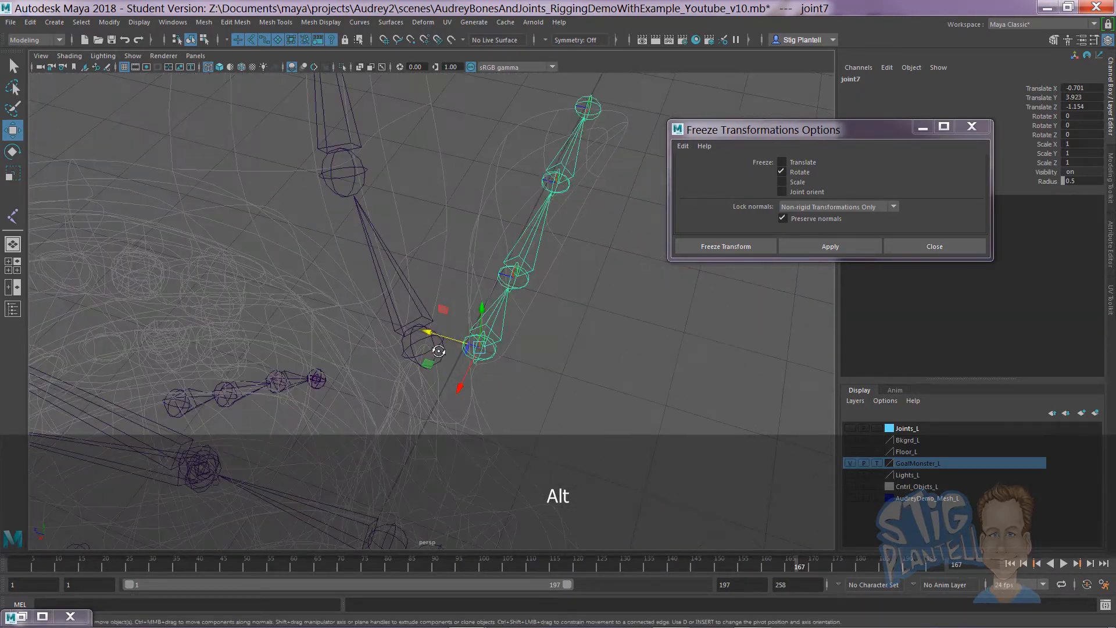
key(Down)
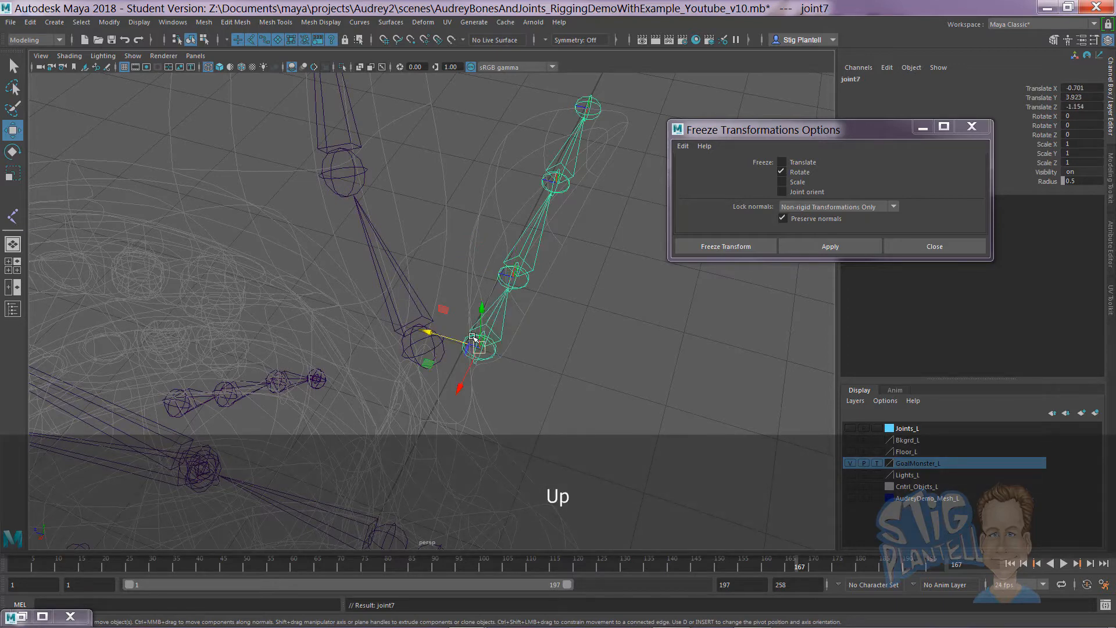
key(e)
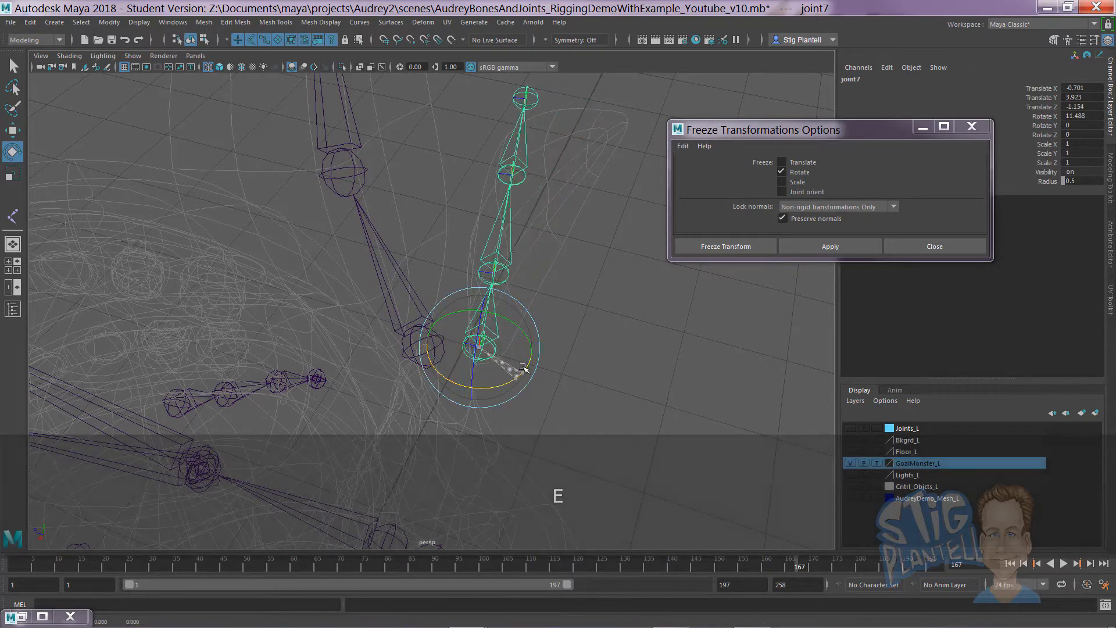
key(Down)
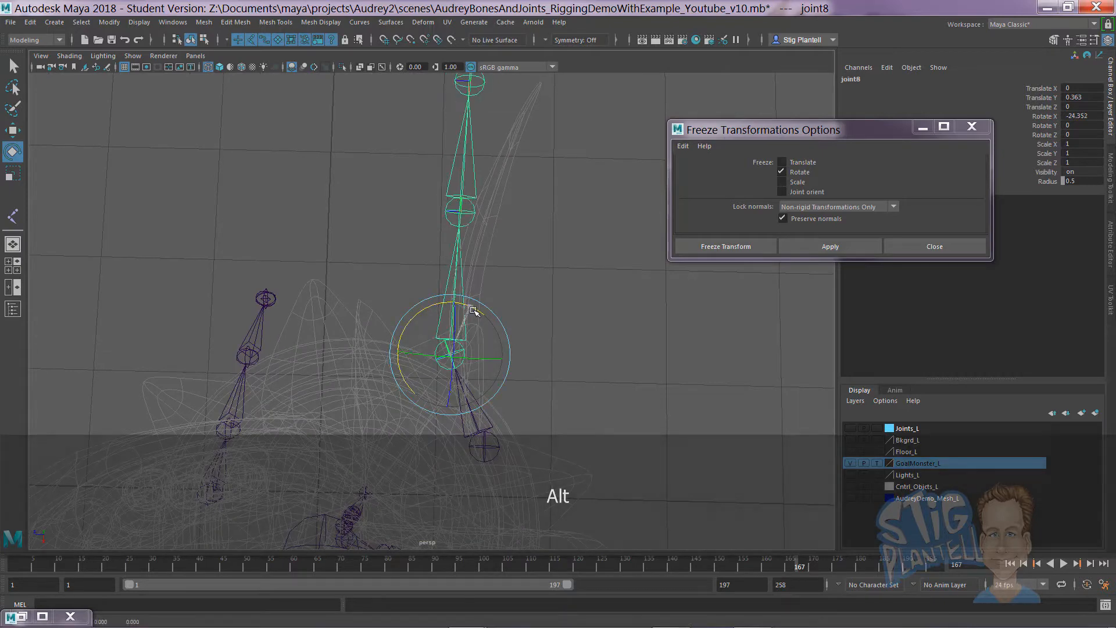
key(Down)
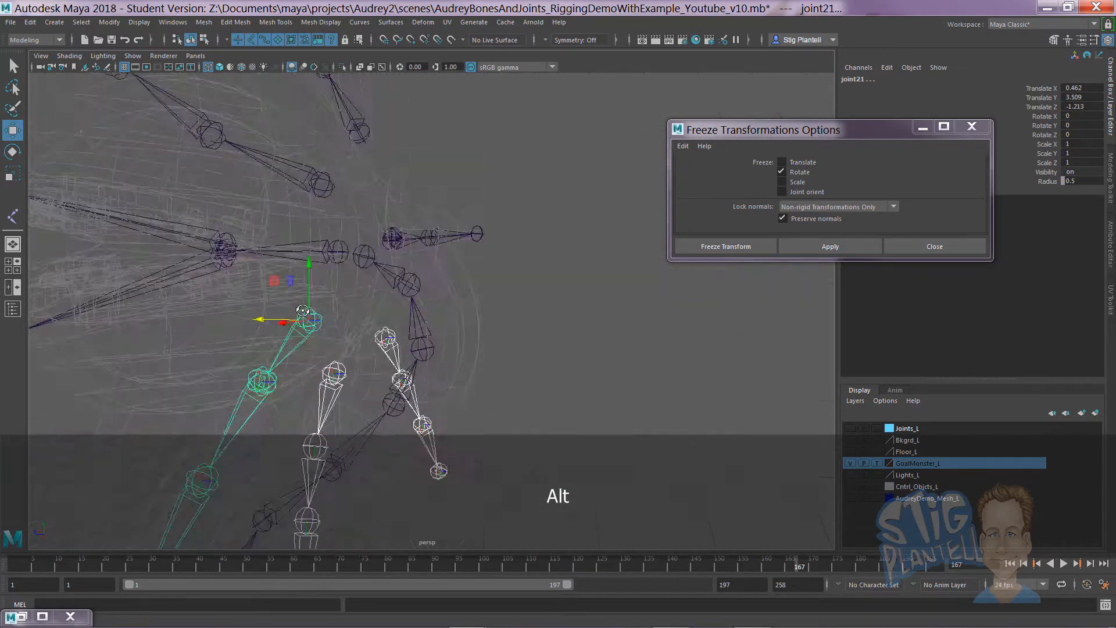
Rotate the joint11 and joint18 leaf chains with the E tool to follow their leaves.
drag(305, 313, 406, 285)
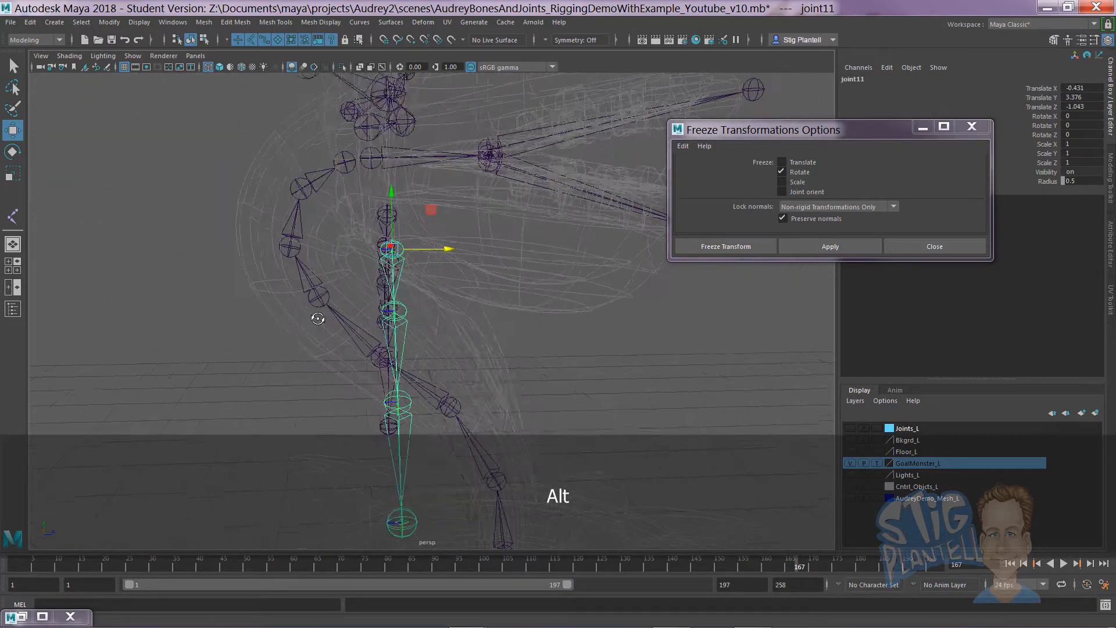
key(e)
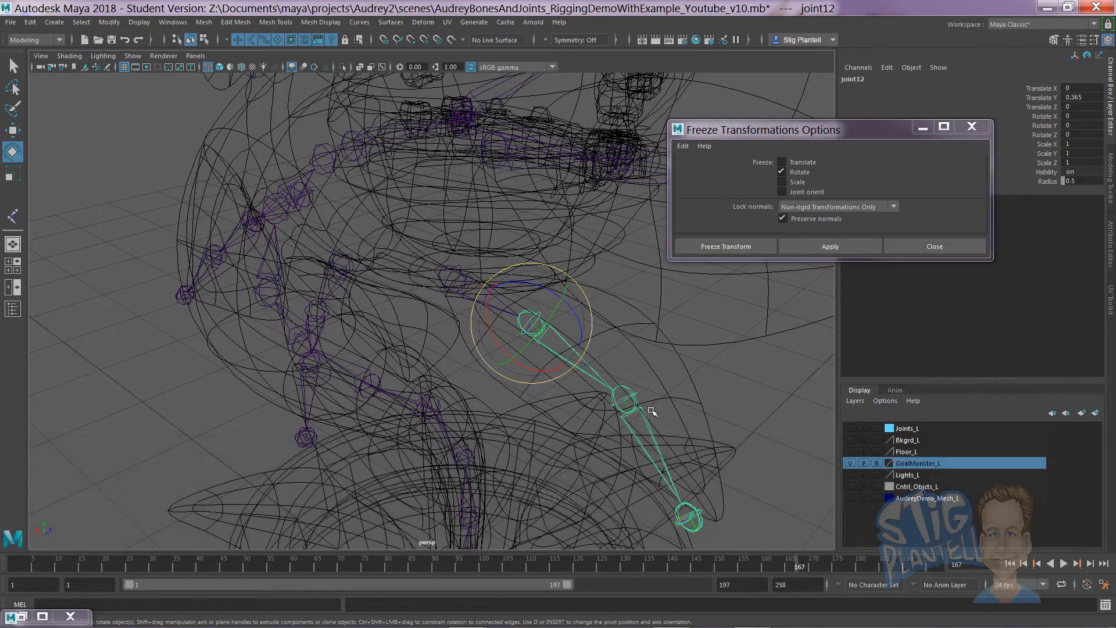
key(f8)
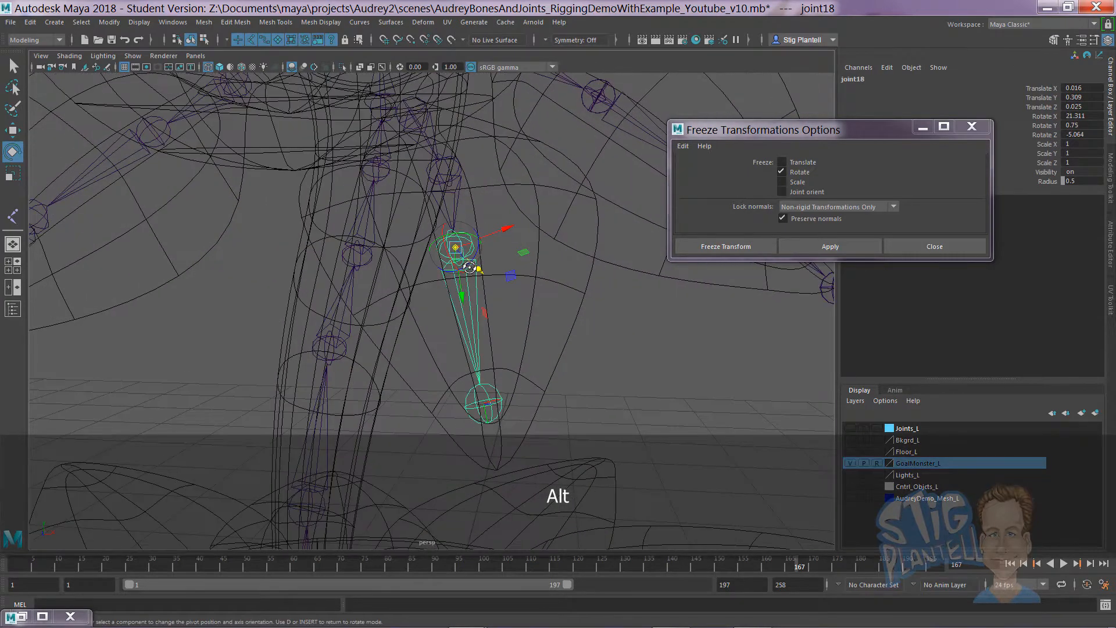
key(d)
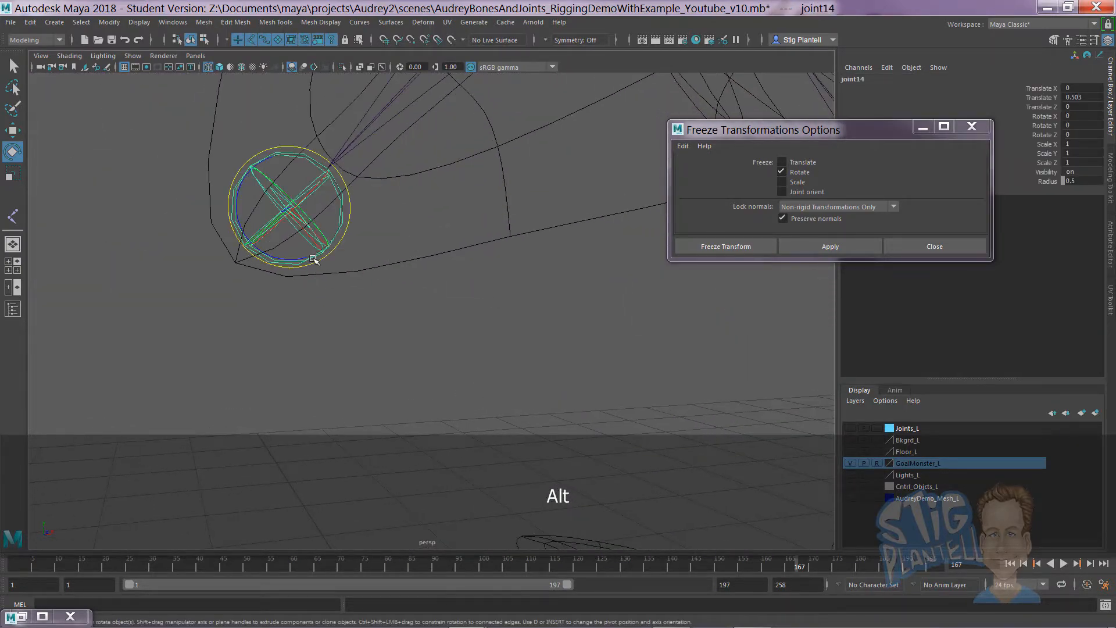
In the Outliner expand joint11's chain and delete the extra end joint joint15.
click(10, 311)
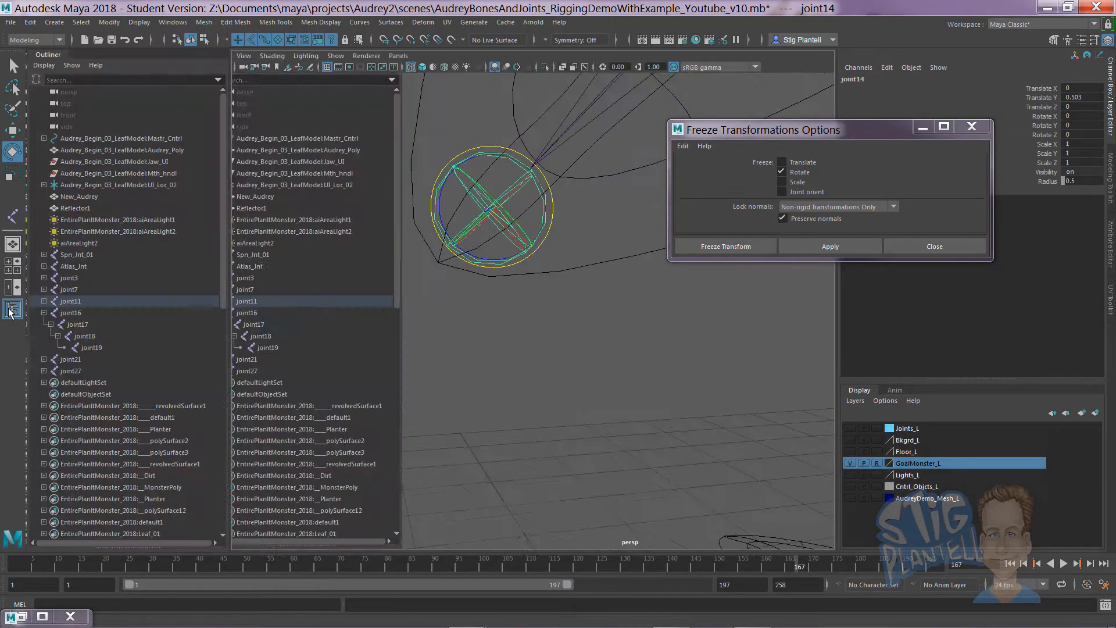
click(44, 300)
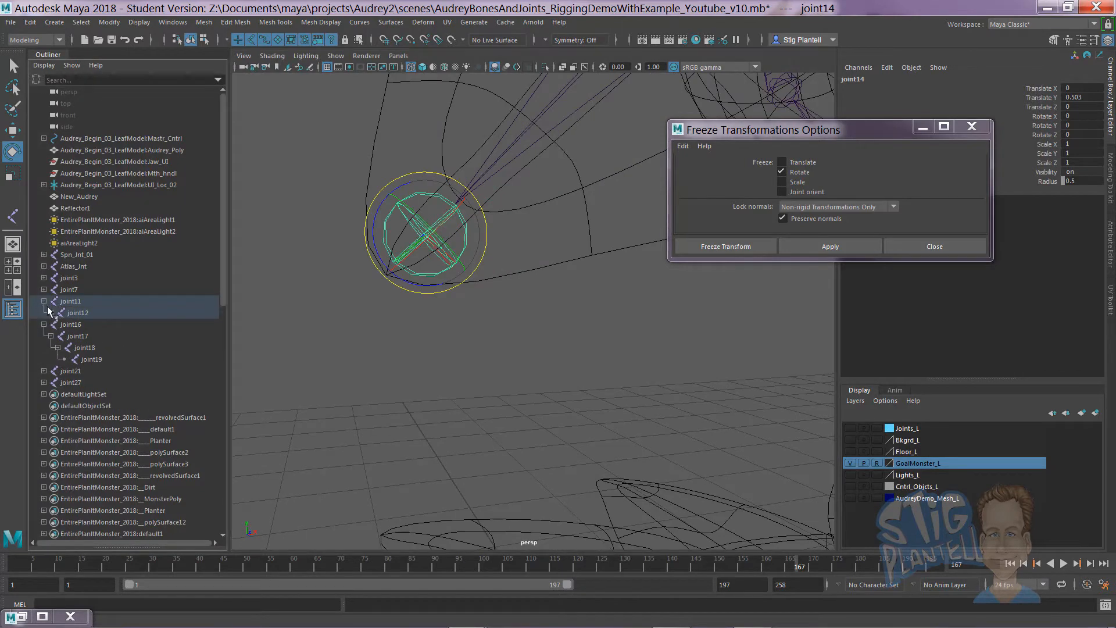
key(shift)
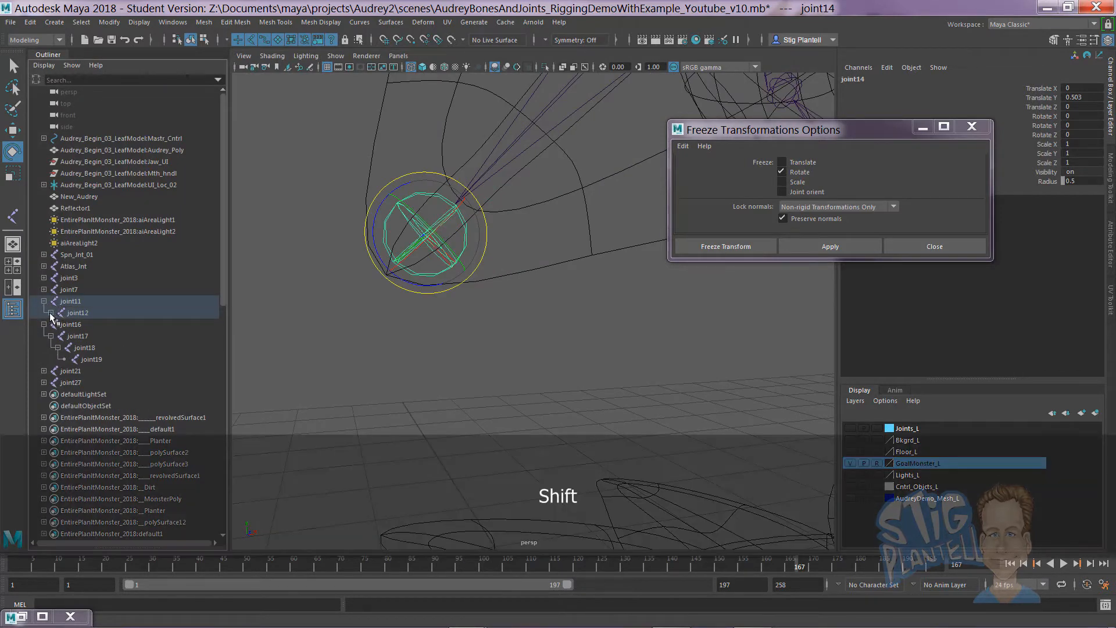
click(90, 335)
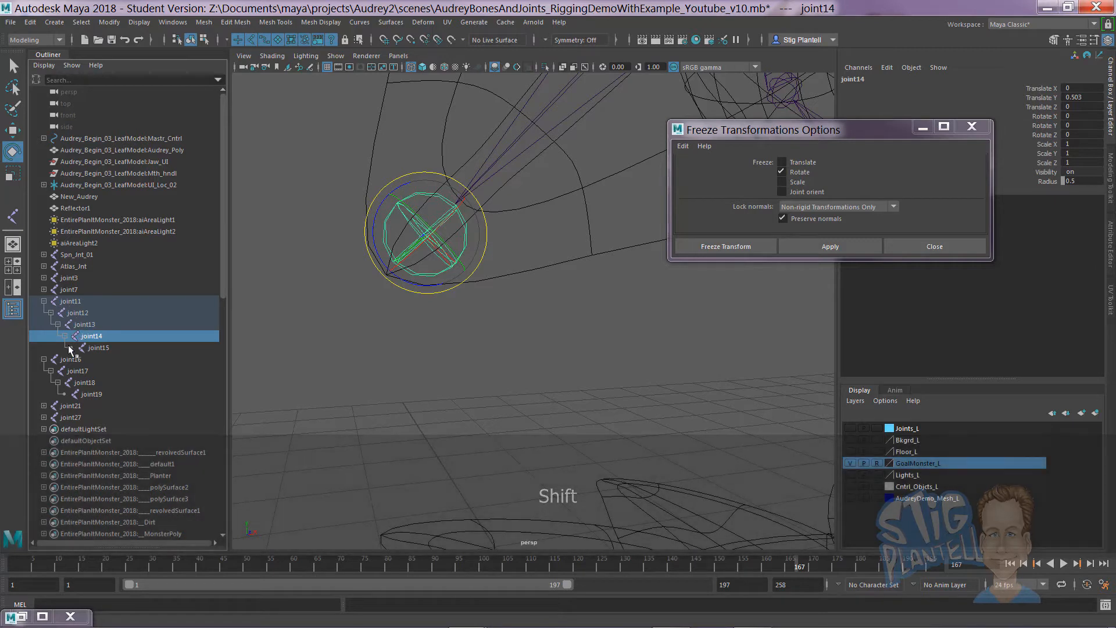
click(97, 348)
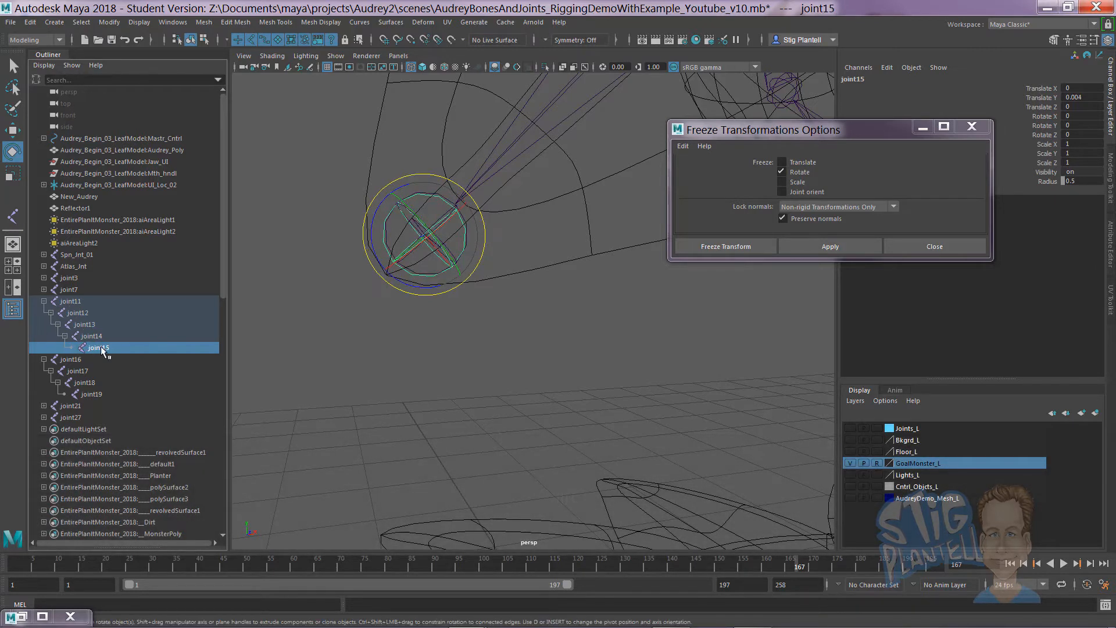
key(Delete)
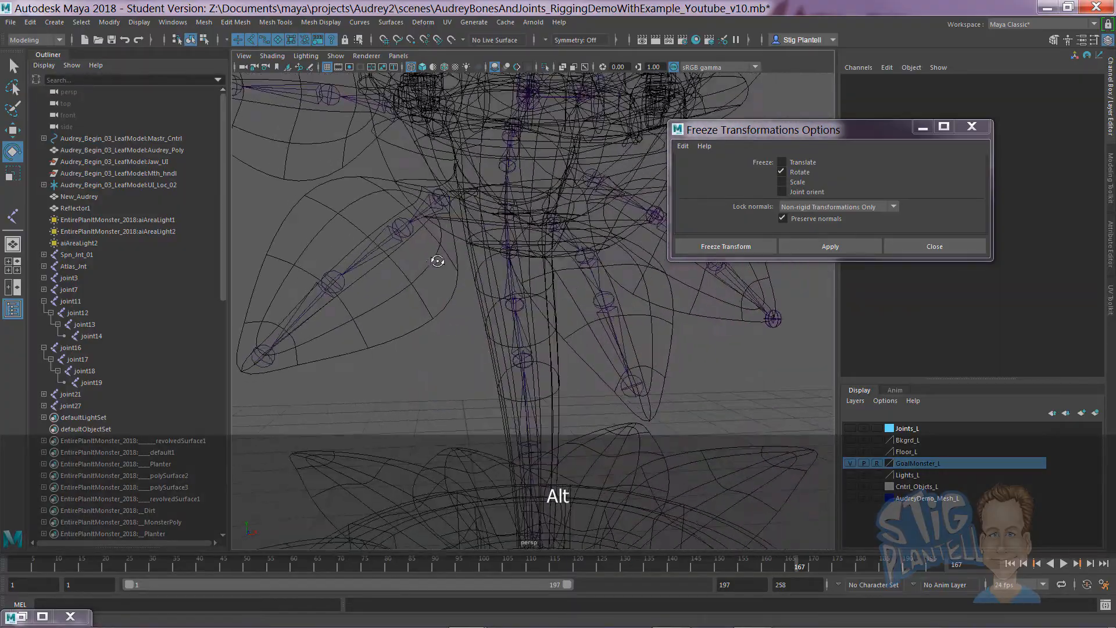
Save the scene past the Student Version warning and select the tall leaf's joint3 chain.
key(ctrl+s)
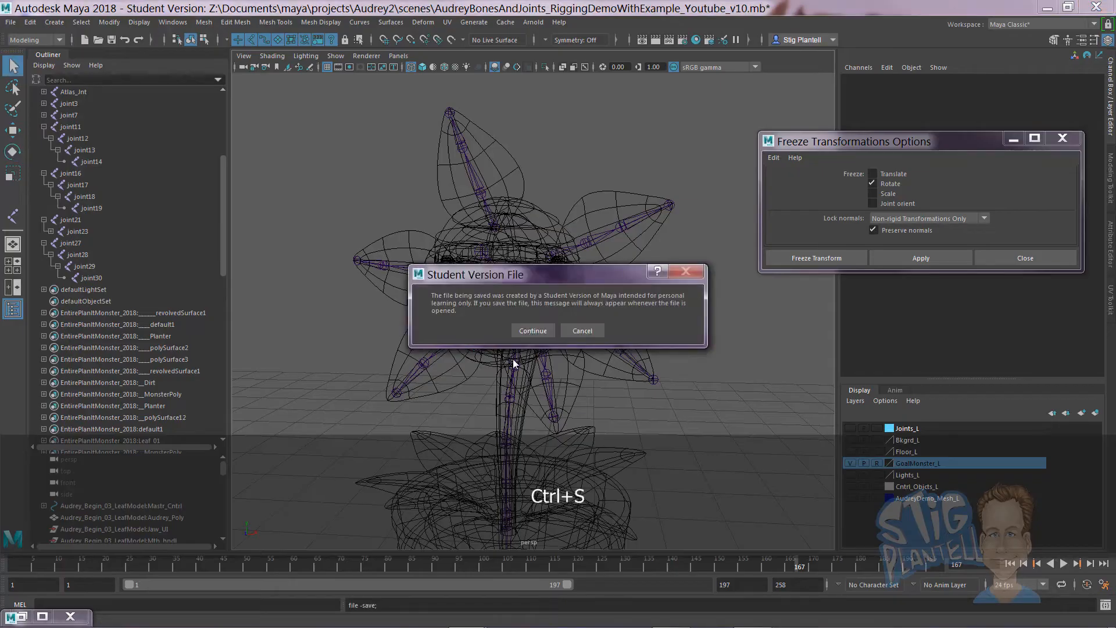
click(531, 330)
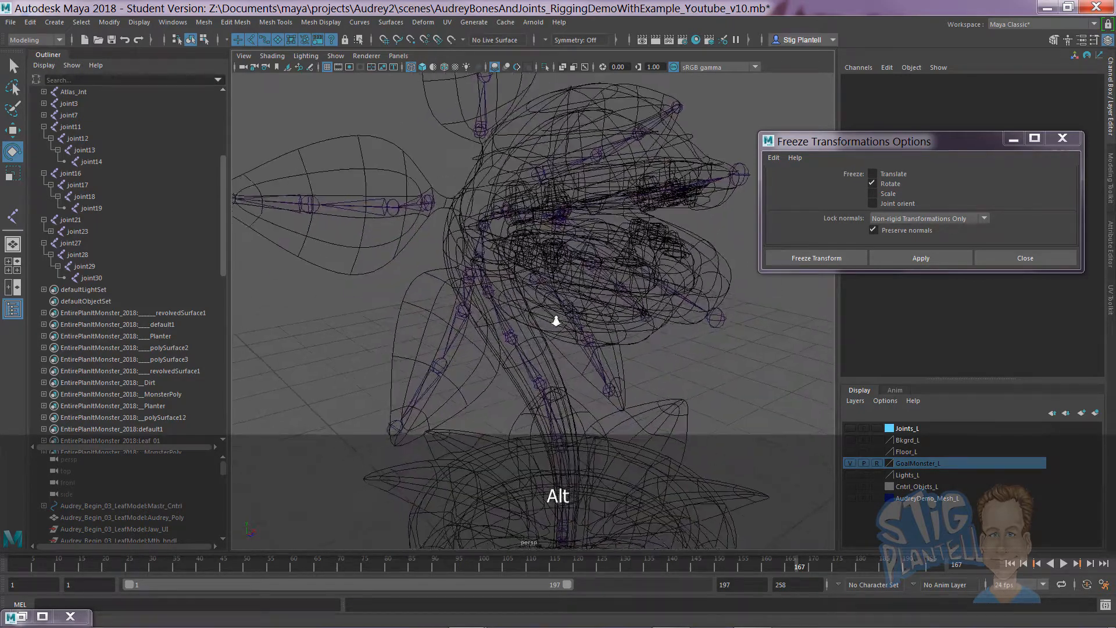
click(71, 126)
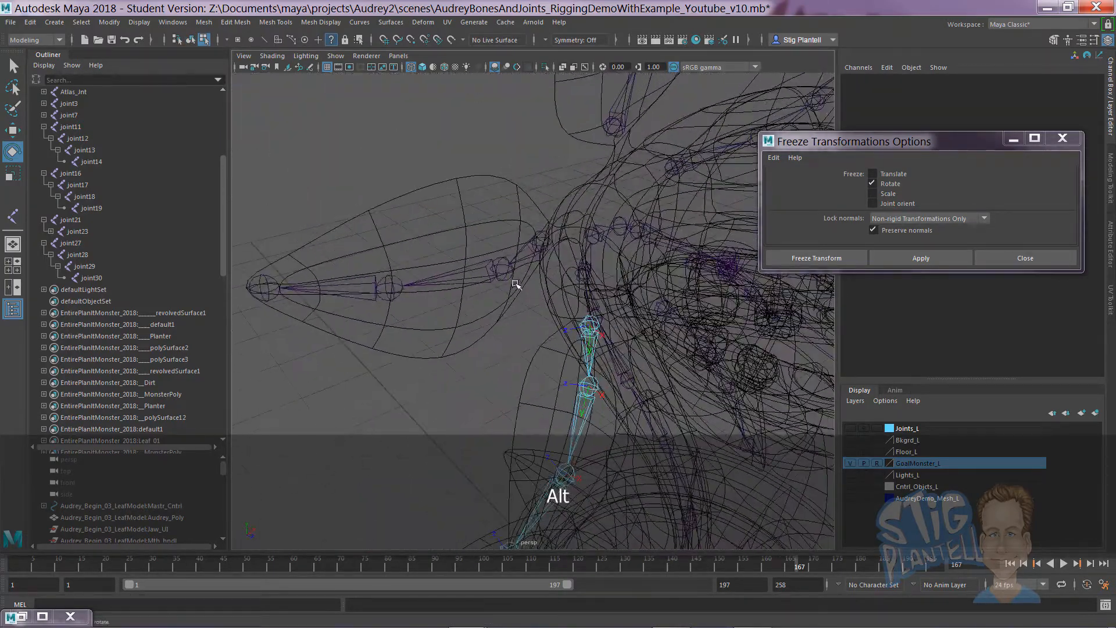
key(F8)
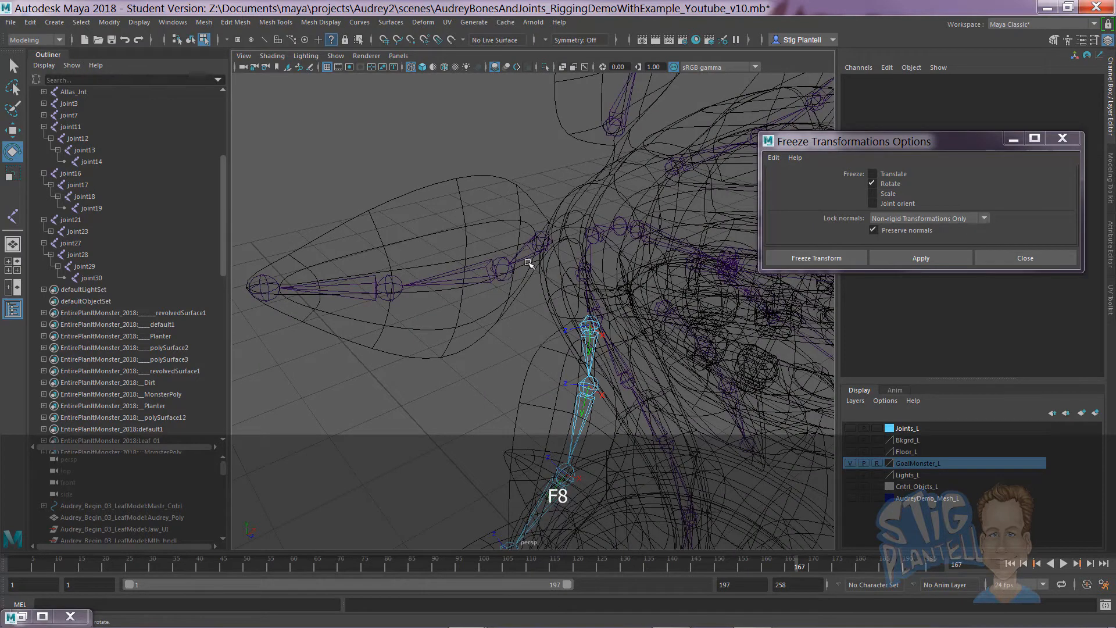
click(69, 115)
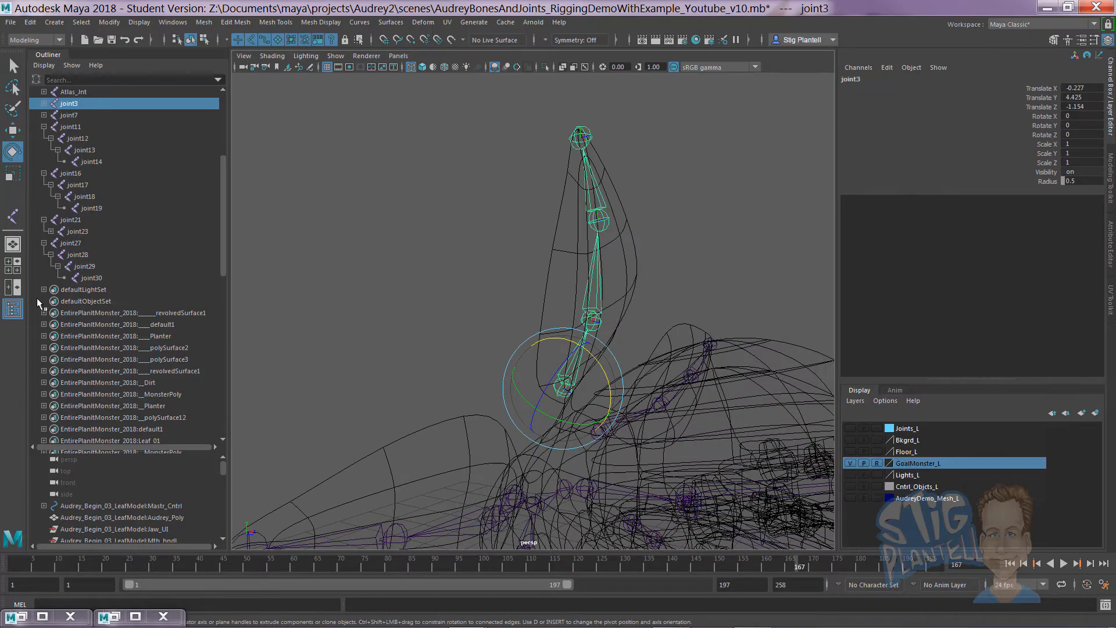
Rotate joint21's chain about X (-26.778) to lie along its leaf, then bring up the hotbox.
key(alt)
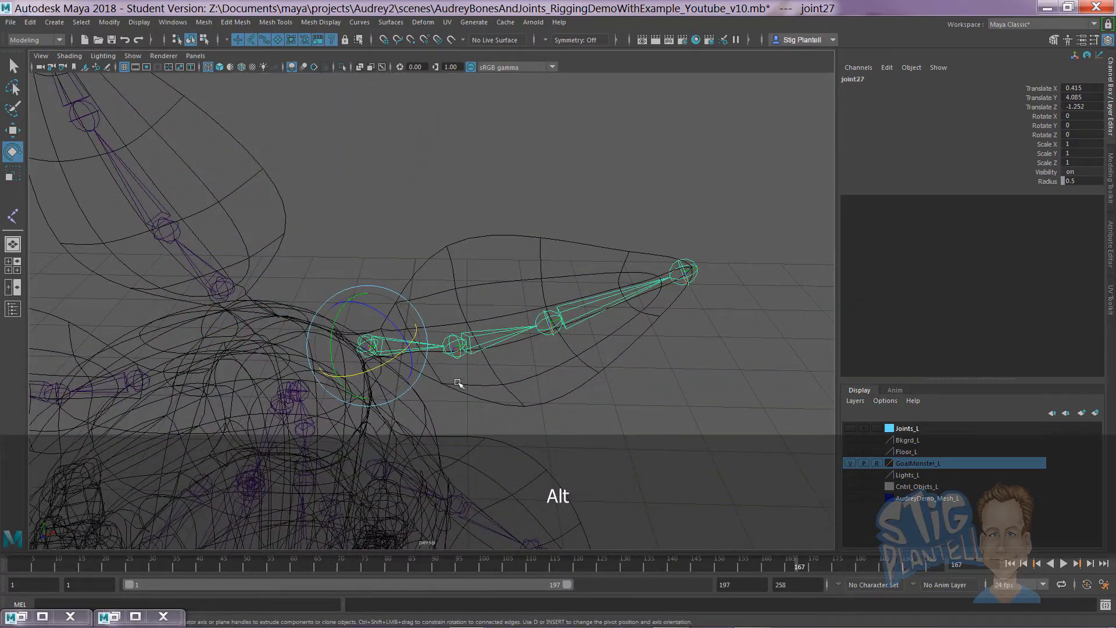
drag(456, 355, 456, 321)
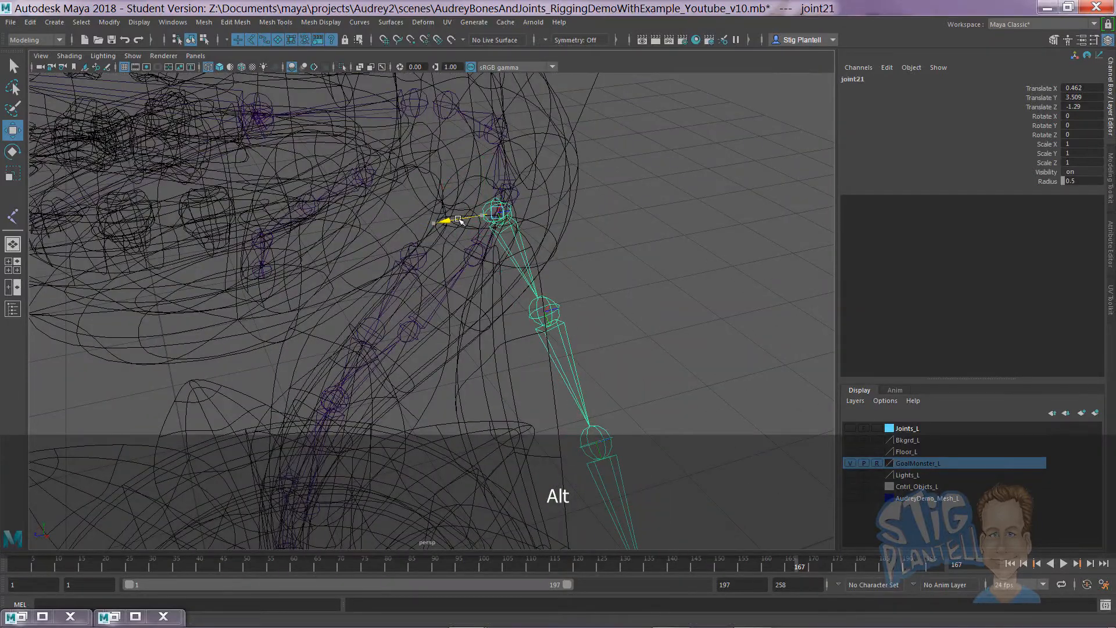
key(e)
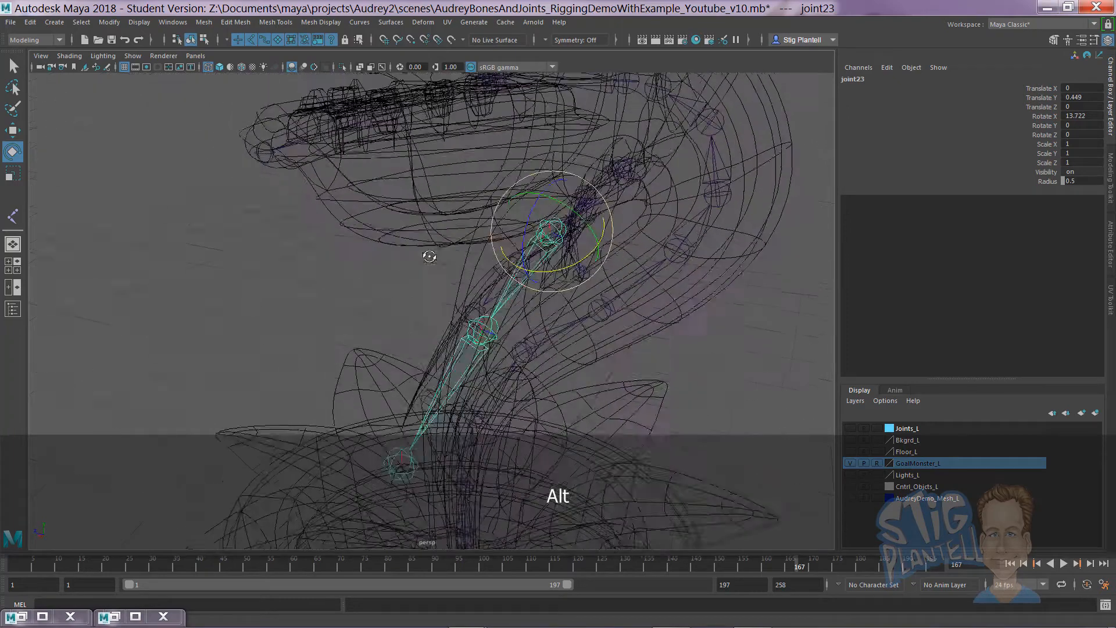
key(Down)
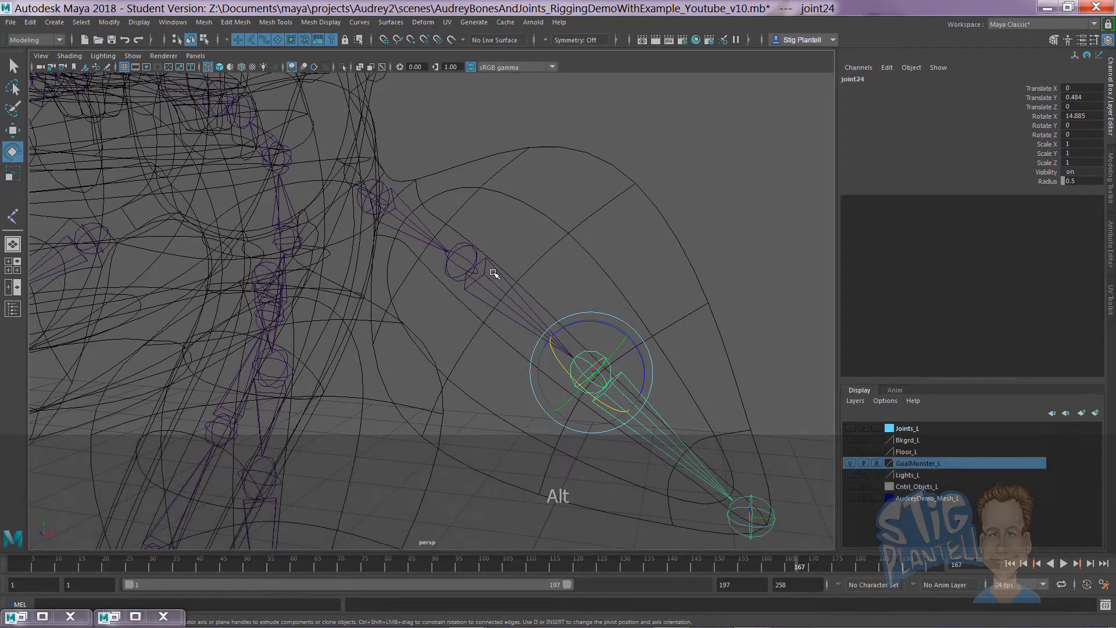
key(F8)
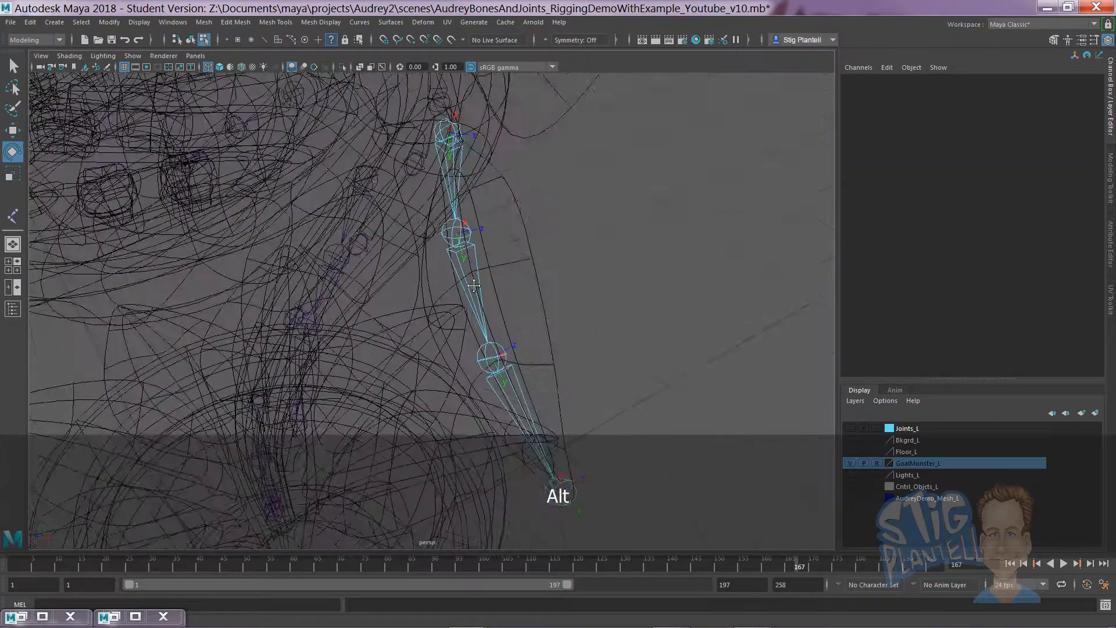
key(f8)
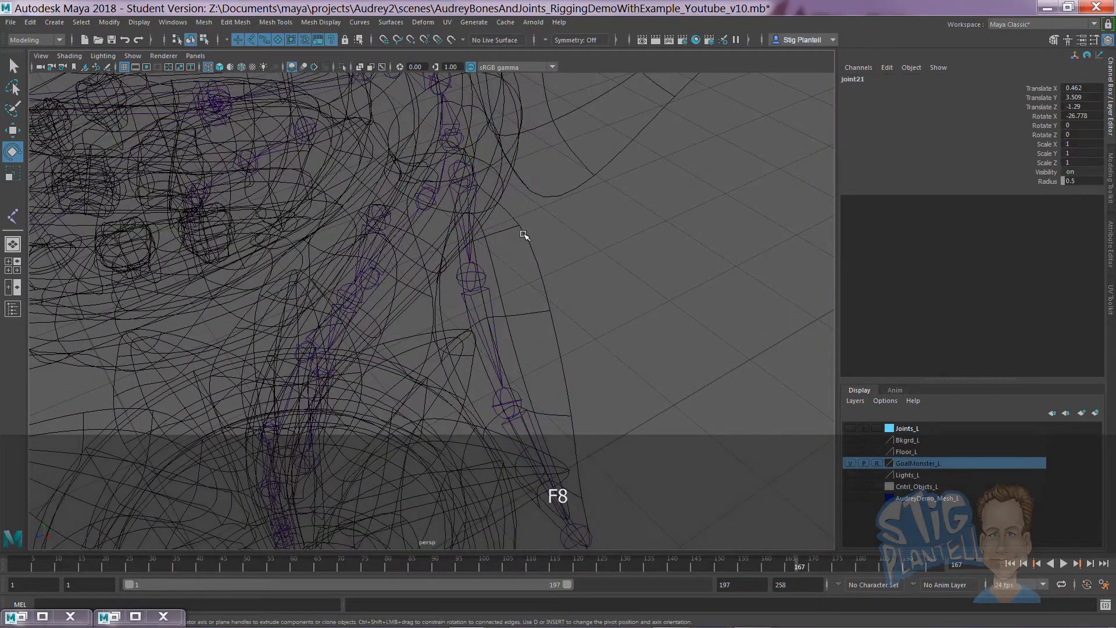
key(space)
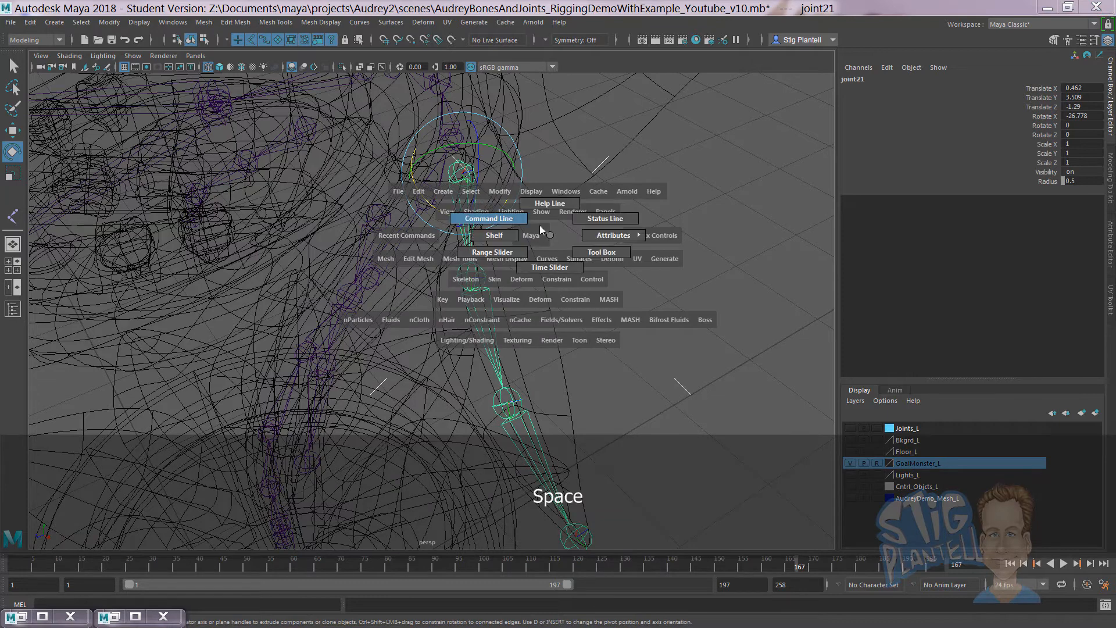
mouse_move(499, 192)
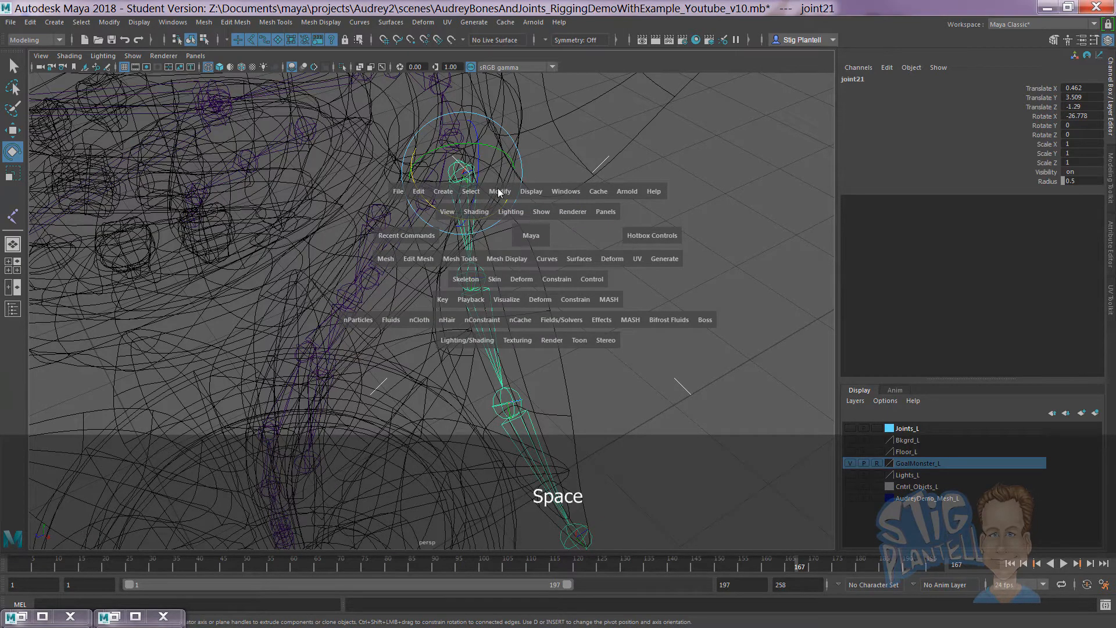
mouse_move(627, 251)
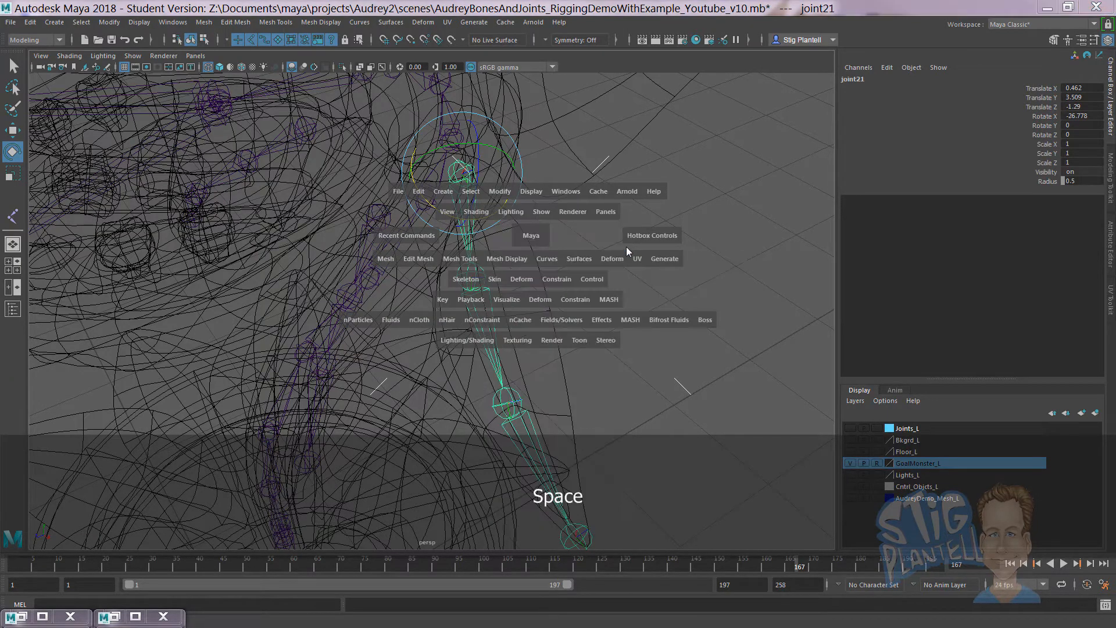
mouse_move(502, 194)
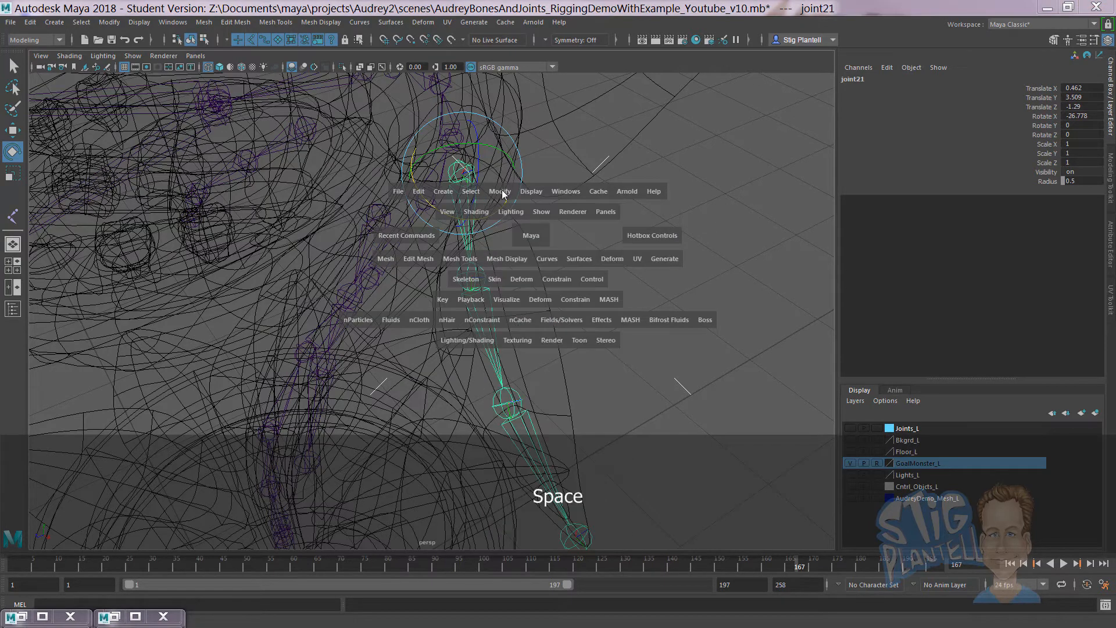
Freeze joint21's rotations to zero using Freeze Transformations with only Rotate ticked.
click(500, 191)
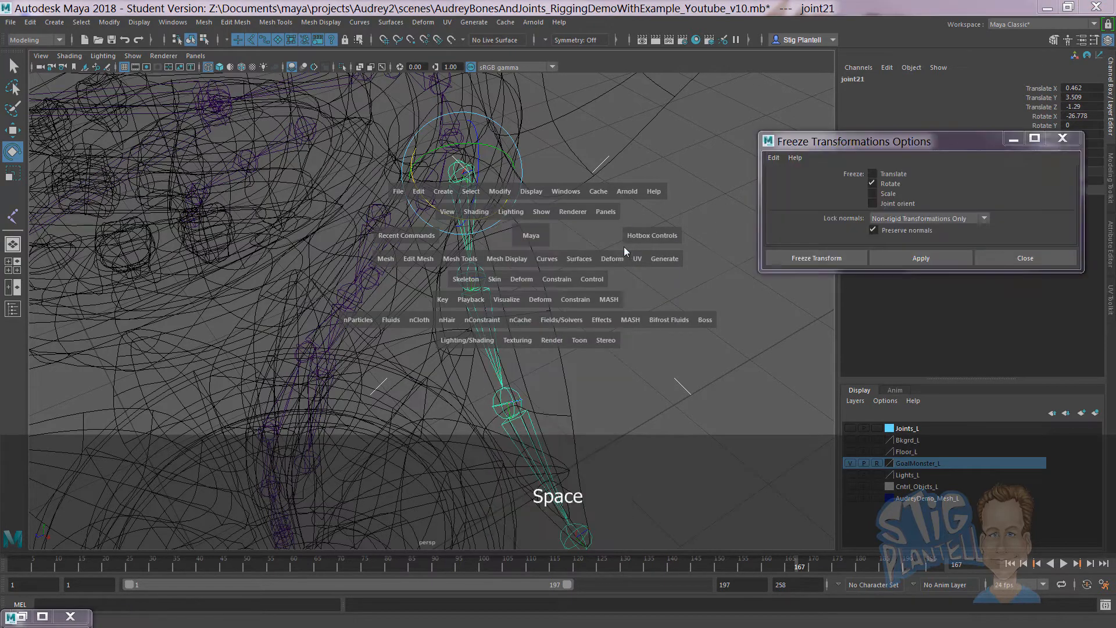
click(816, 257)
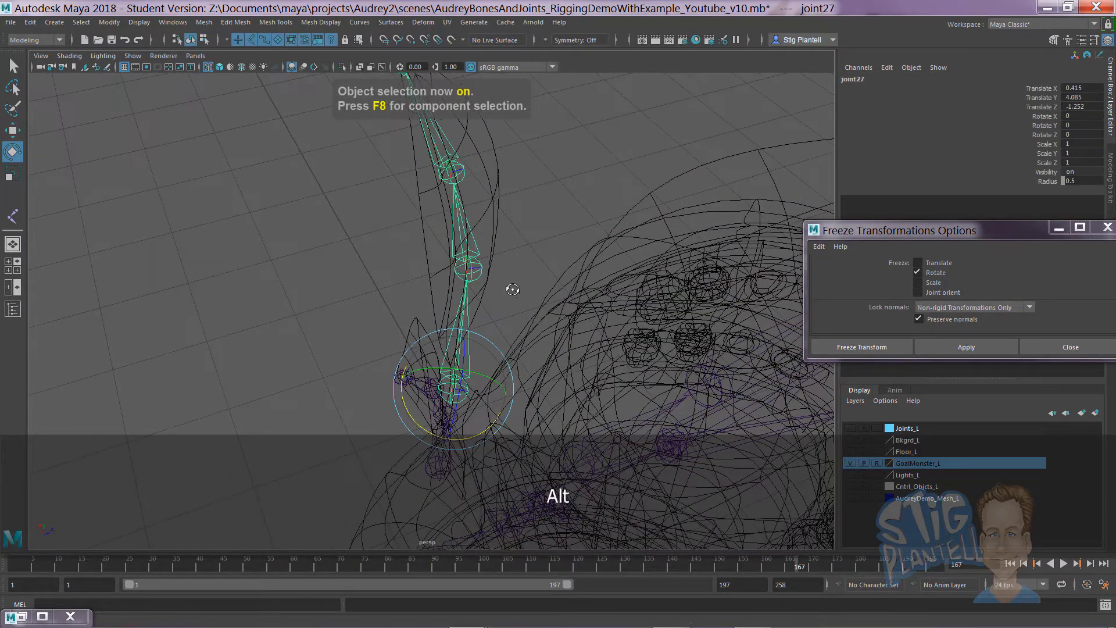
Freeze joint27's rotations to zero and adjust the upper leaf joints in component mode.
click(860, 346)
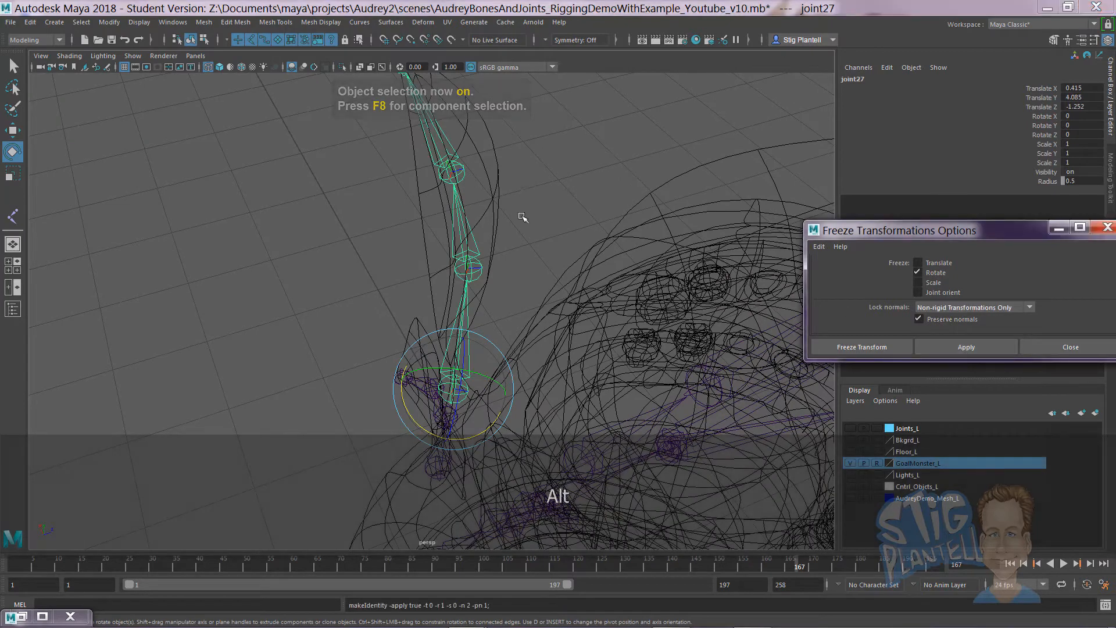
key(F8)
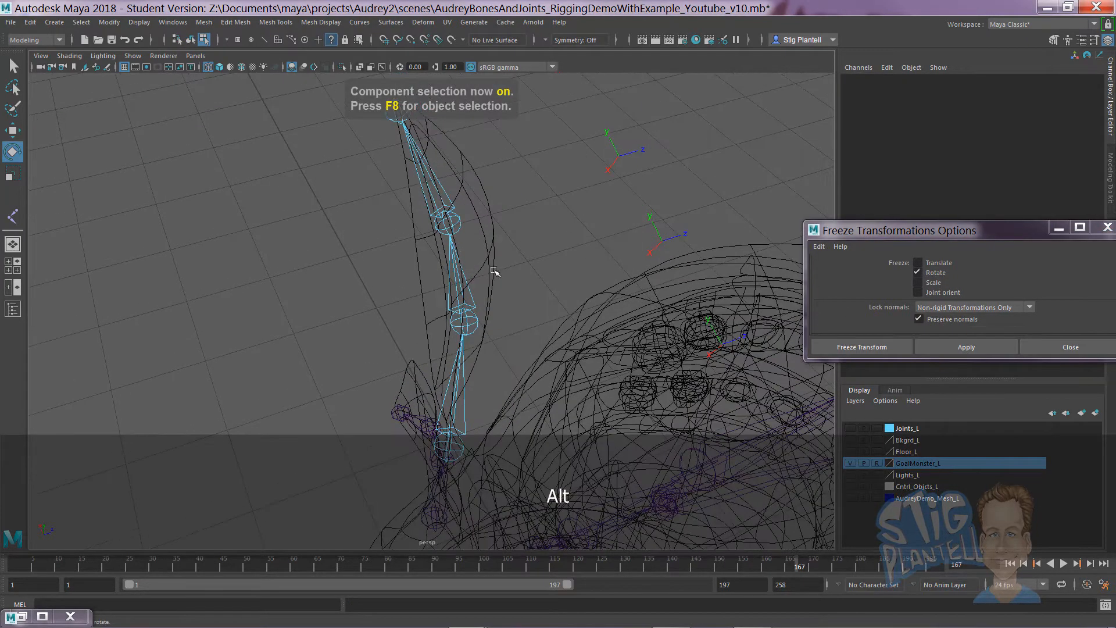
key(F8)
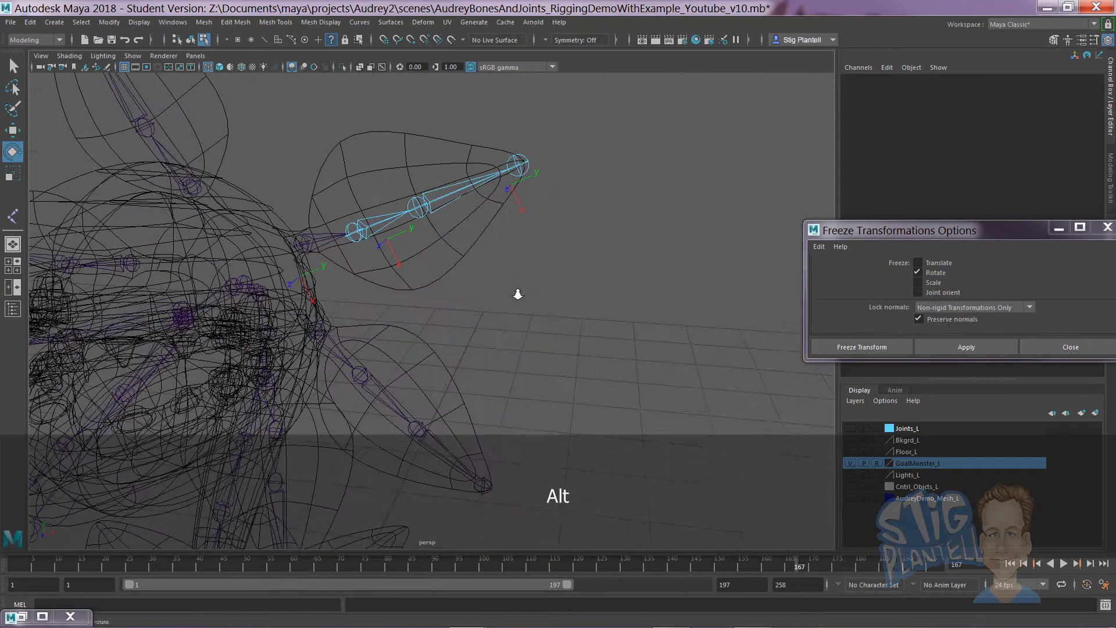
right_click(456, 198)
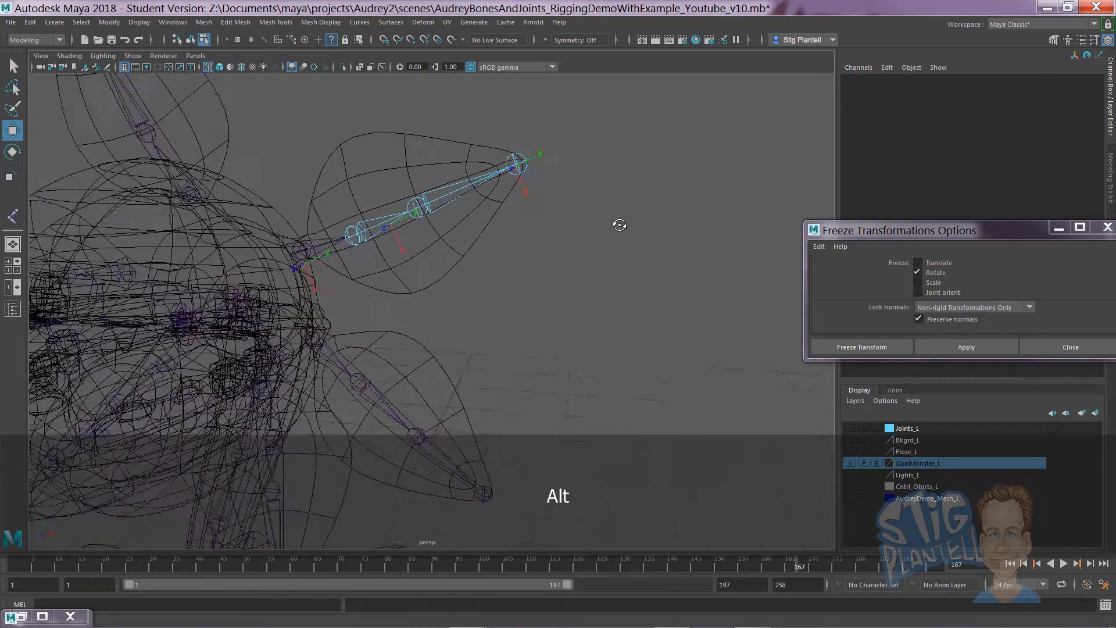
Reselect the upper leaf's joint21 chain and confirm its rotate channels read zero.
key(f8)
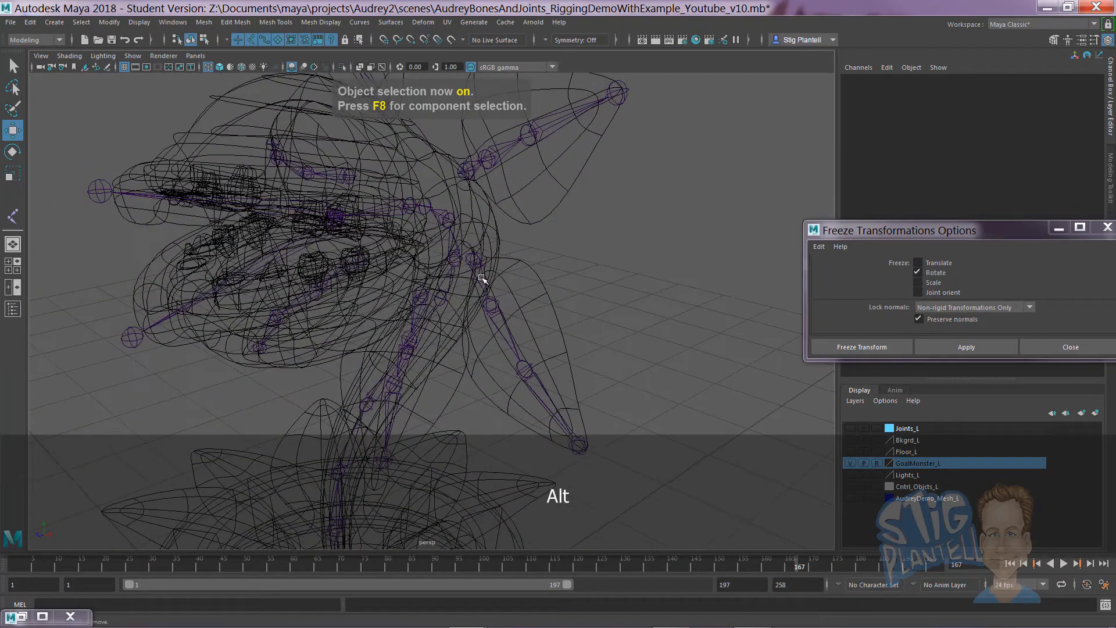
click(459, 242)
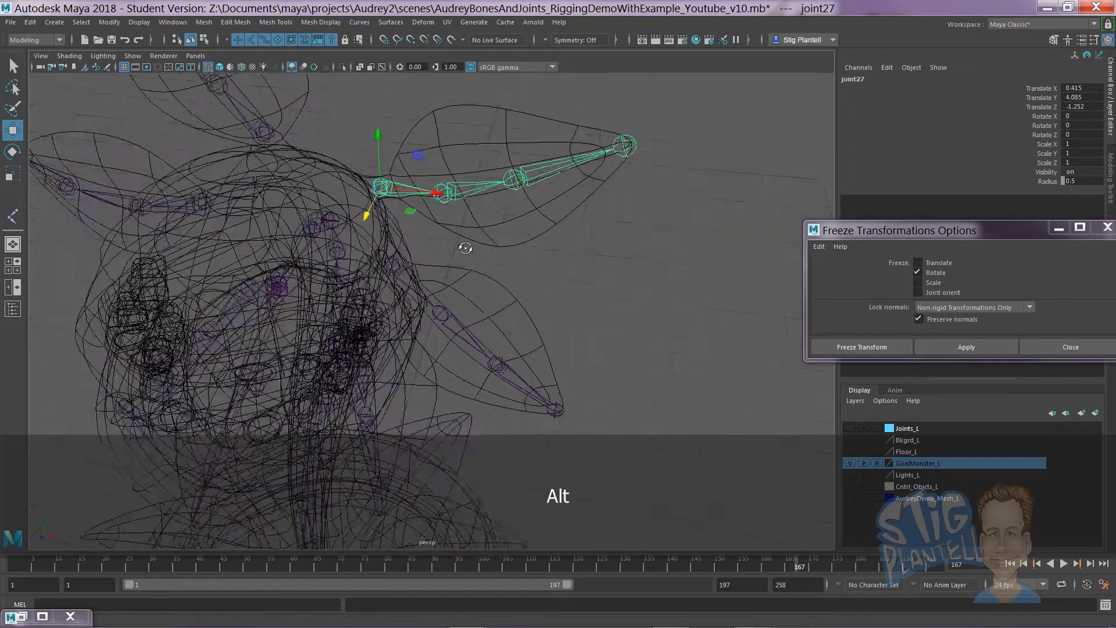
key(Down)
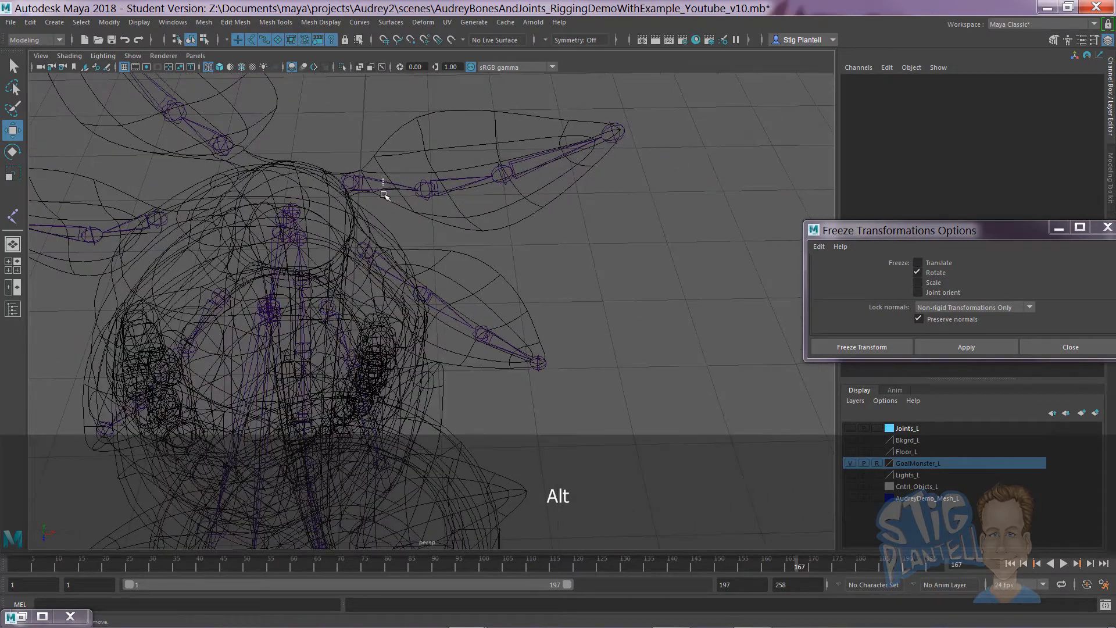
key(F8)
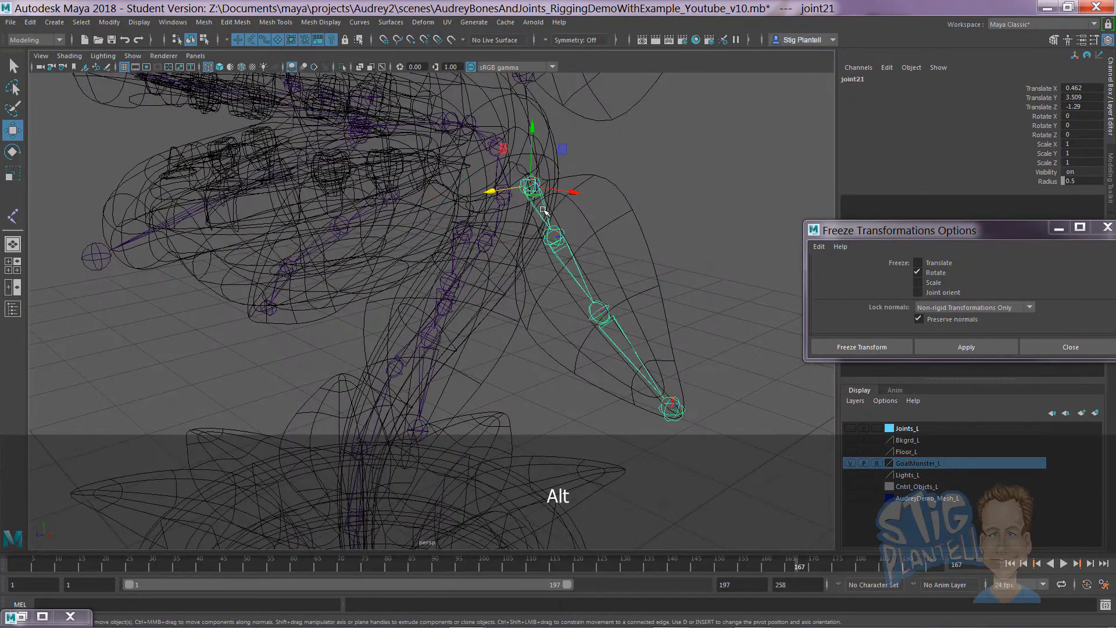
Pick-walk to the lower joint16 and joint11 chains and verify their rotate values are zero.
key(Down)
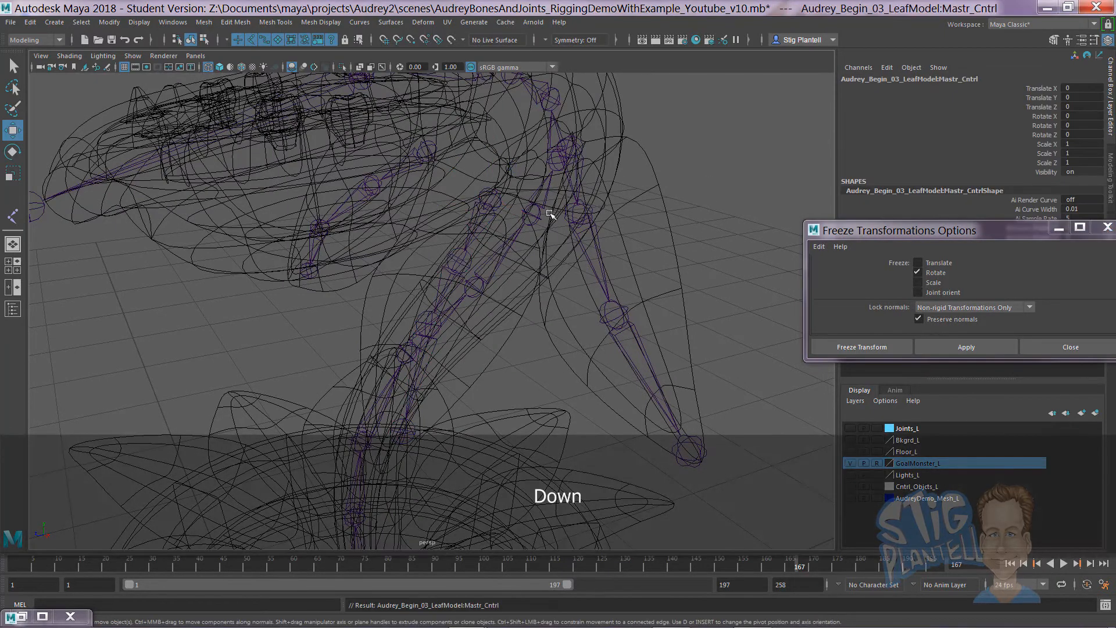
click(456, 256)
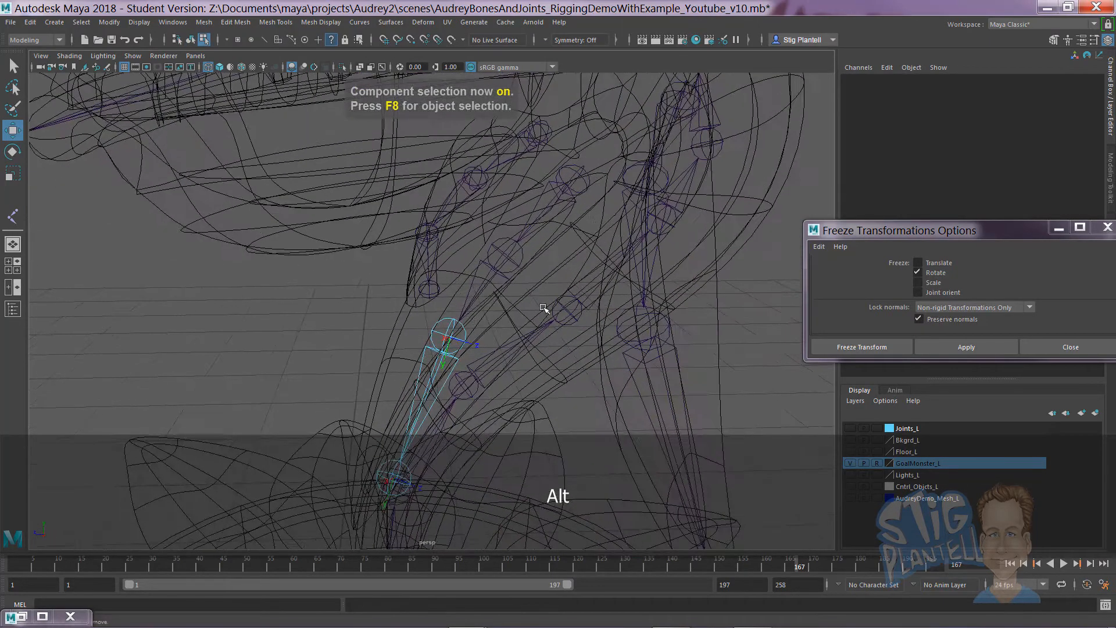
key(F8)
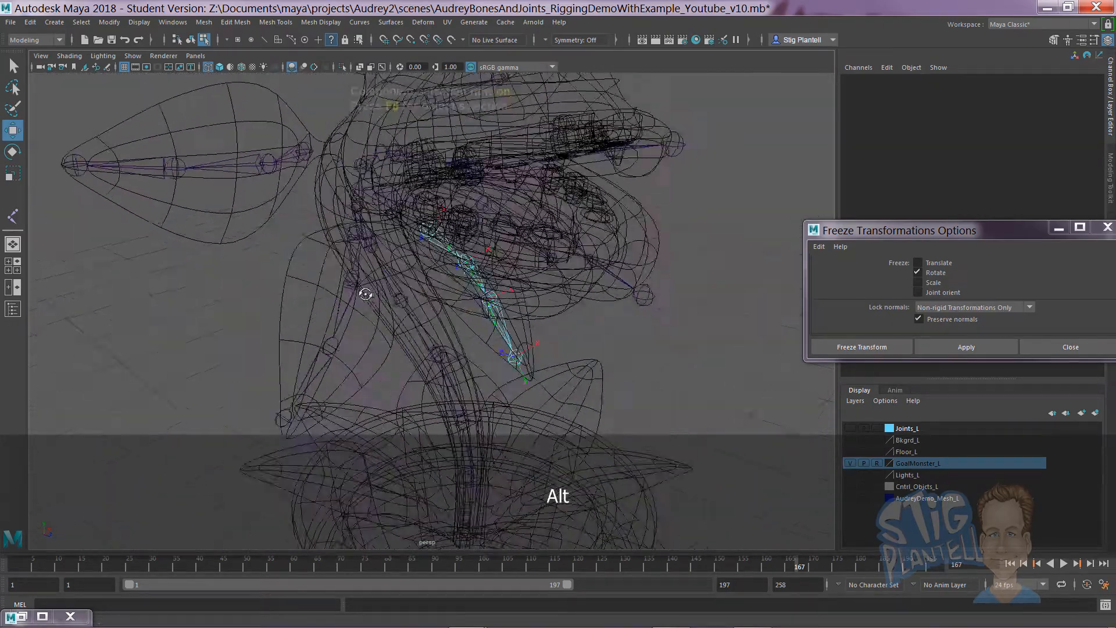
key(F8)
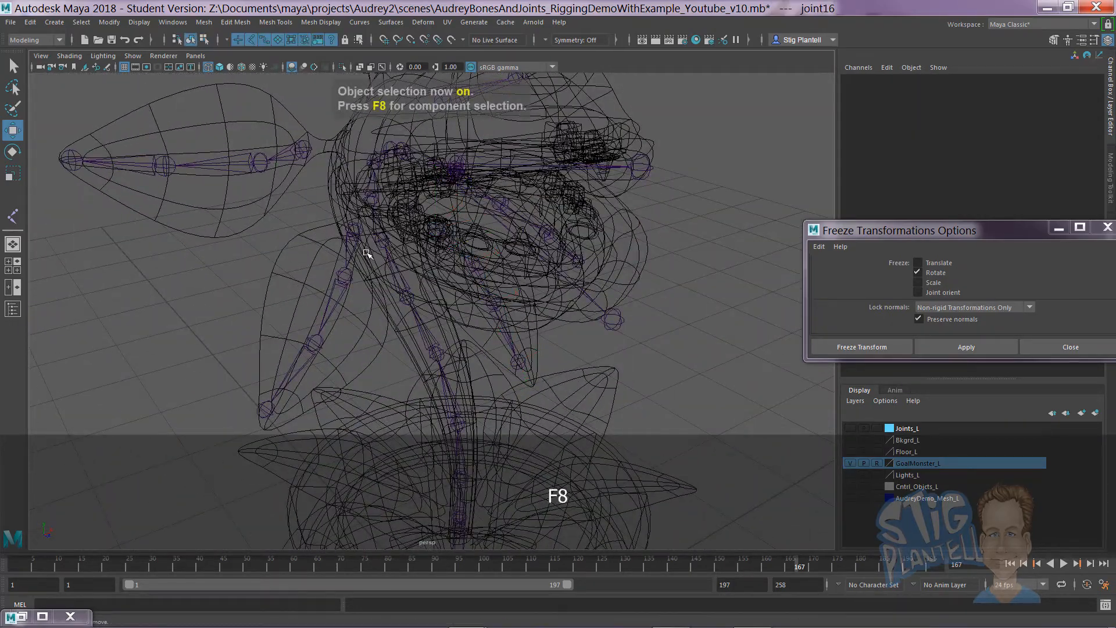
key(f8)
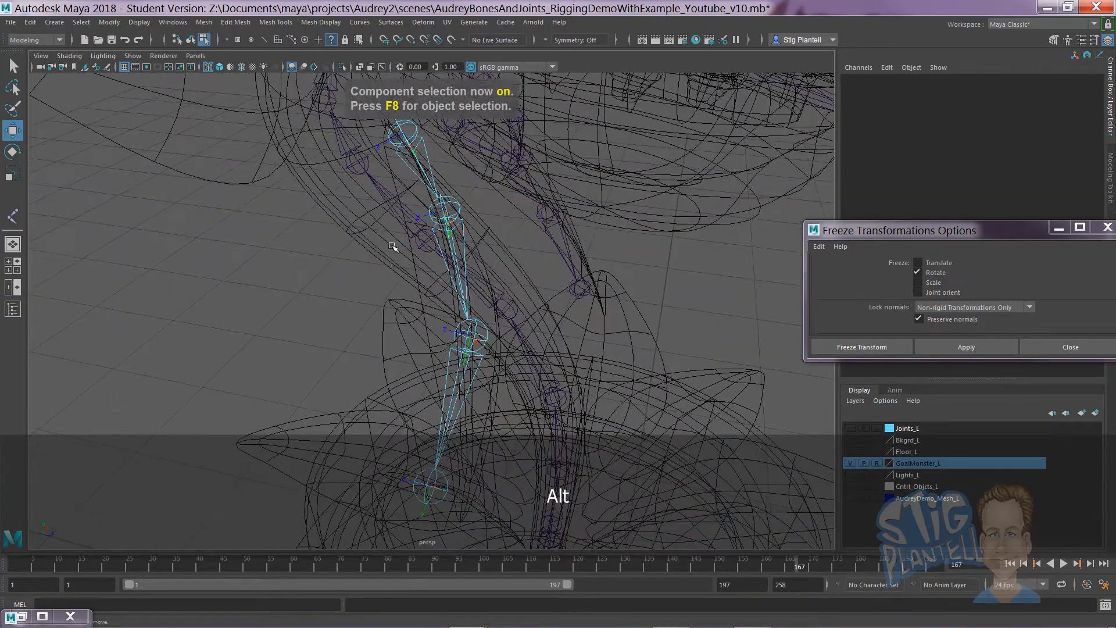
key(F8)
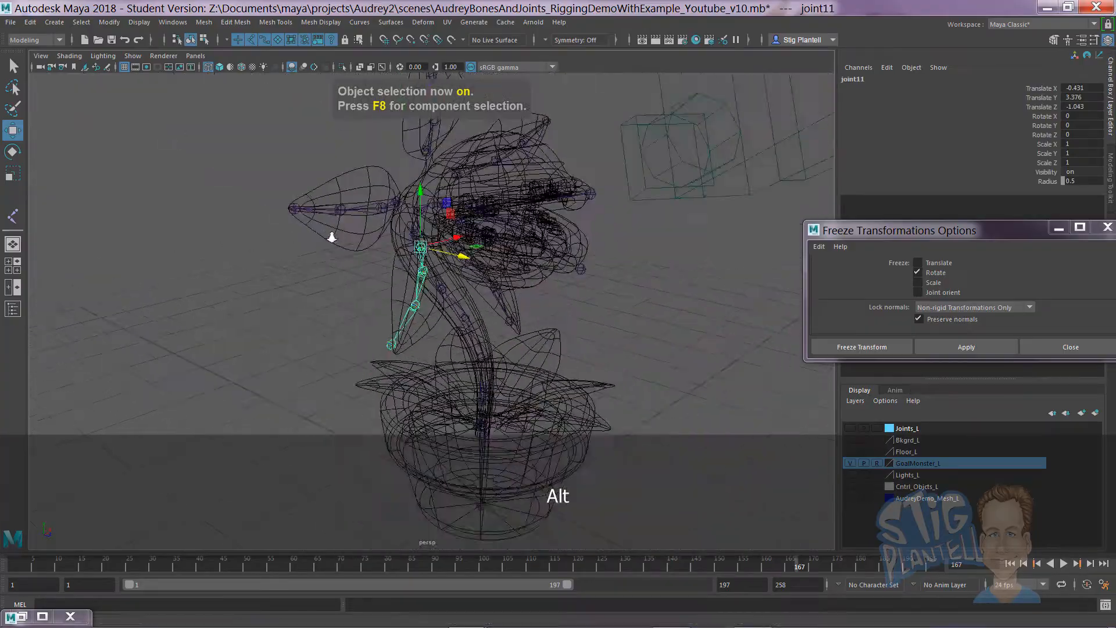